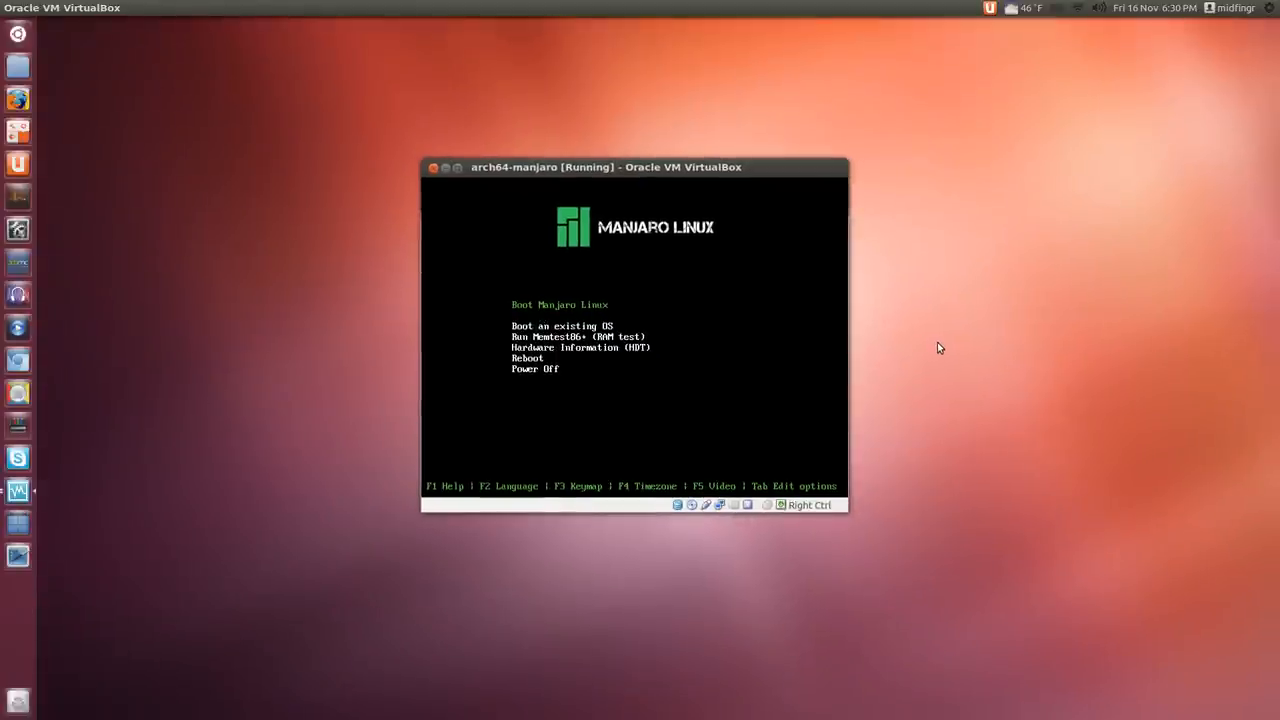
Boot the highlighted 'Boot Manjaro Linux' entry so the live kernel starts loading
key("F2")
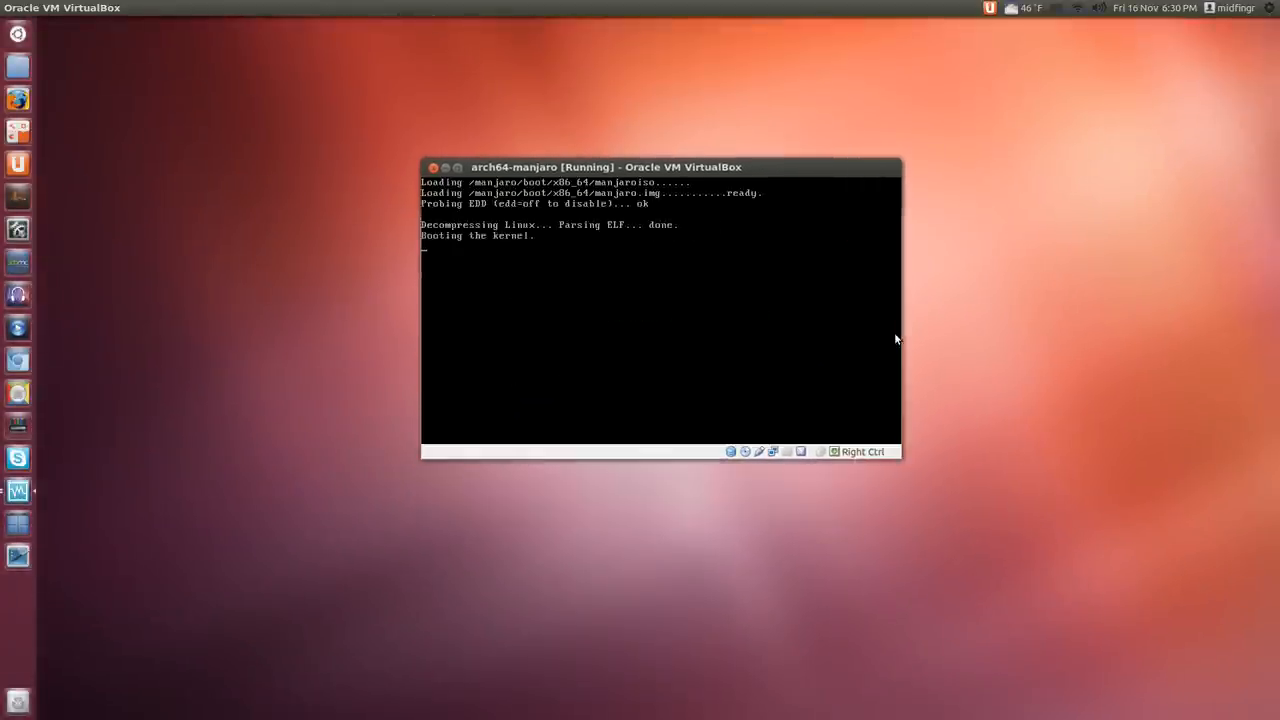
mouse_move(598, 334)
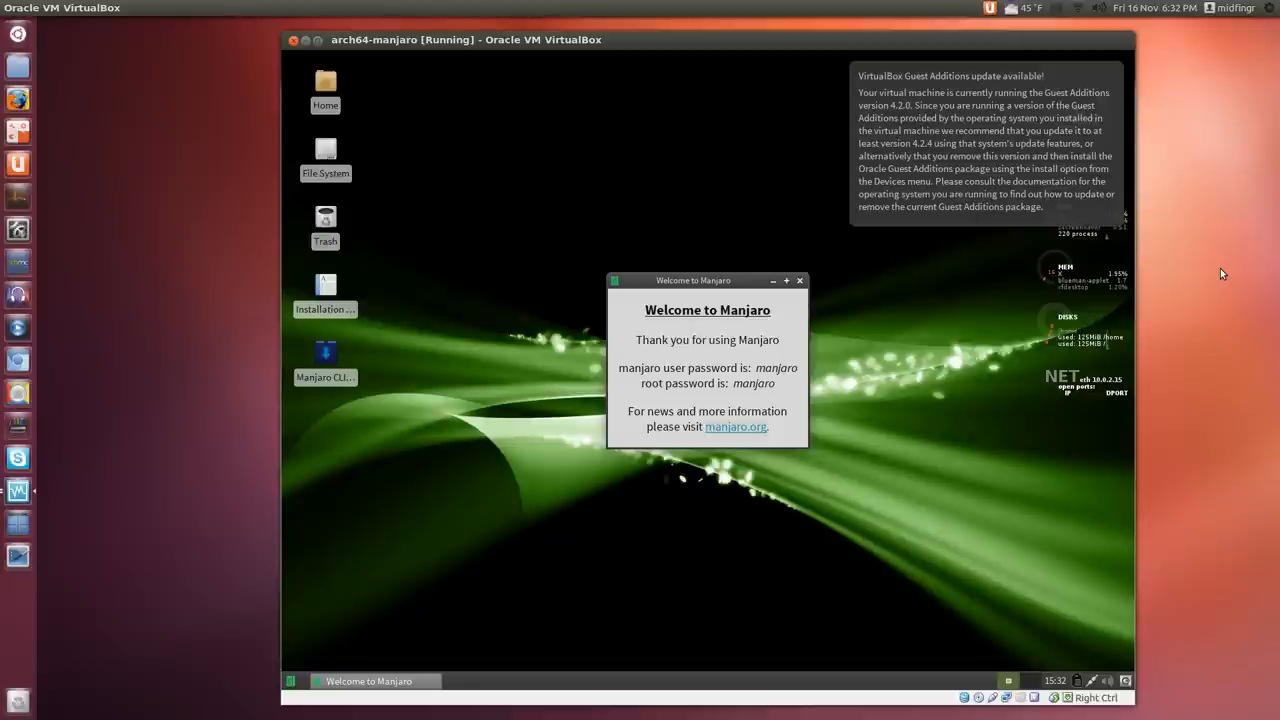
mouse_move(1058, 98)
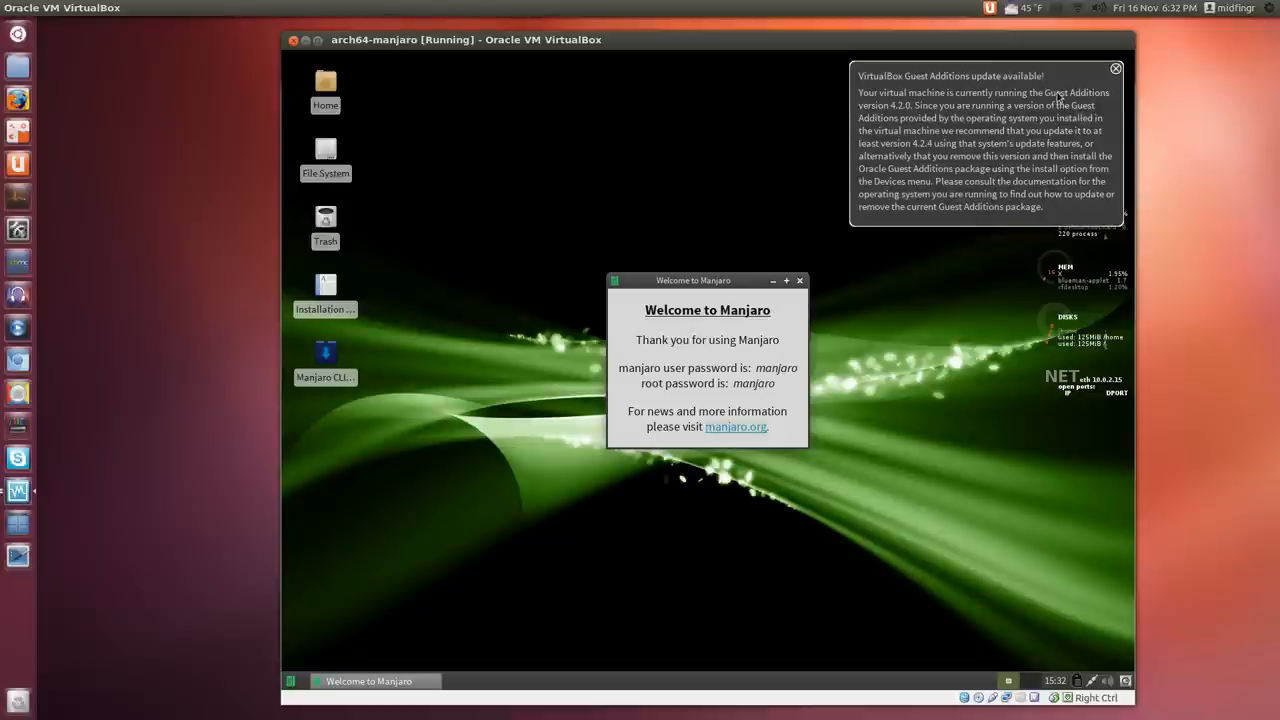
mouse_move(1016, 114)
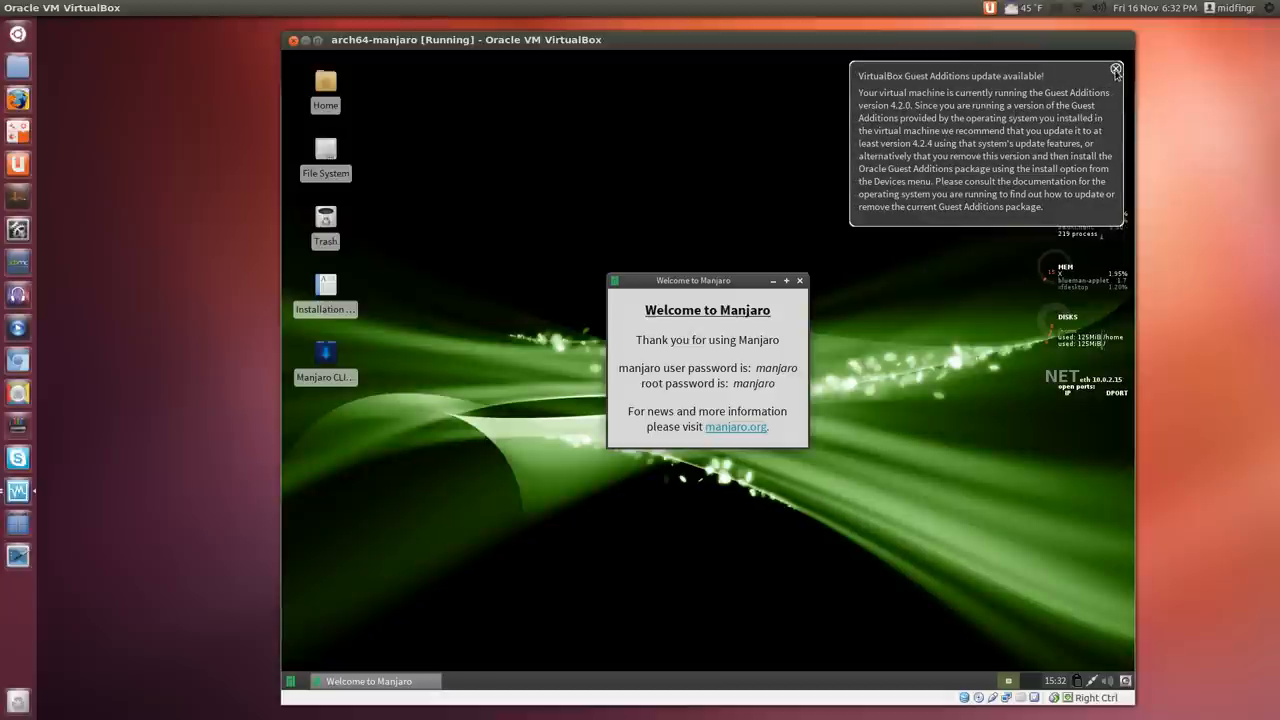
Dismiss the Guest Additions notice and follow the manjaro.org link from the Welcome window
left_click(1116, 72)
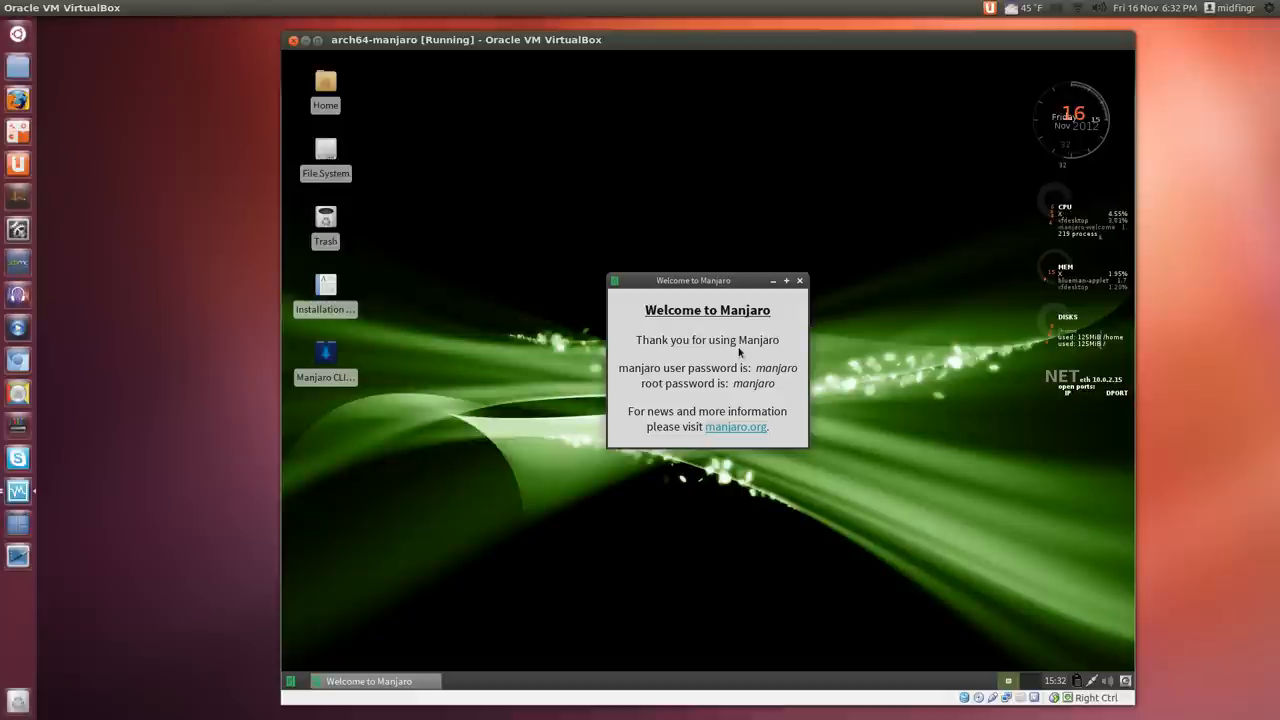
mouse_move(740, 332)
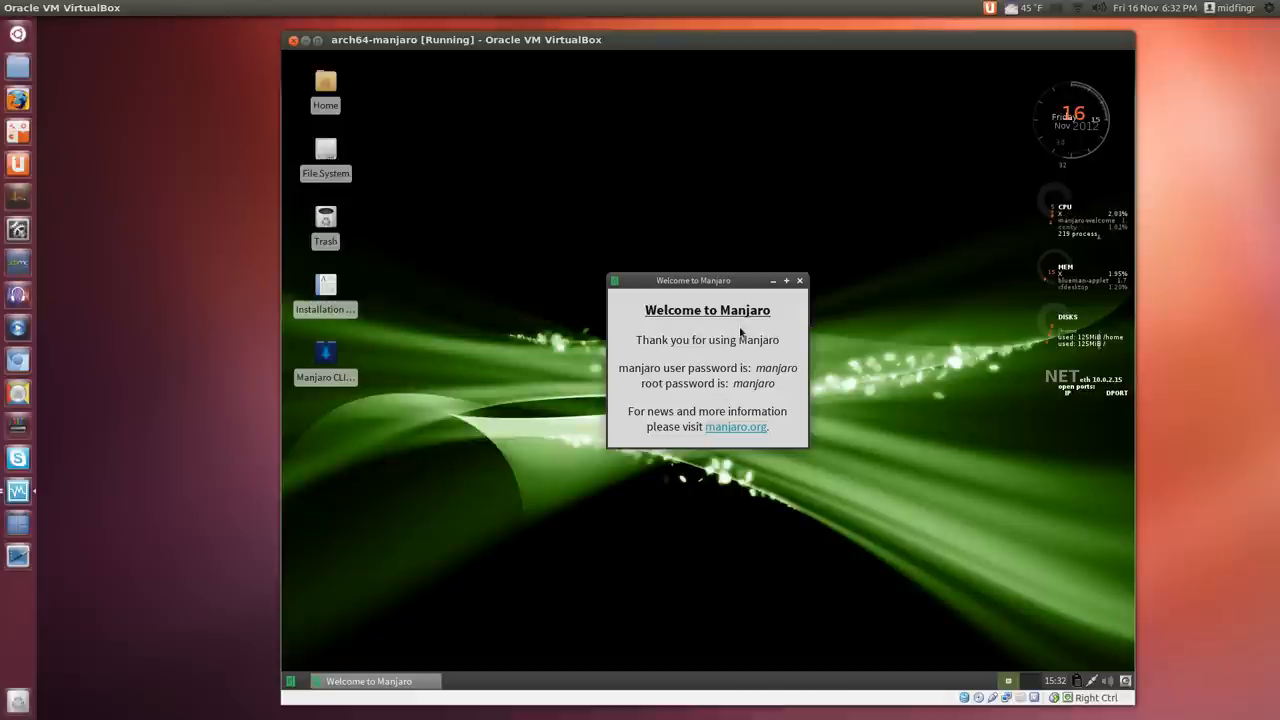
mouse_move(736, 428)
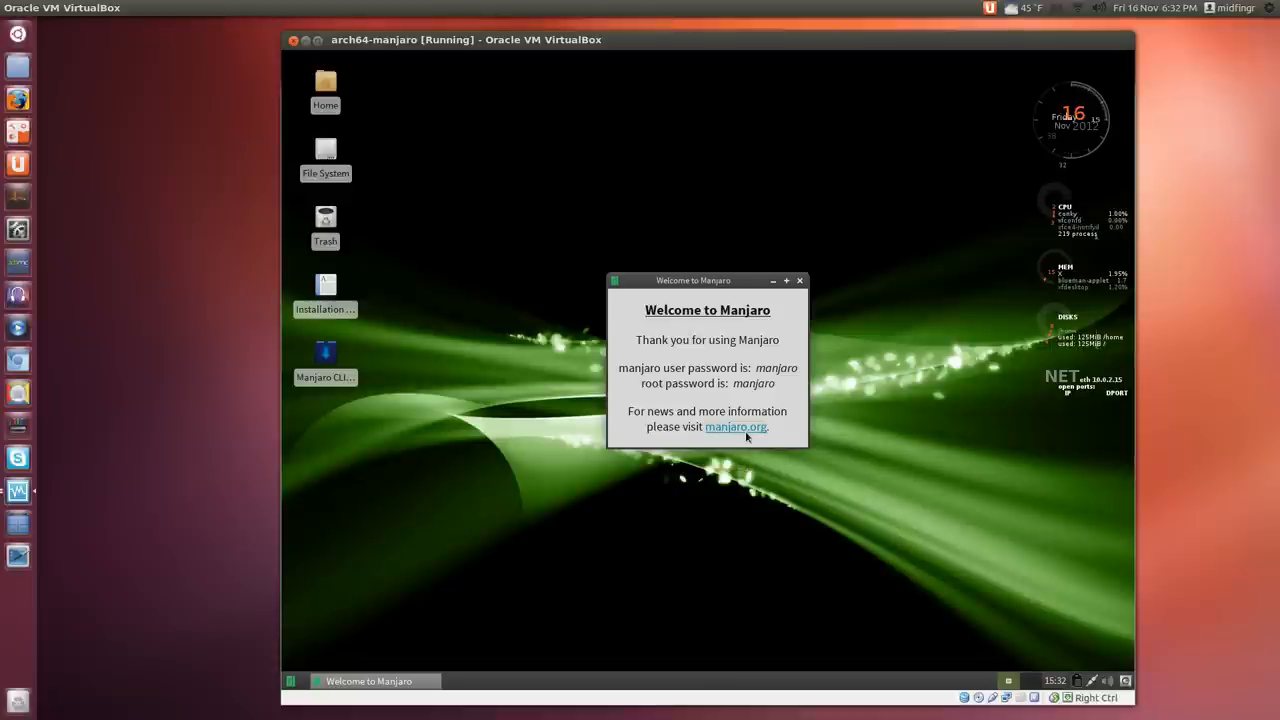
mouse_move(912, 408)
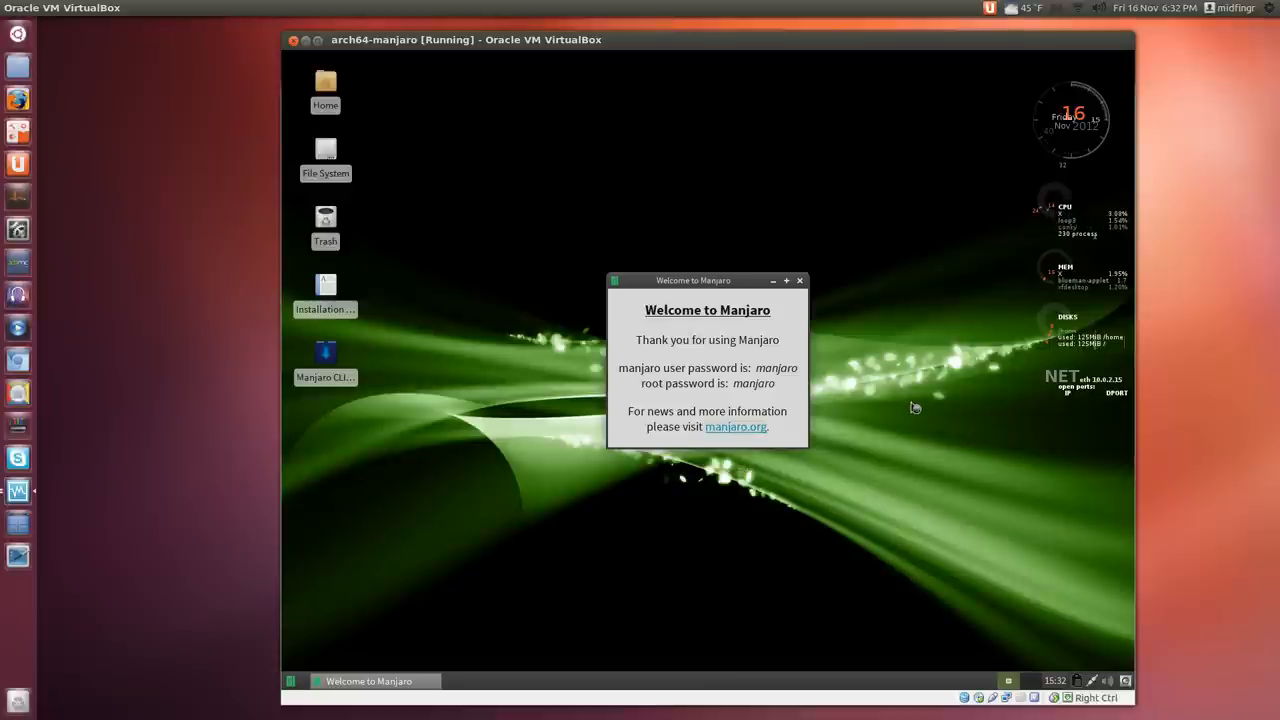
left_click(736, 428)
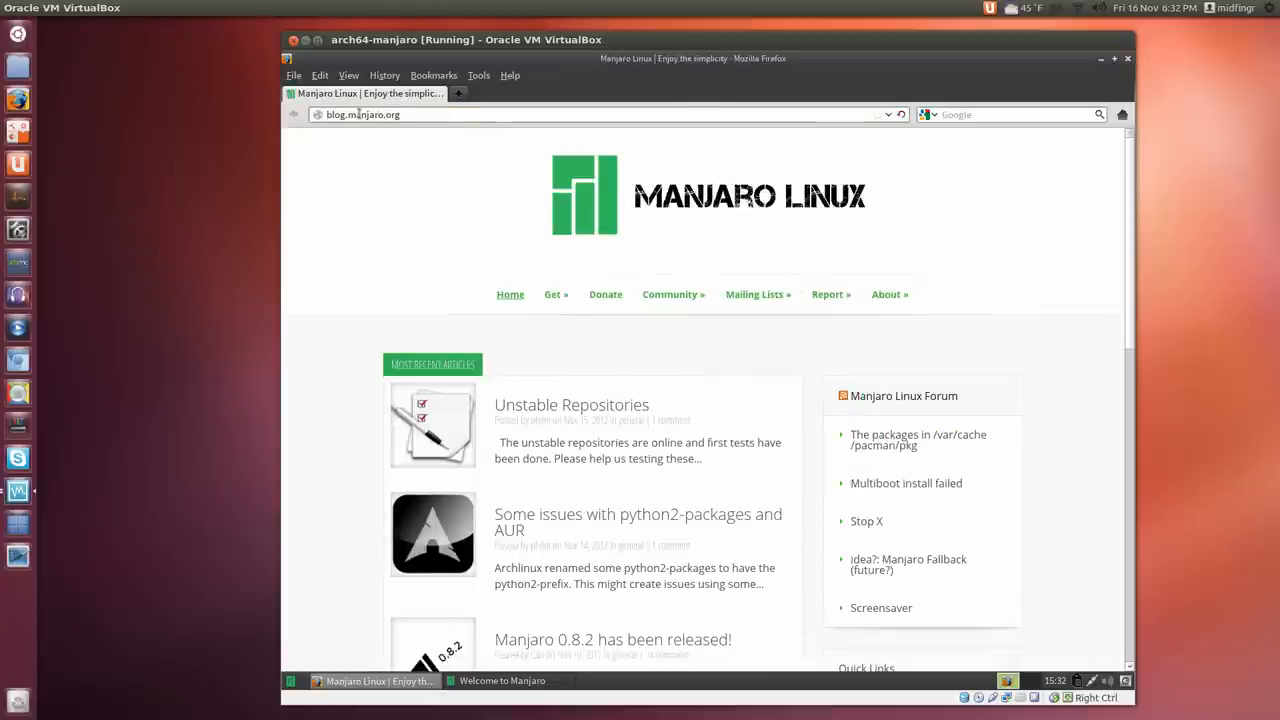
Go from the site's Get menu to the Latest release downloads page on SourceForge
left_click(552, 294)
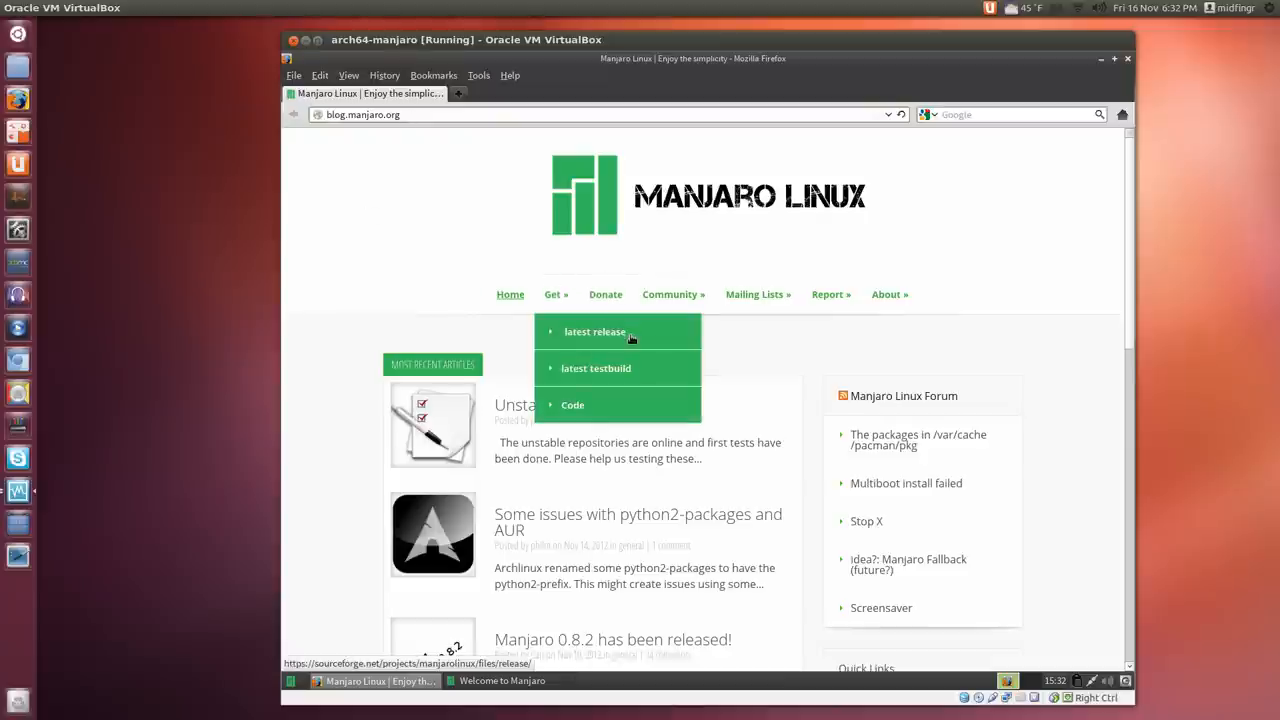
left_click(596, 332)
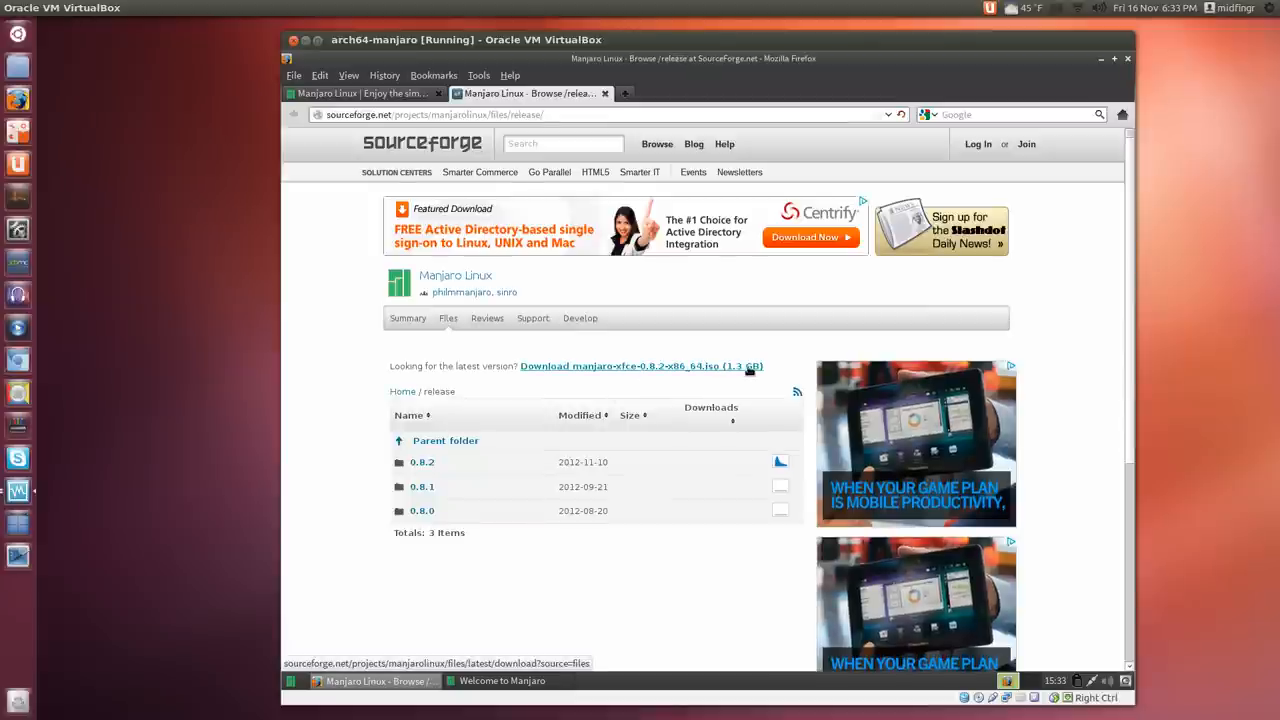
mouse_move(750, 368)
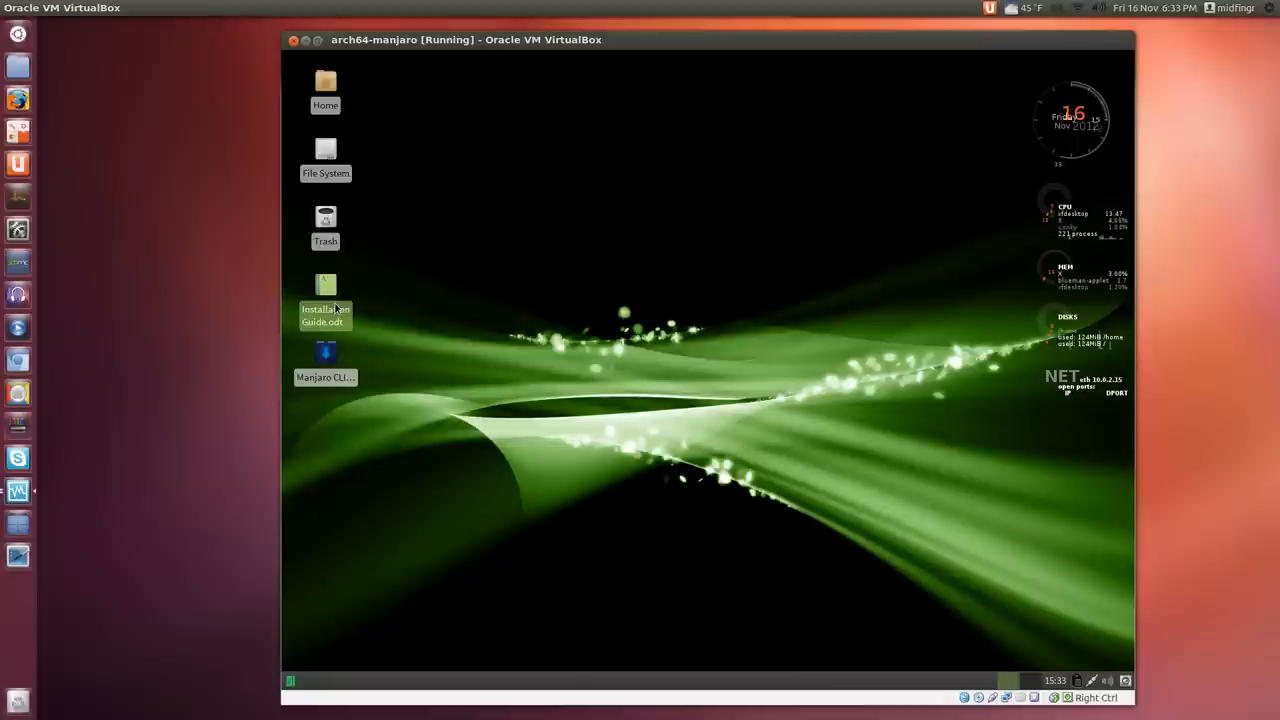
Read Installation Guide.odt through its date, time and hard-disk sections, then close Writer
double_click(324, 284)
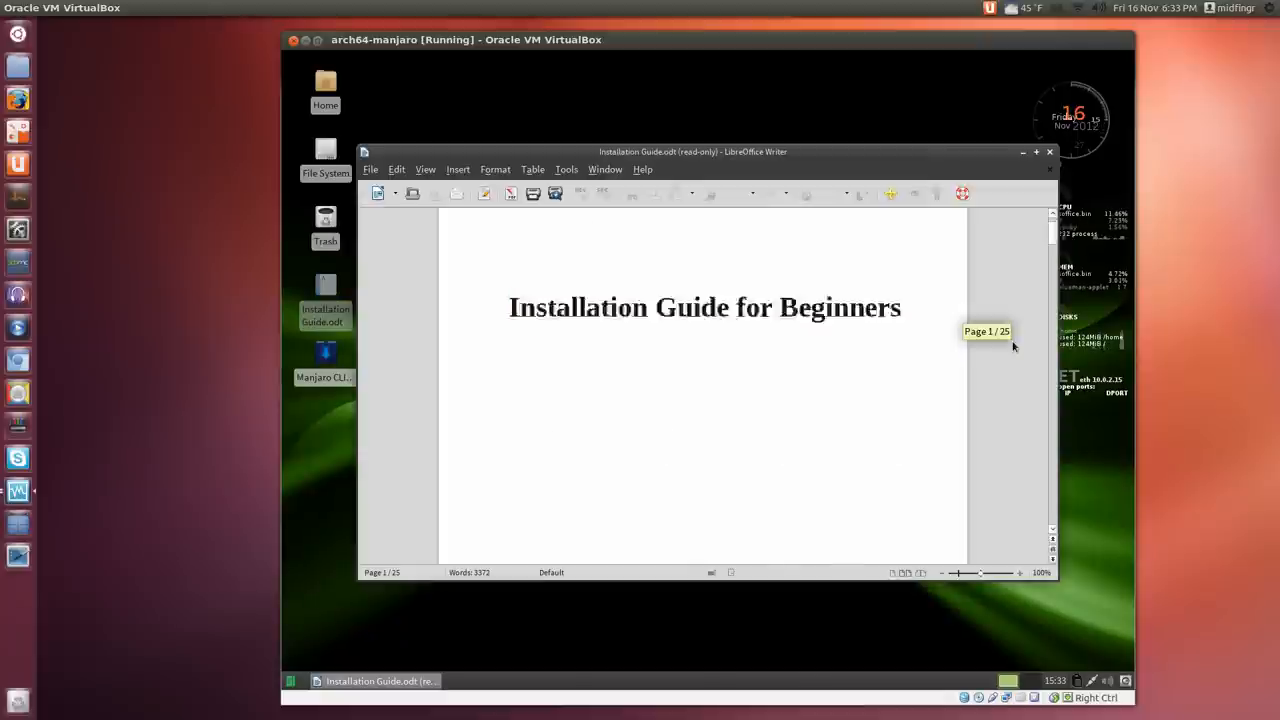
scroll("down", 3)
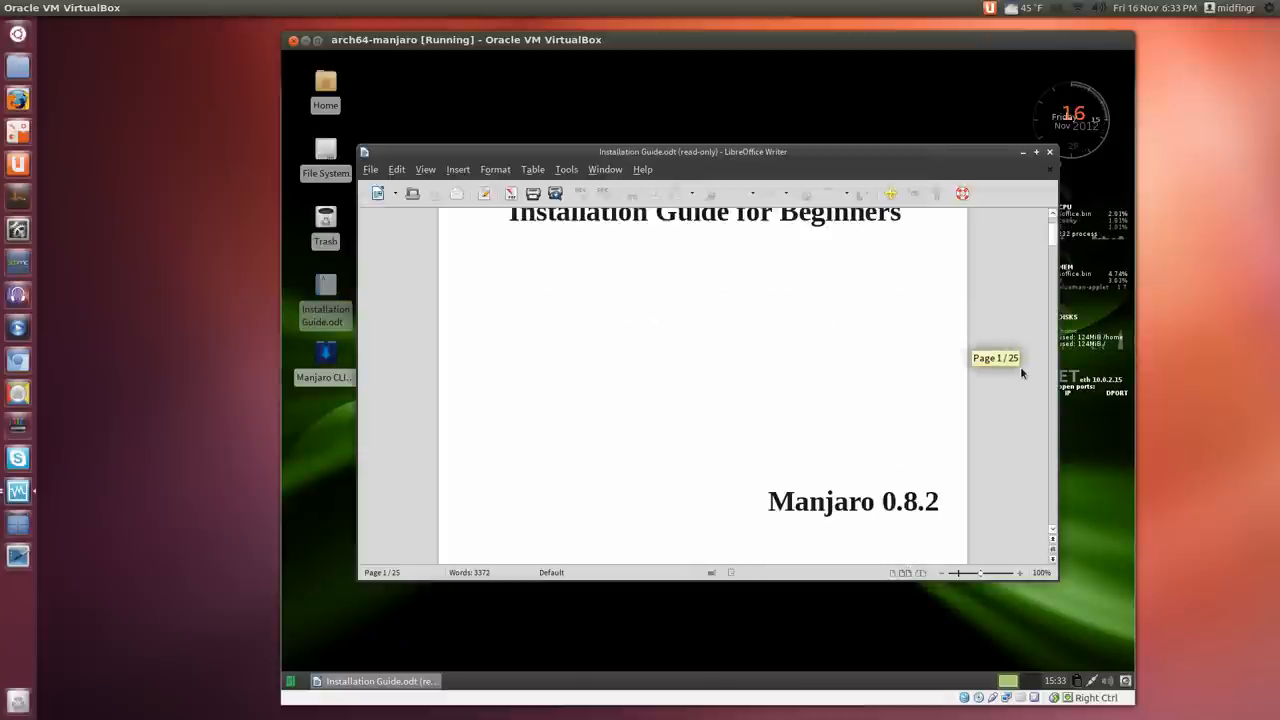
scroll("down", 3)
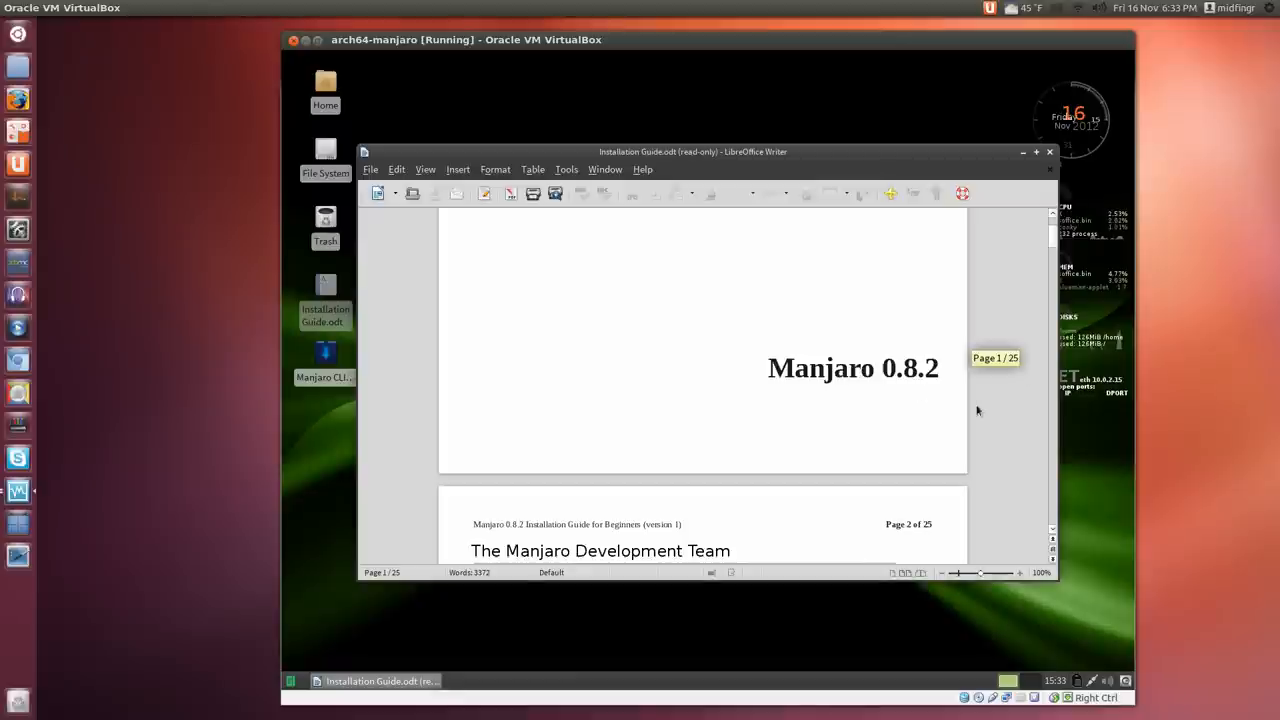
scroll("down", 3)
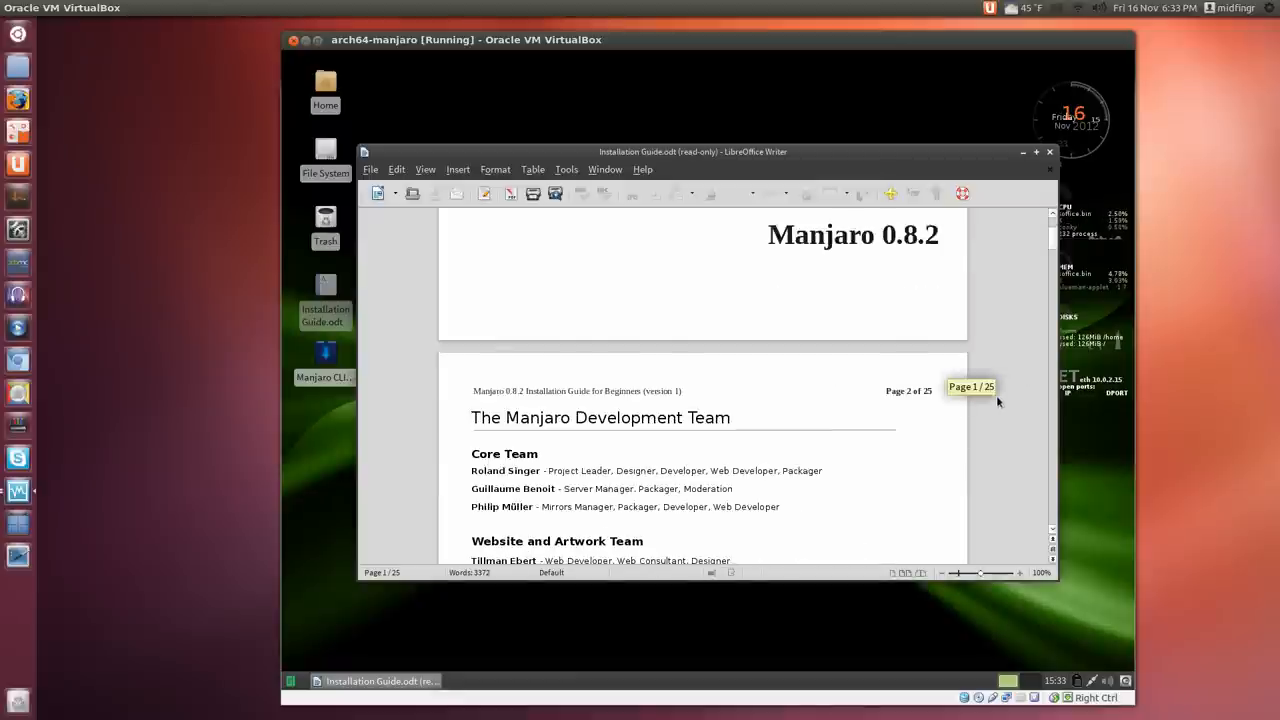
scroll("down", 3)
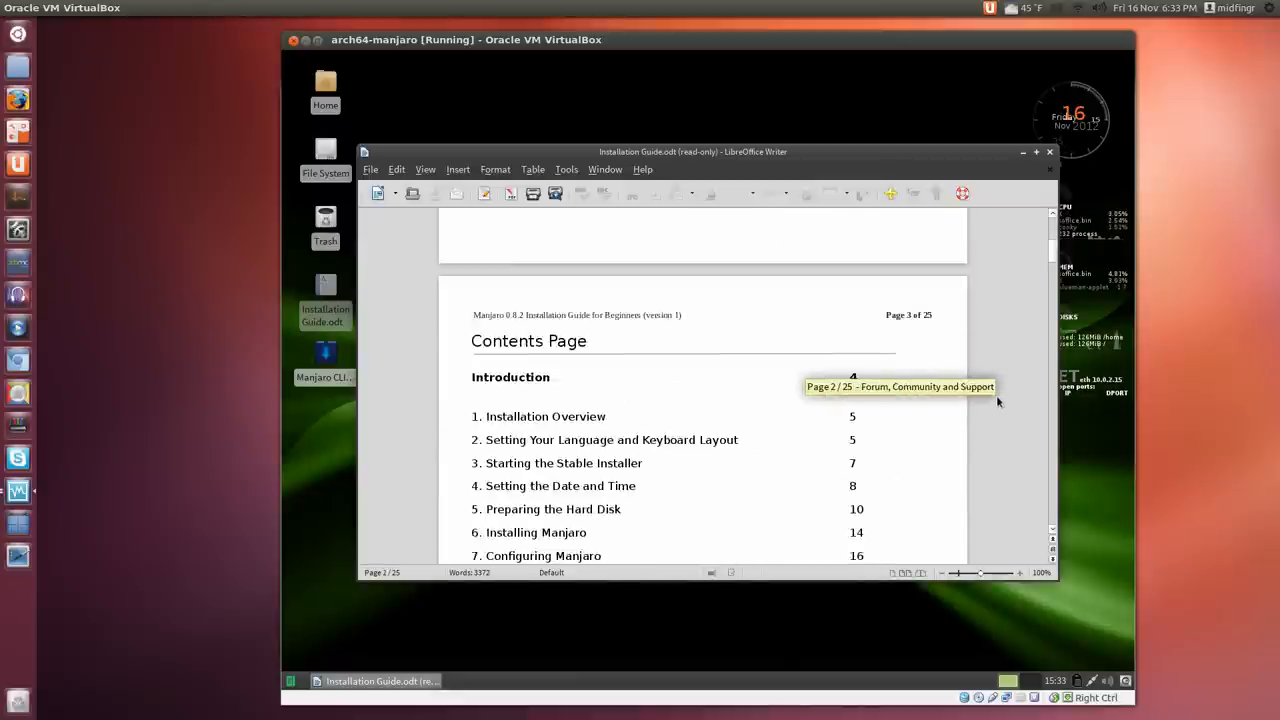
scroll("down", 3)
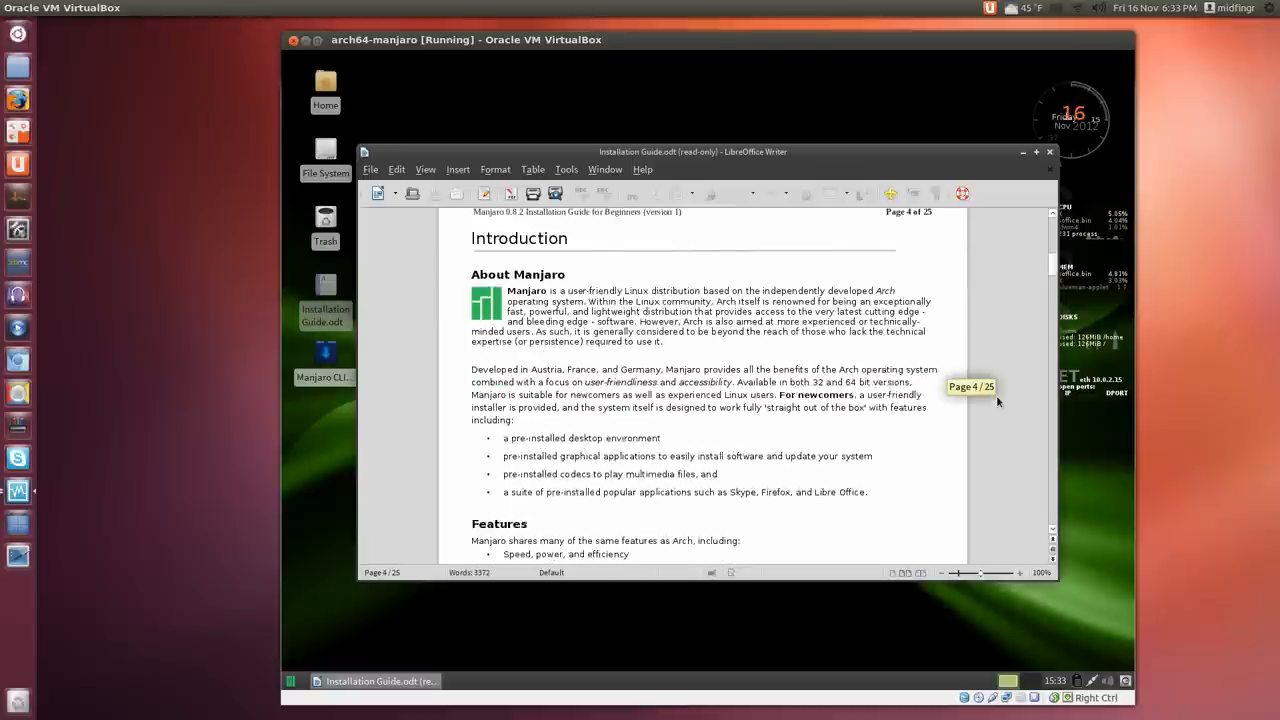
scroll("down", 3)
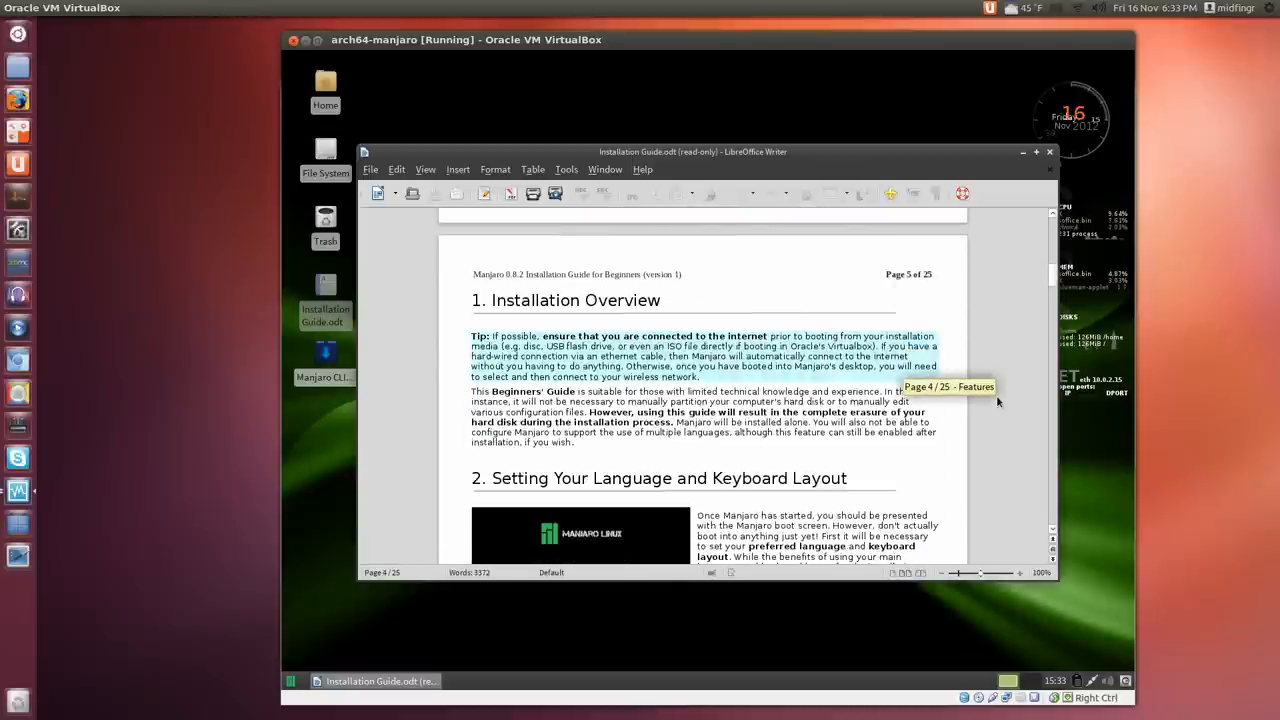
scroll("down", 3)
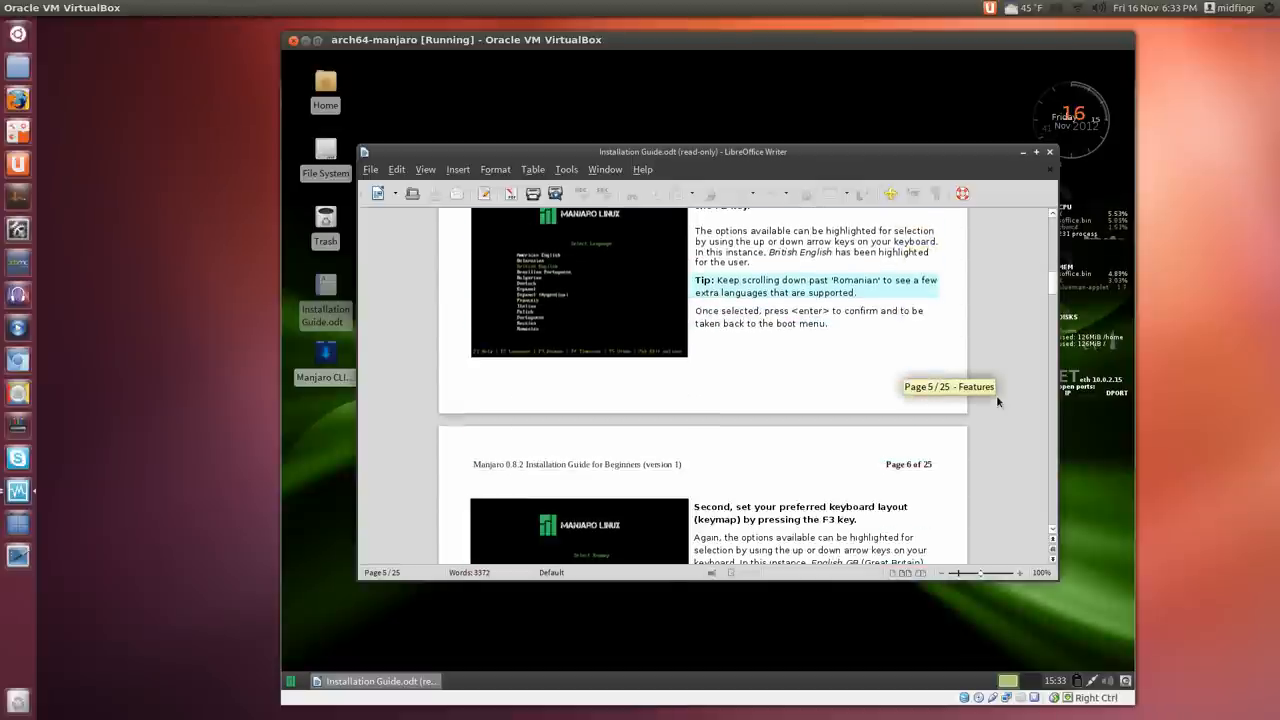
scroll("down", 3)
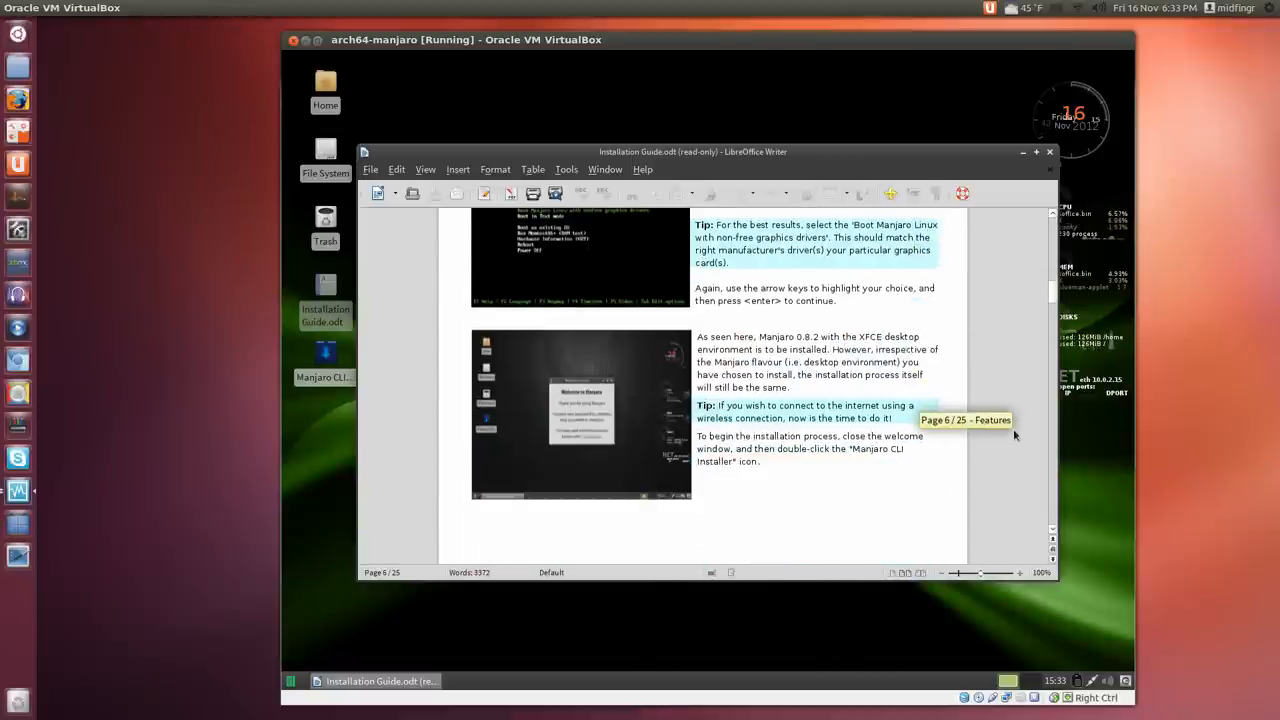
scroll("down", 3)
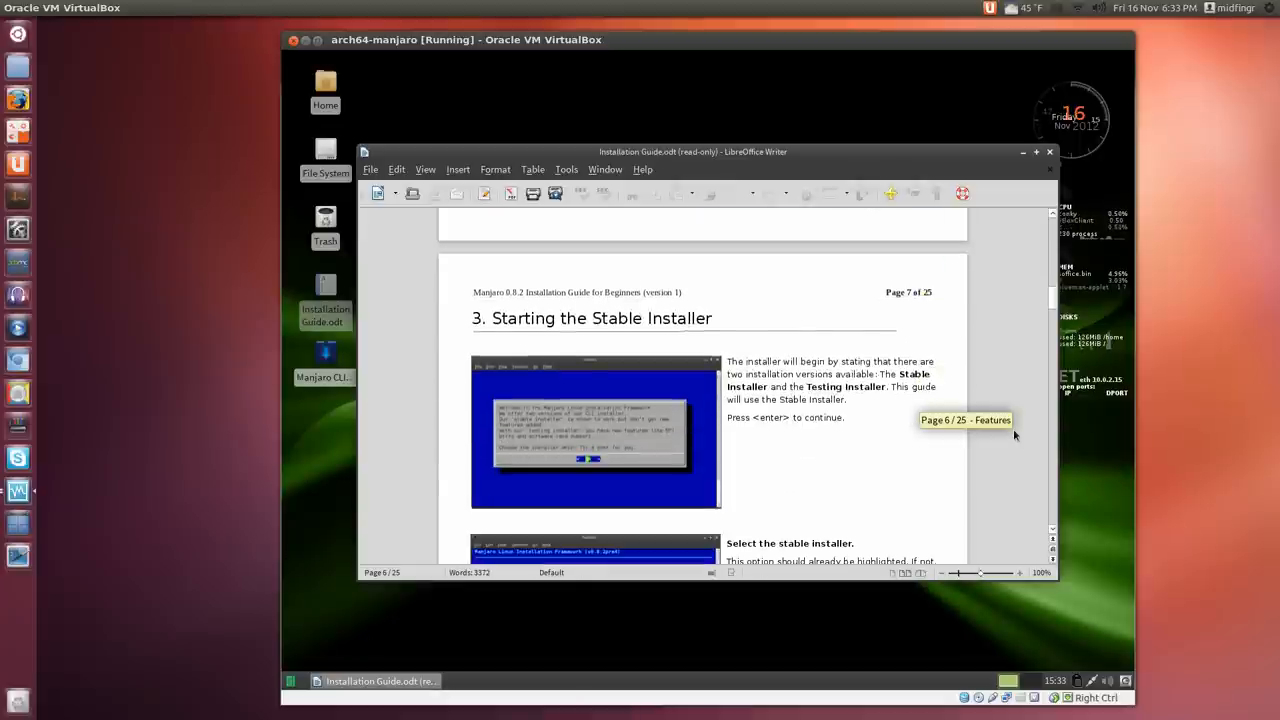
scroll("down", 3)
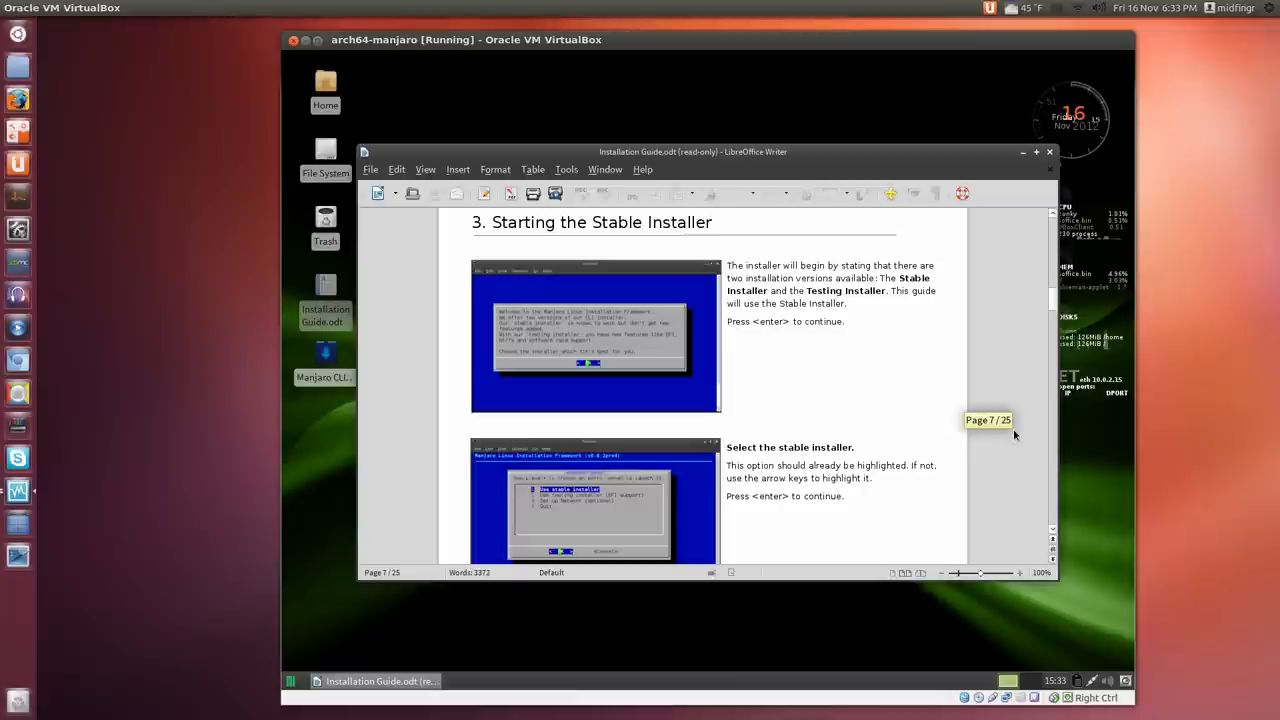
mouse_move(996, 412)
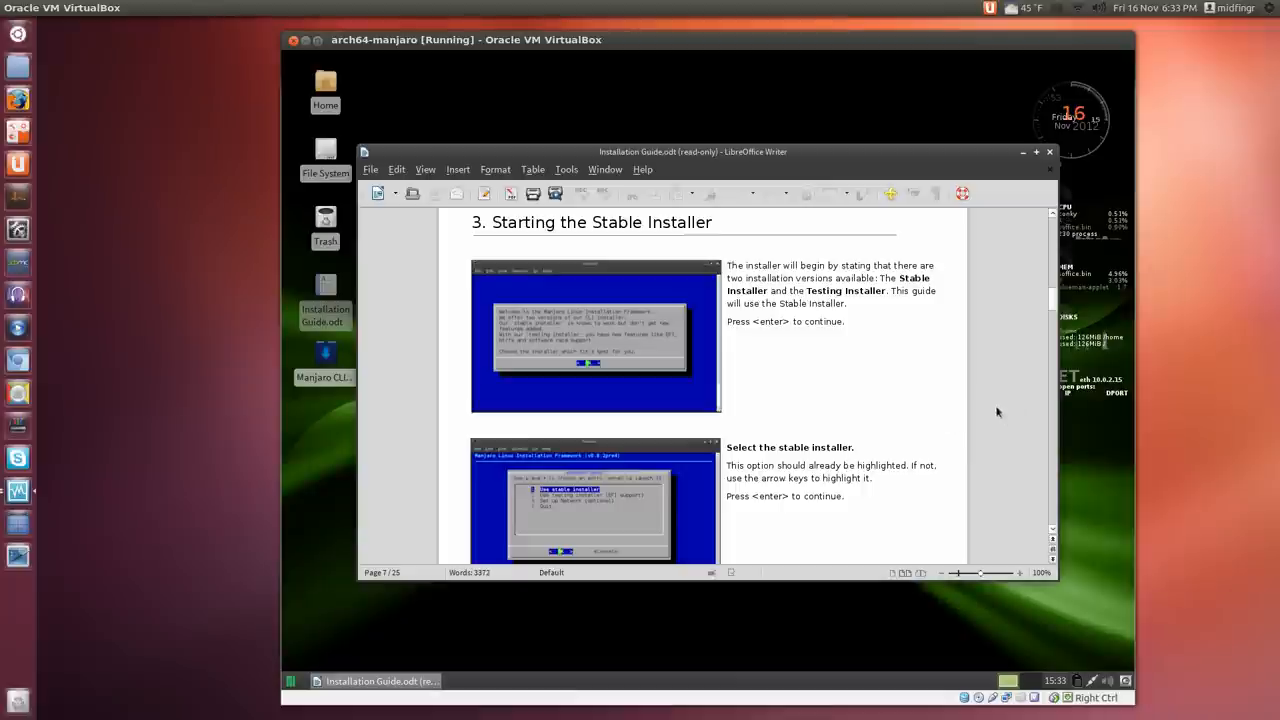
scroll("down", 3)
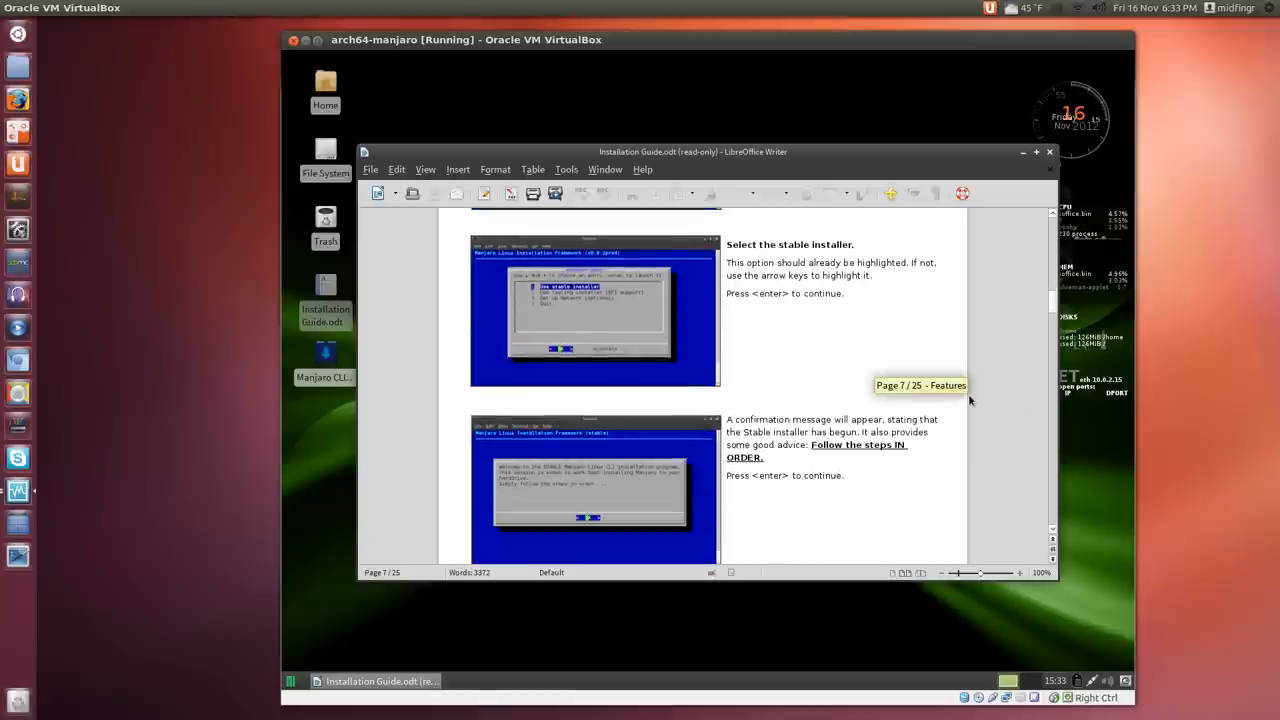
scroll("down", 3)
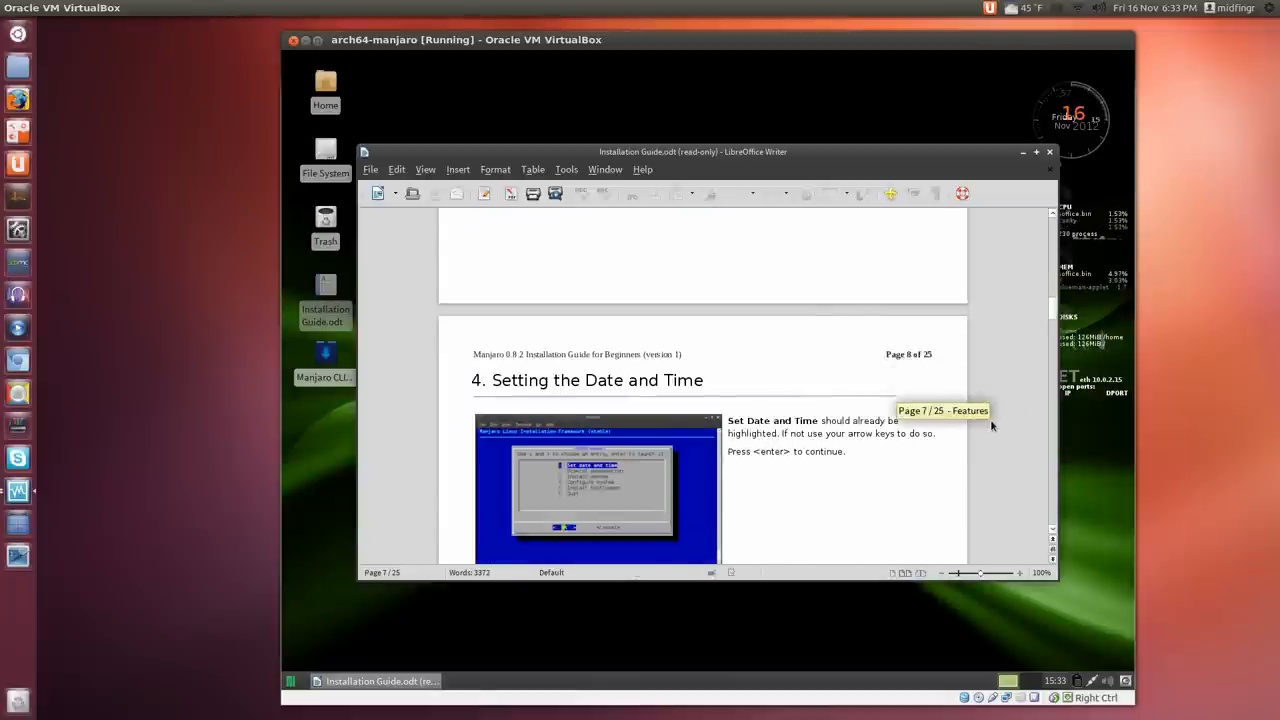
scroll("down", 3)
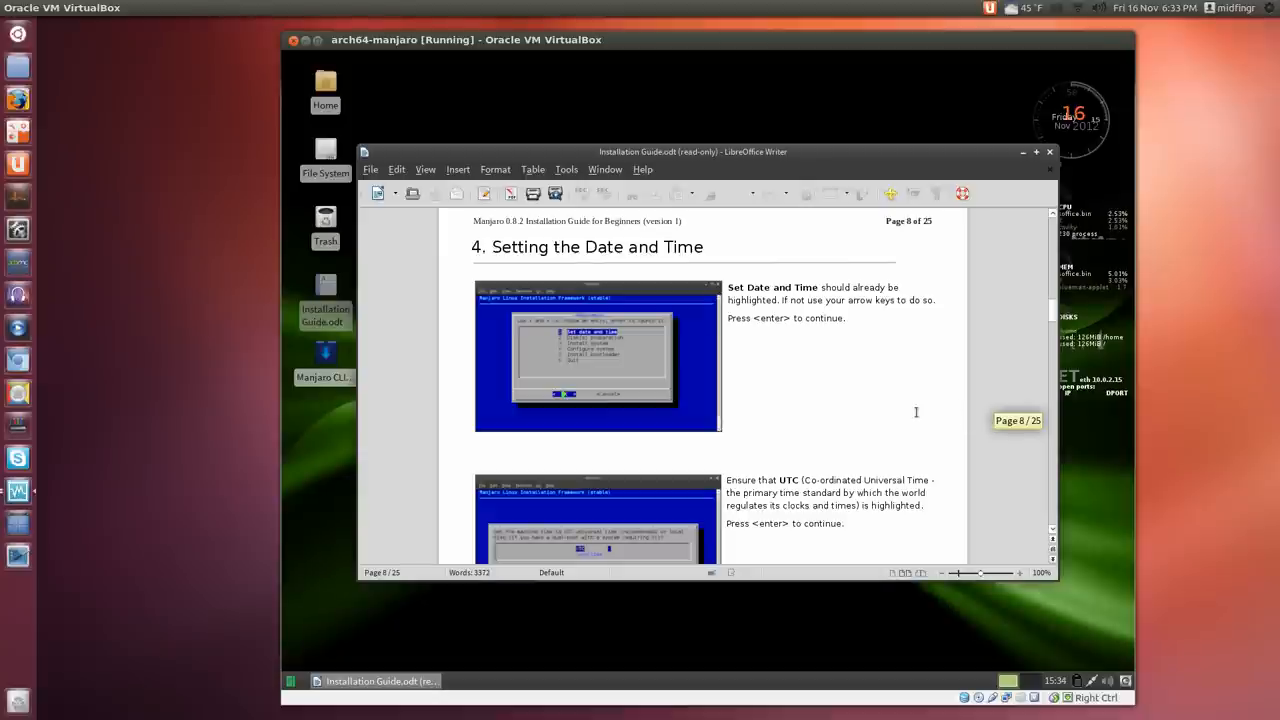
scroll("down", 3)
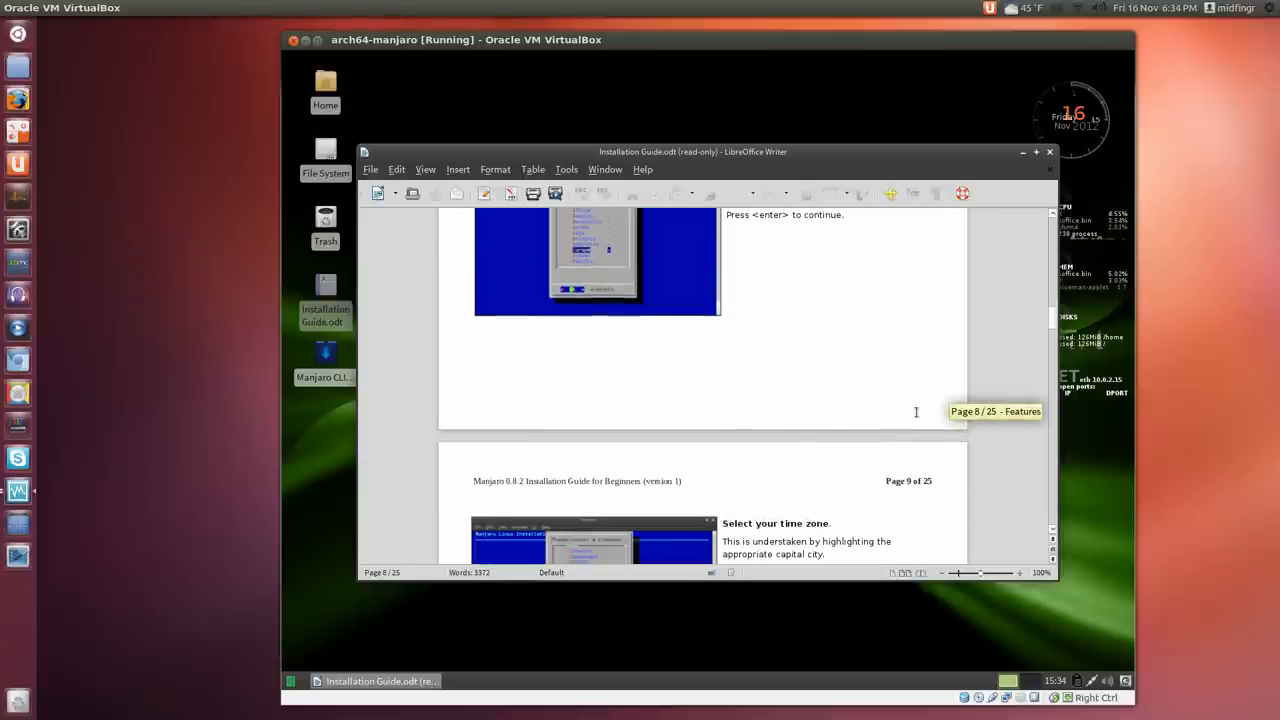
scroll("down", 3)
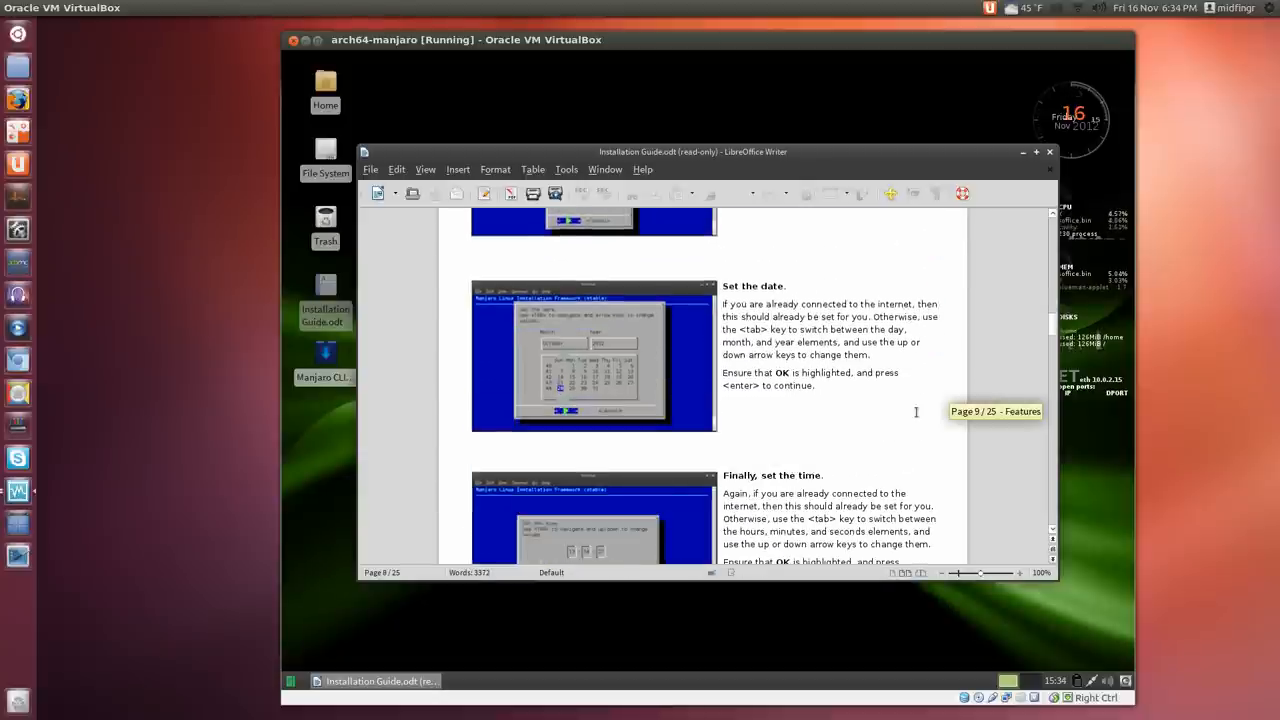
scroll("down", 3)
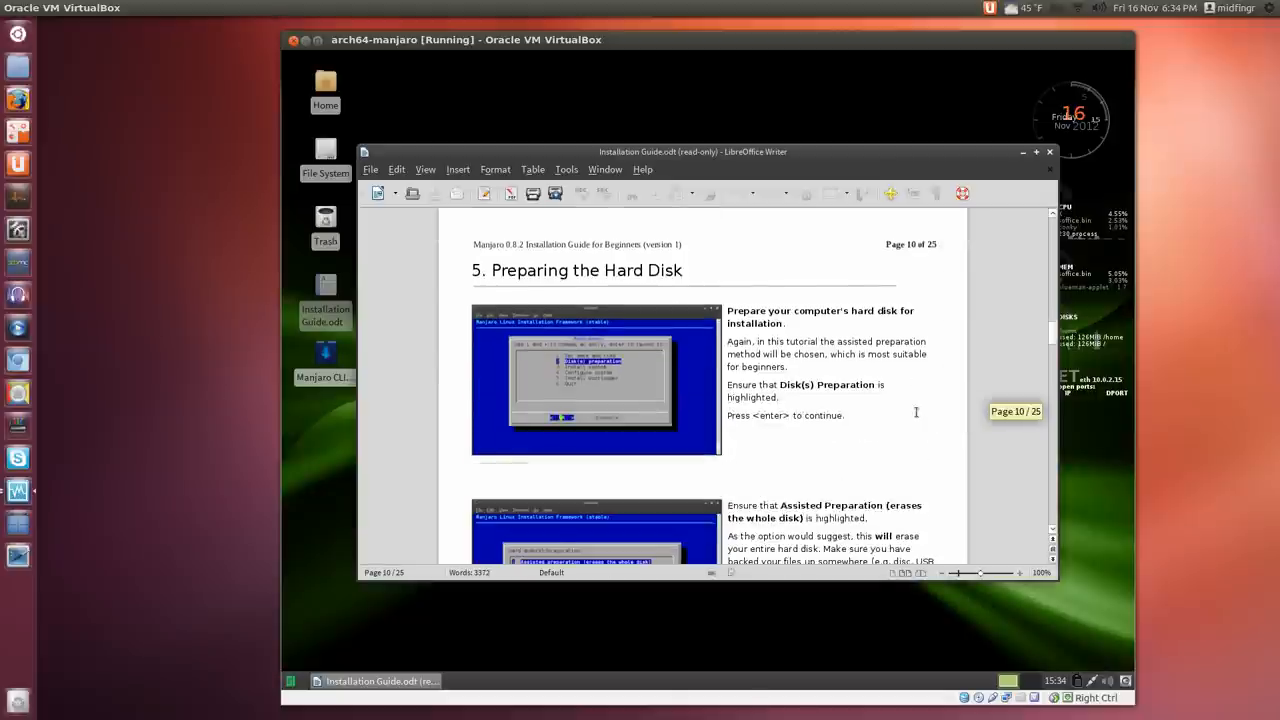
scroll("down", 3)
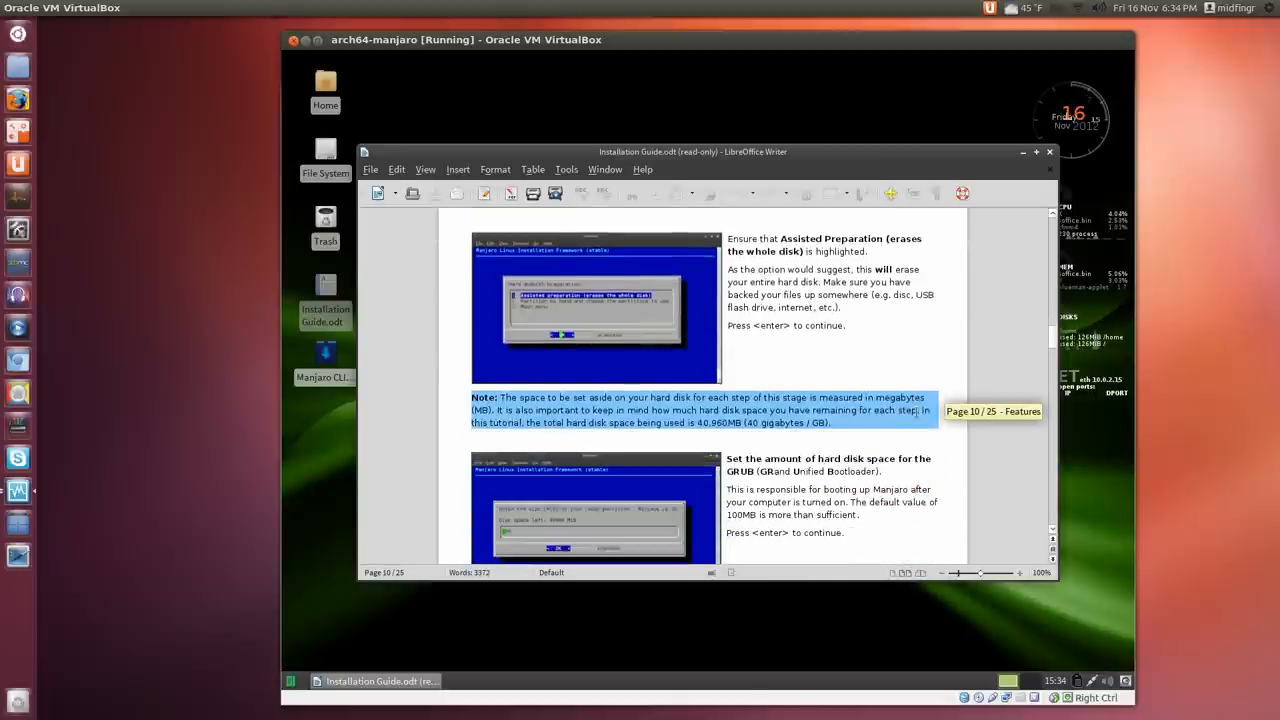
scroll("down", 3)
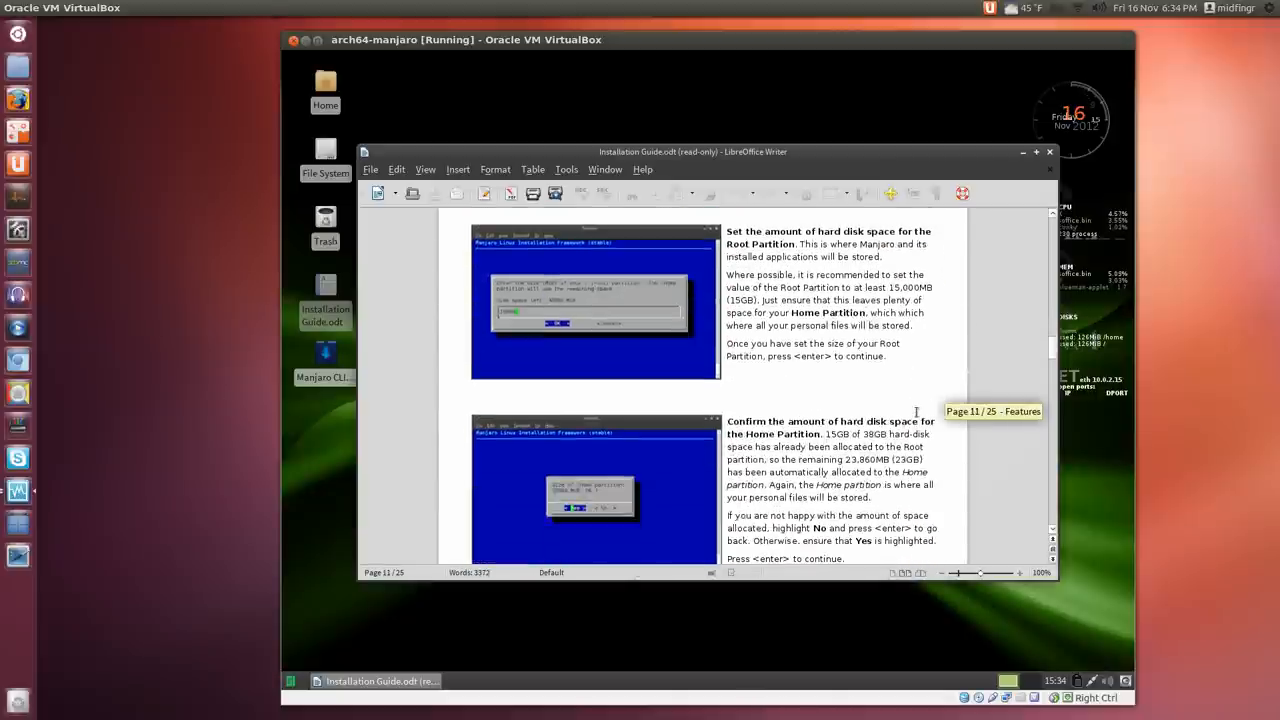
left_click(1048, 152)
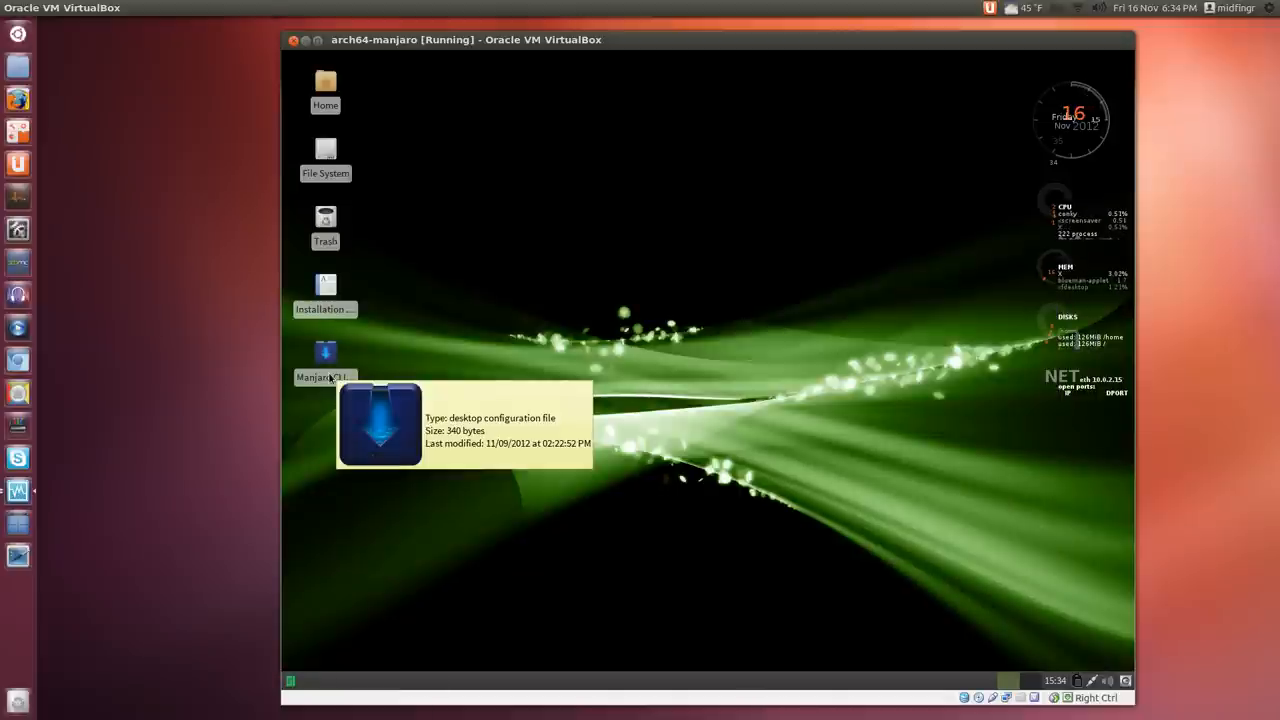
Launch the Manjaro CLI installer, choose the stable installer and dismiss its welcome message
double_click(324, 360)
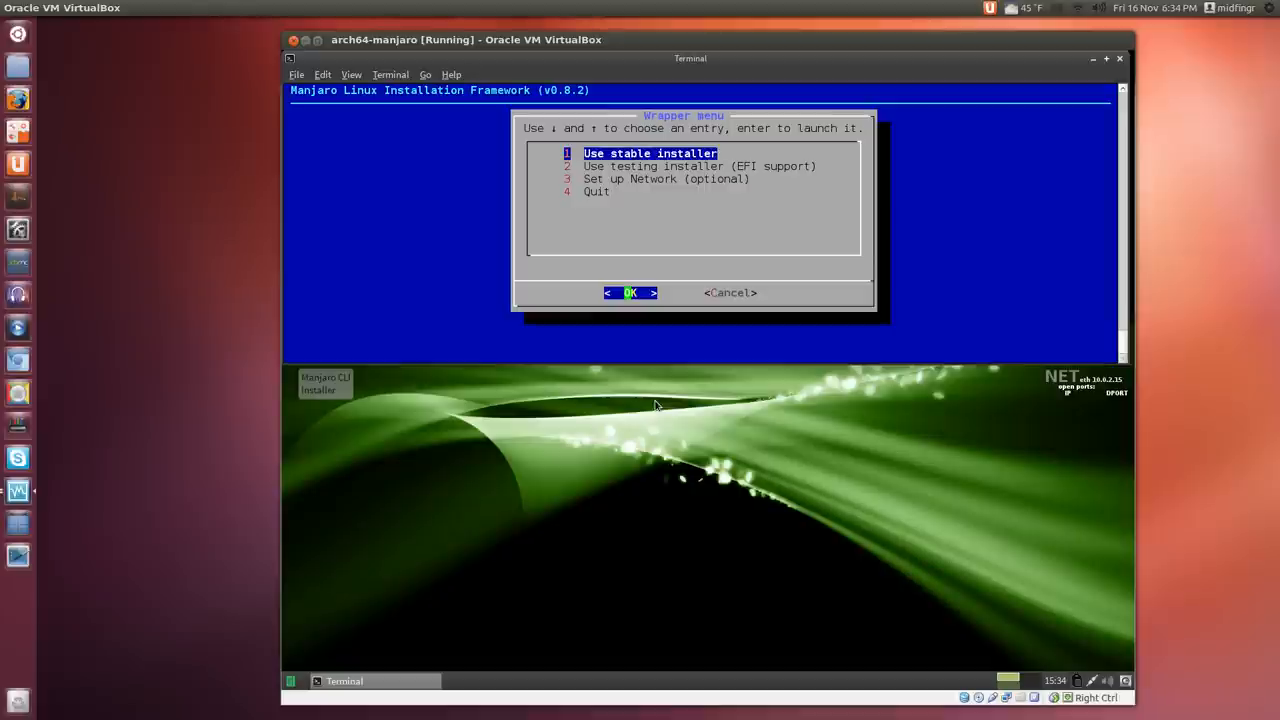
left_click(630, 292)
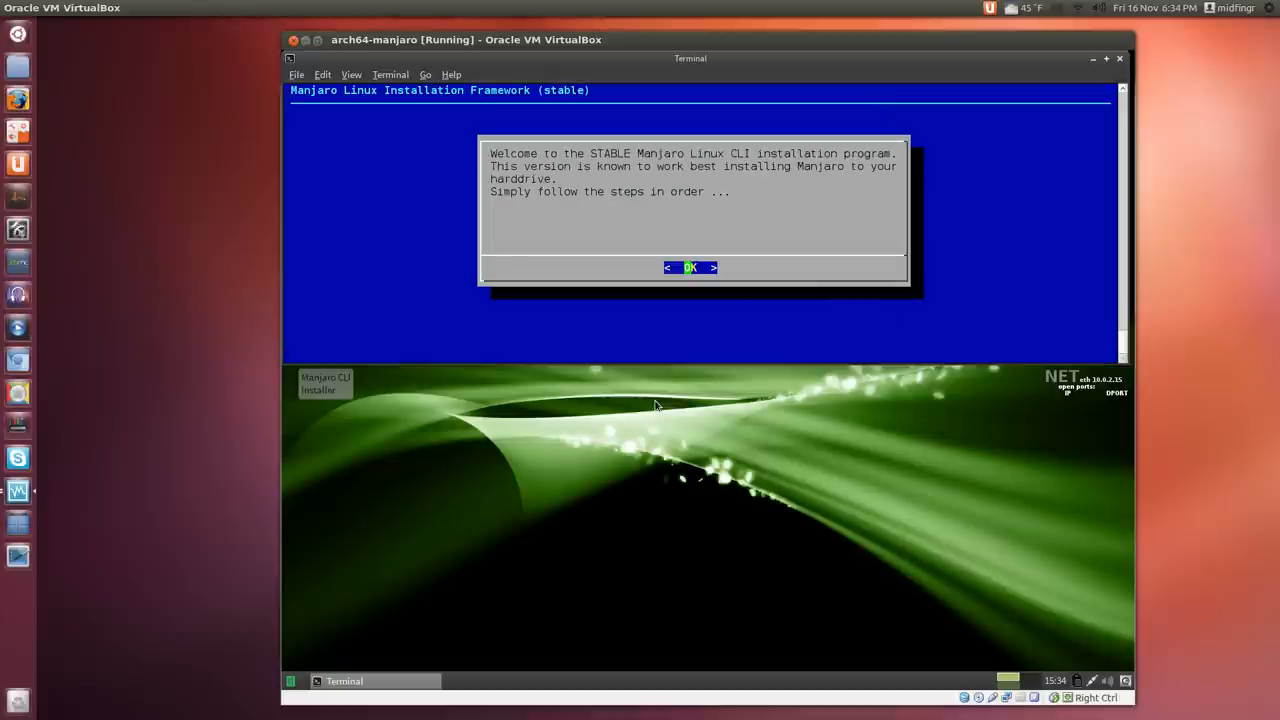
left_click(690, 268)
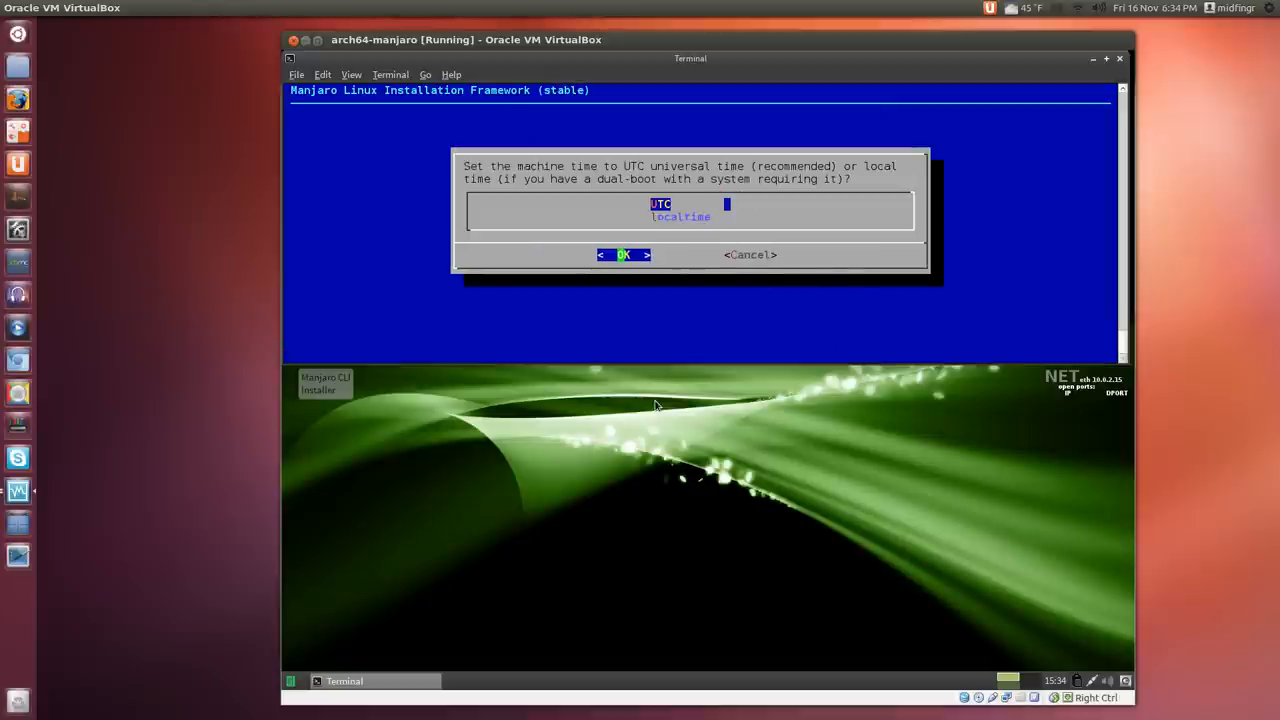
Keep the machine clock on UTC and confirm the chosen region
key("Down")
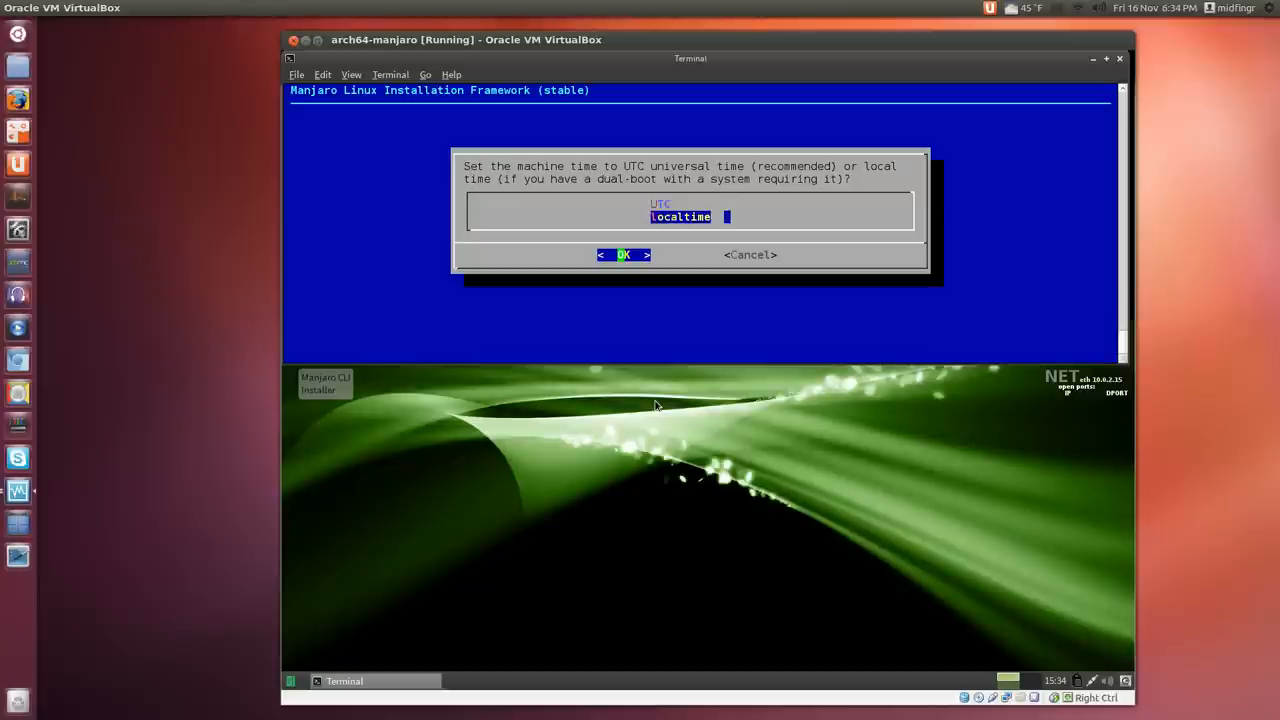
key("up")
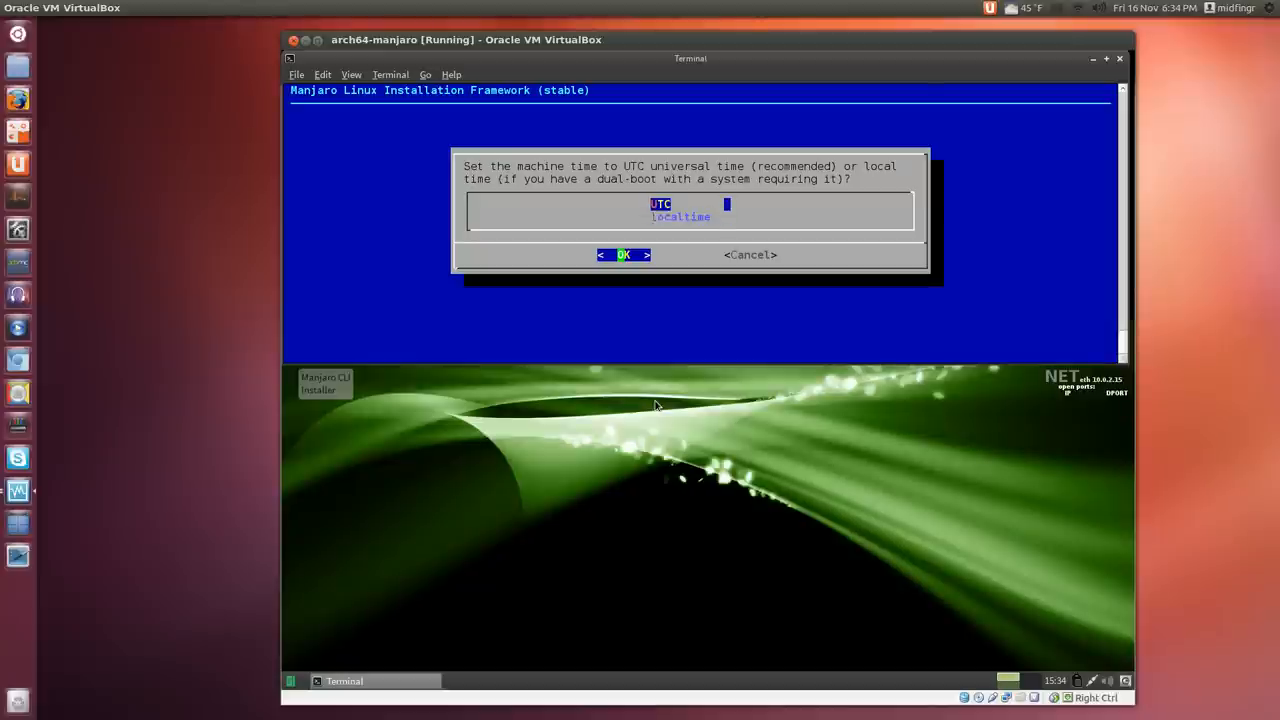
left_click(624, 256)
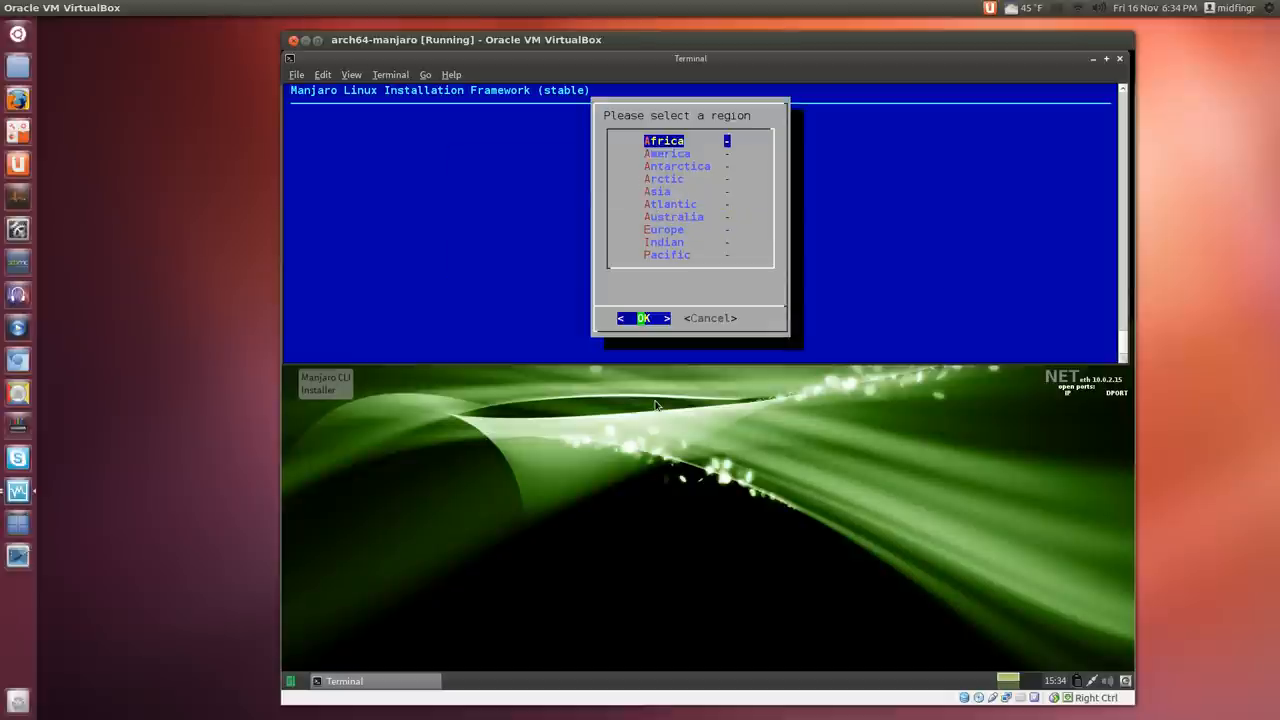
key("Down")
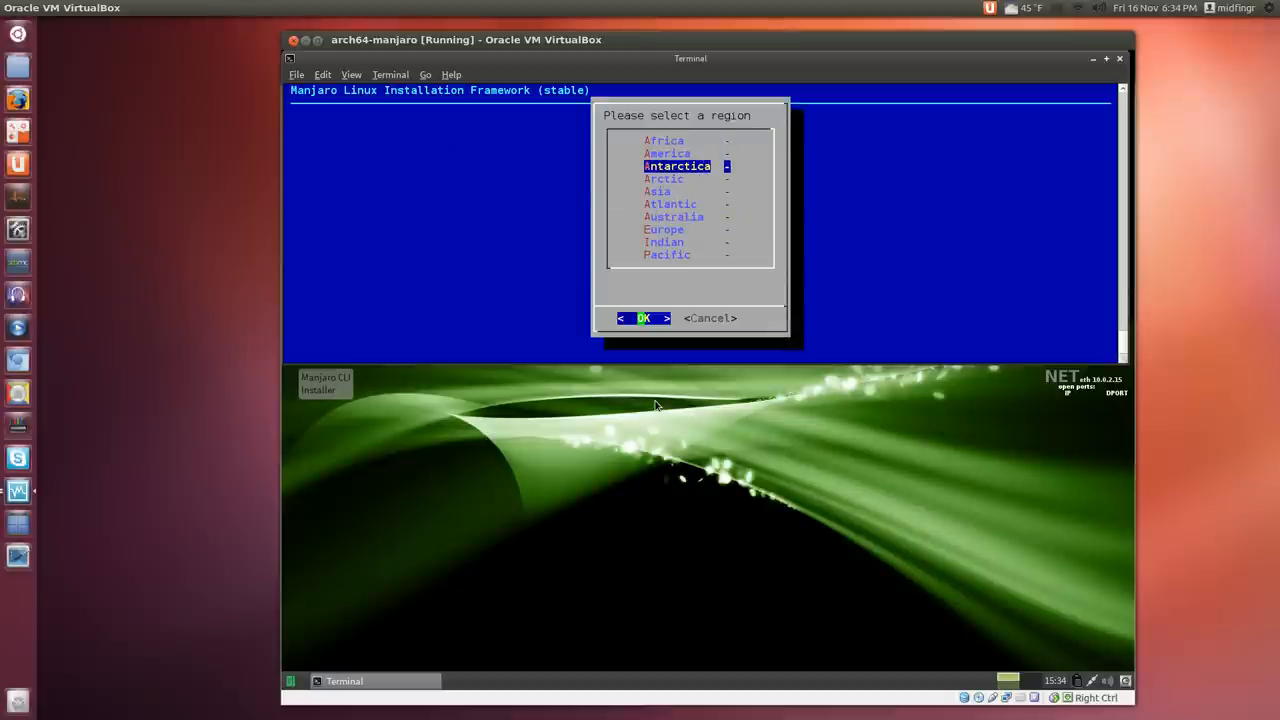
left_click(644, 318)
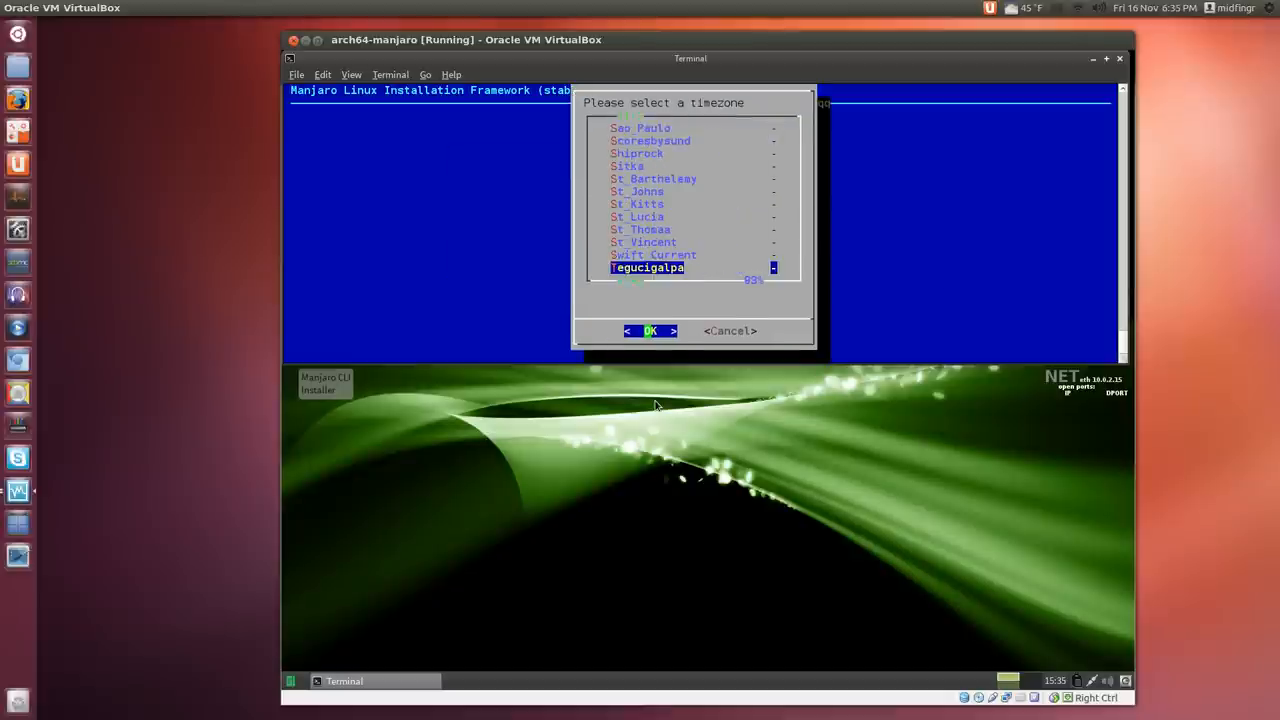
Select Toronto as the timezone and accept the shown date and time
scroll("down", 3)
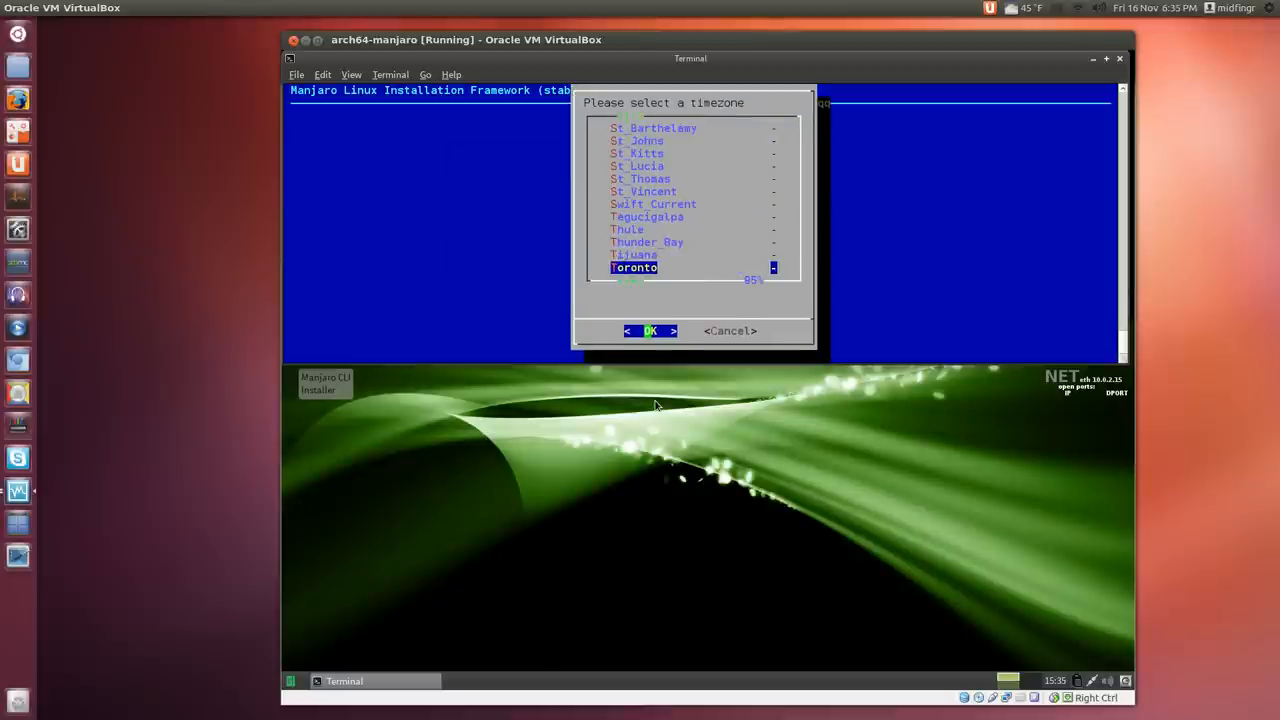
left_click(652, 332)
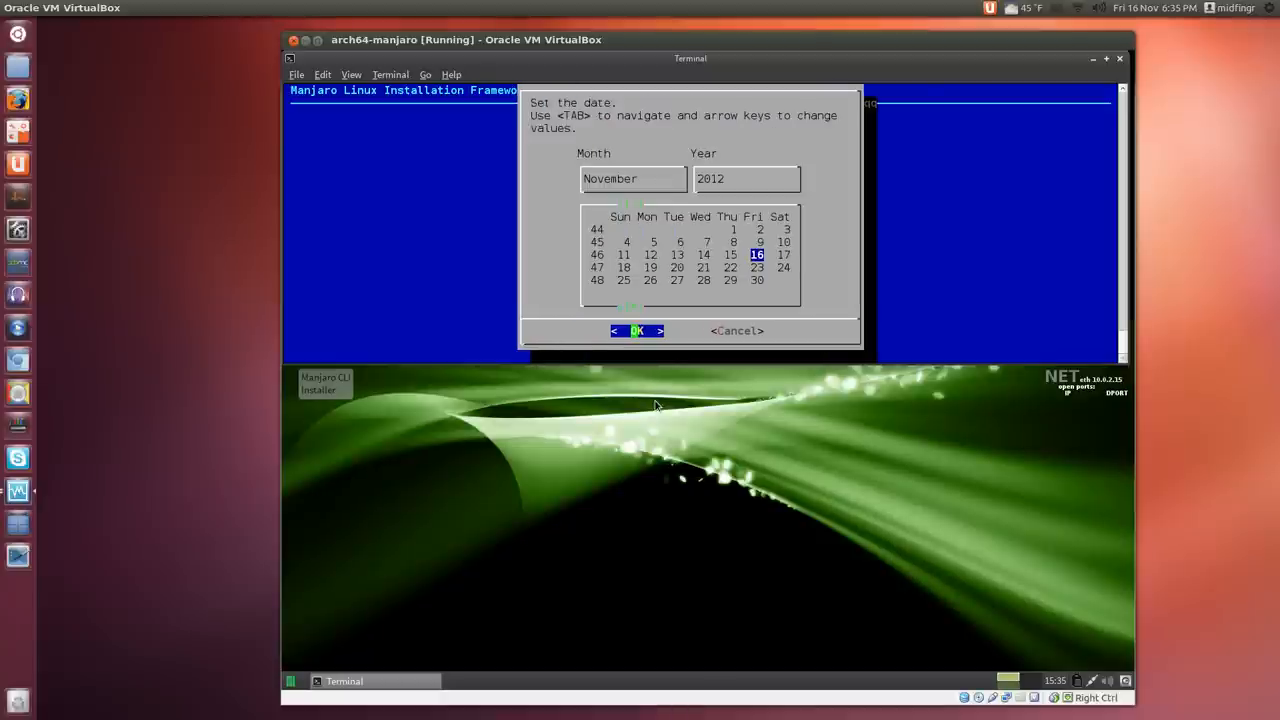
left_click(636, 330)
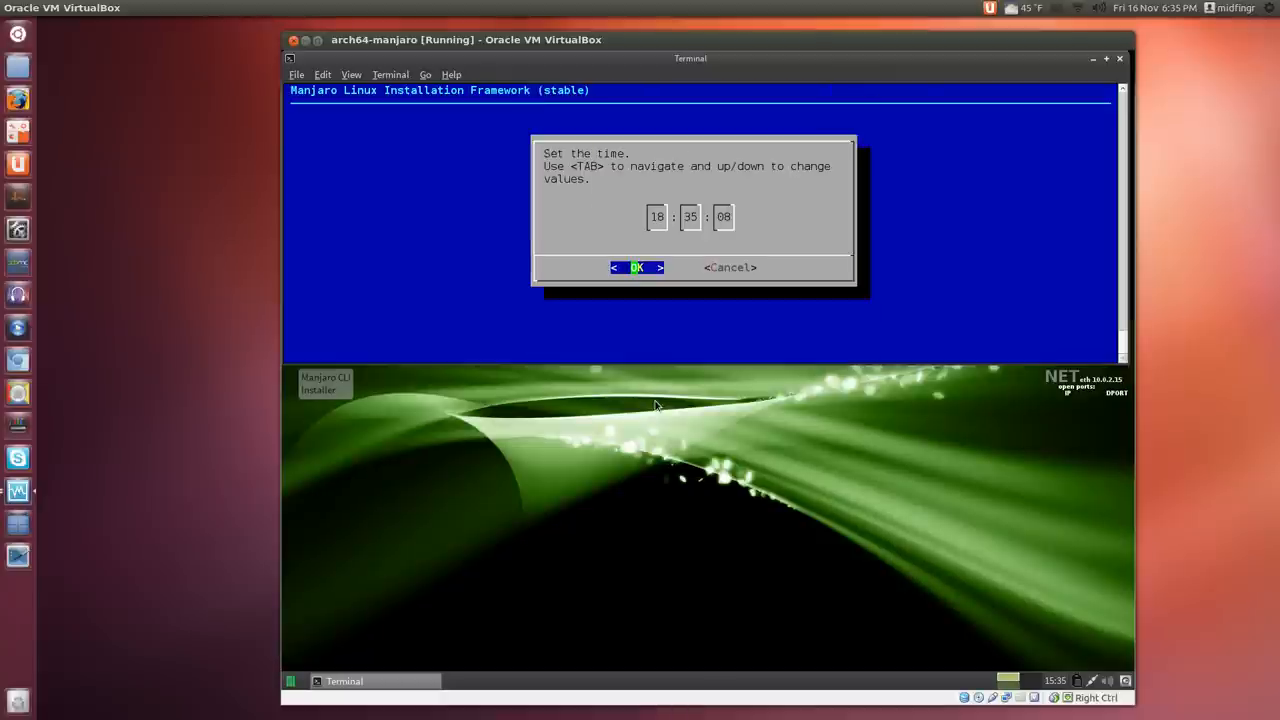
left_click(636, 268)
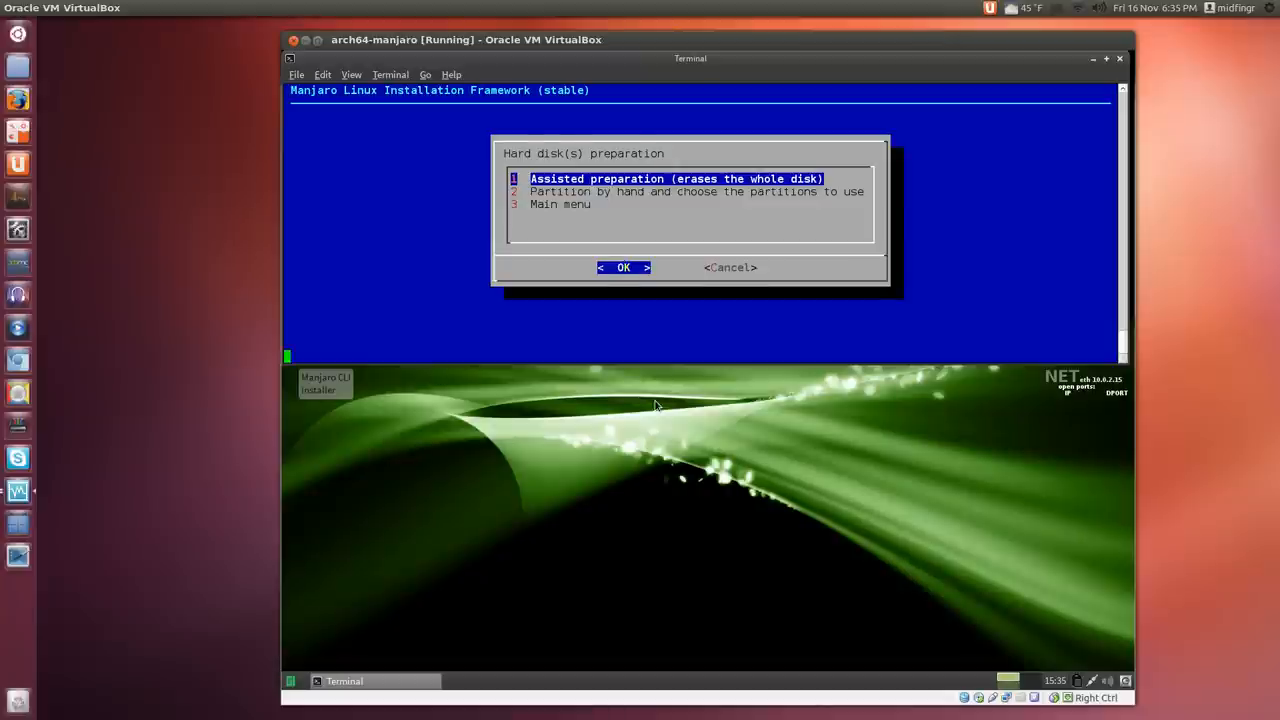
Choose assisted whole-disk preparation with a 100 MiB boot, 2000 MiB swap and default root size
left_click(624, 268)
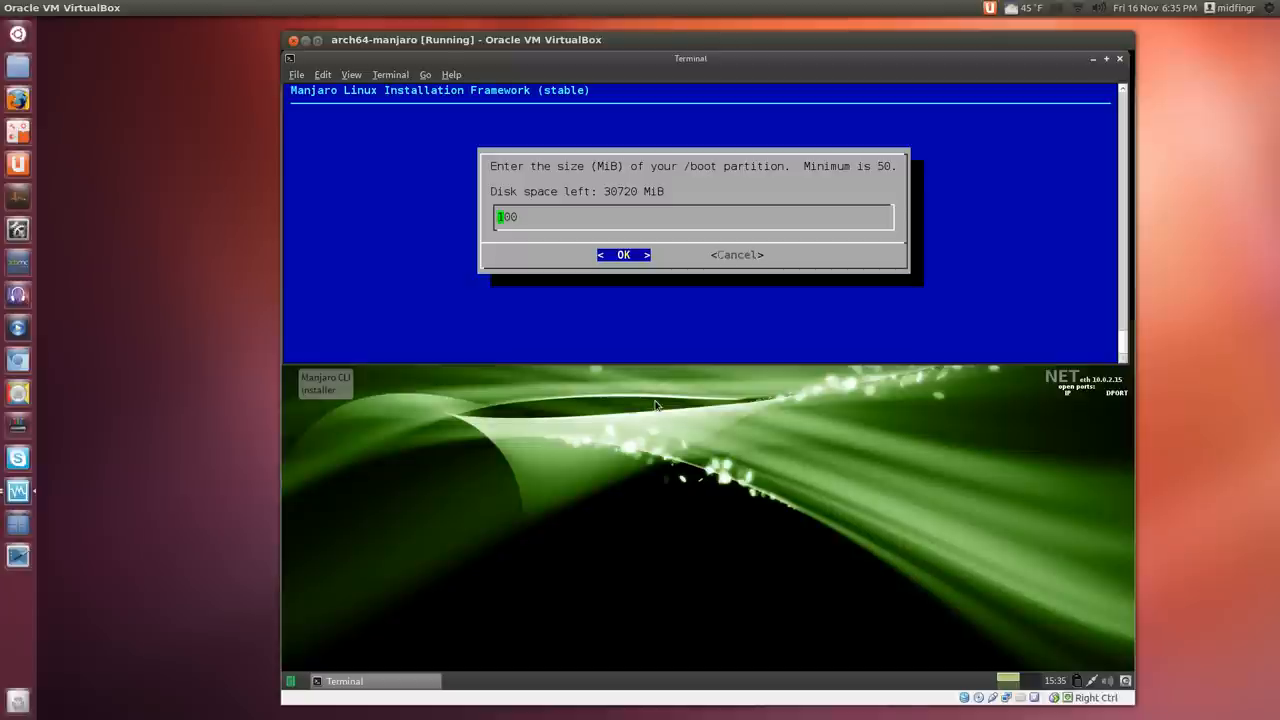
left_click(624, 254)
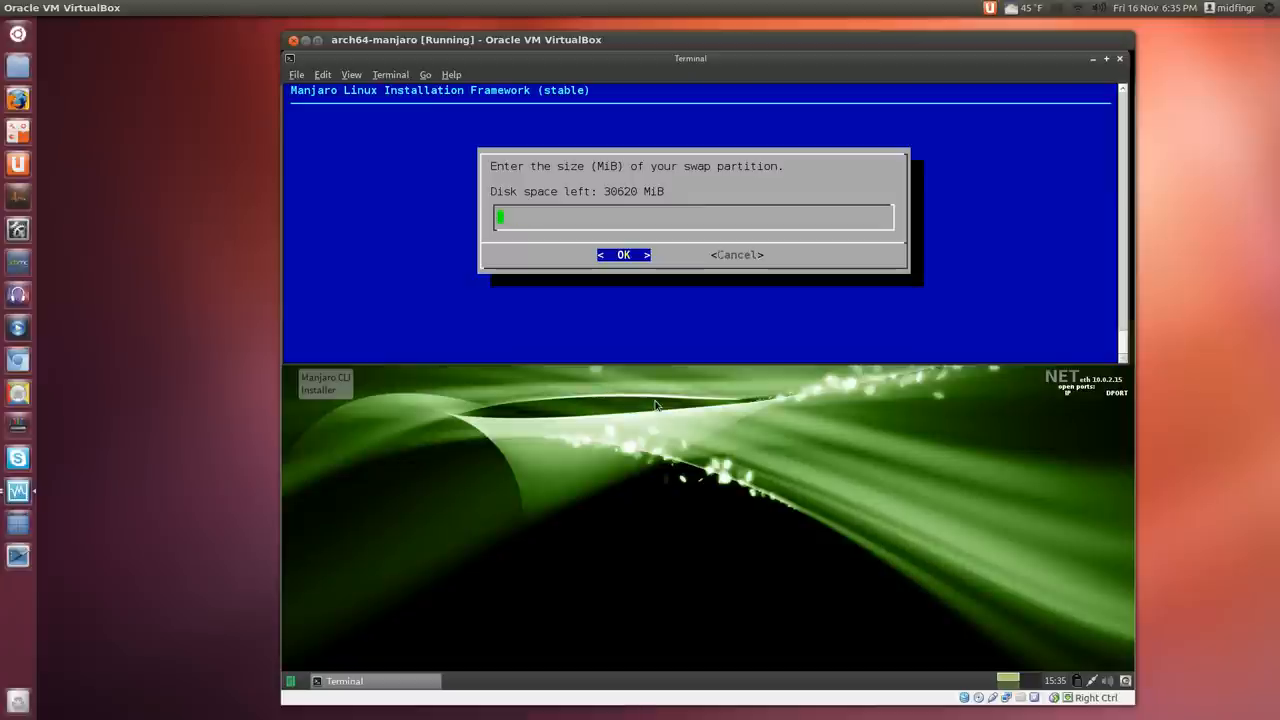
type("2000")
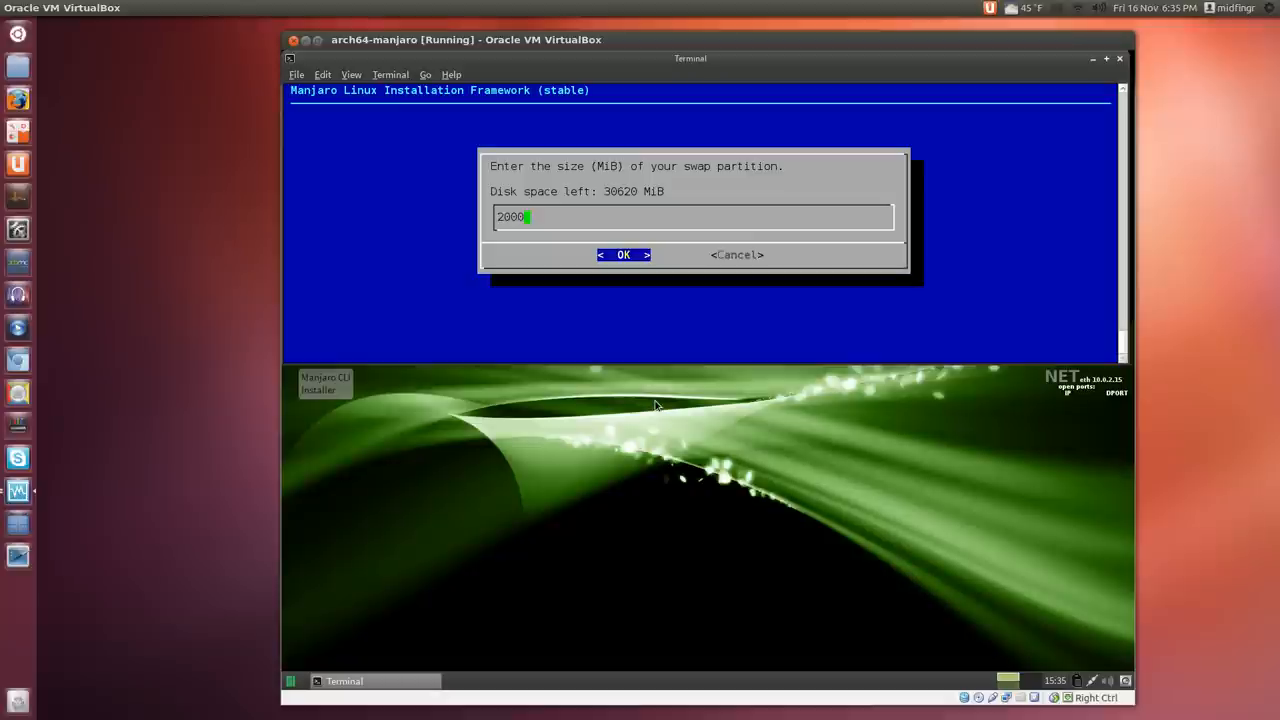
left_click(624, 256)
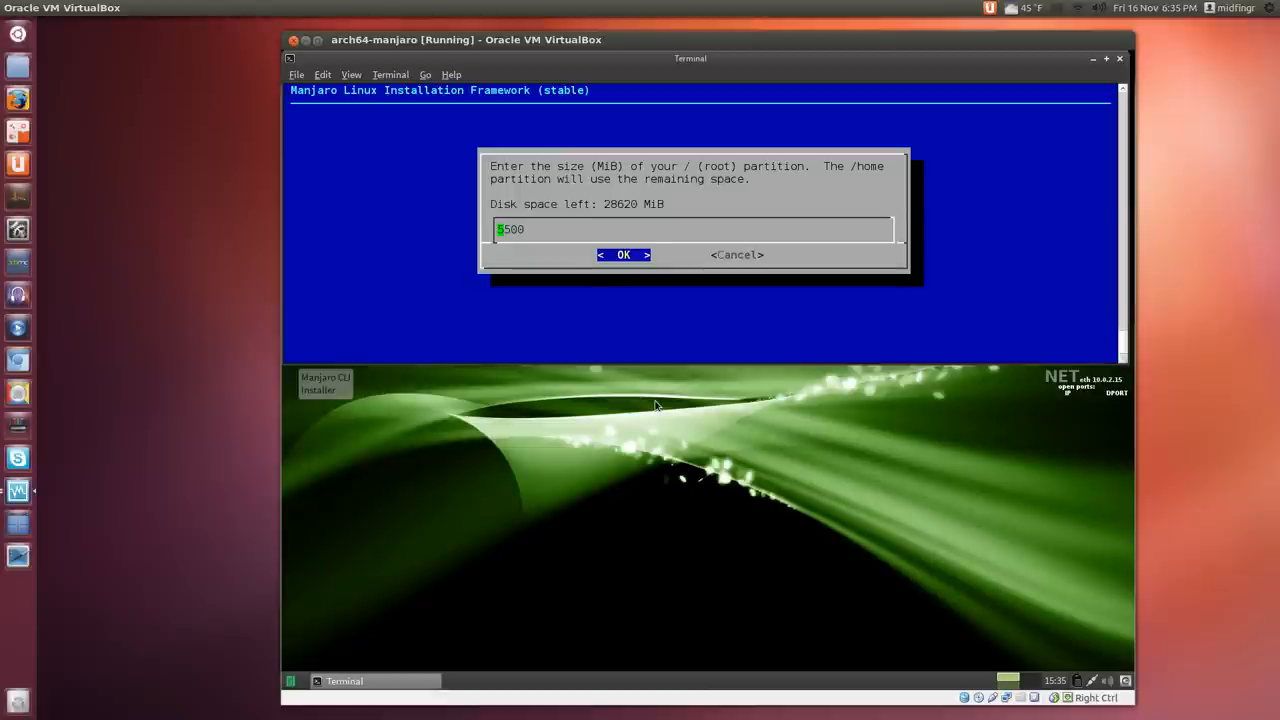
left_click(624, 254)
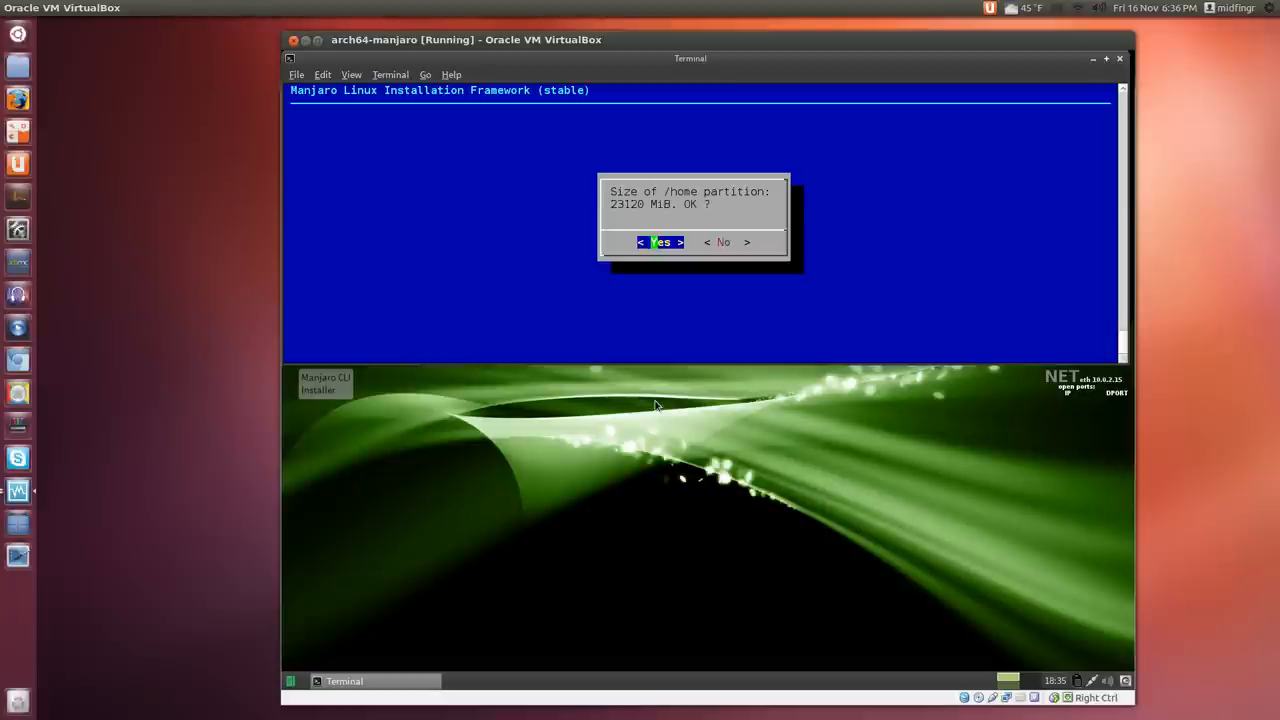
Accept a 23120 MiB home partition on ext4 and erase /dev/sda to finish disk preparation
left_click(660, 242)
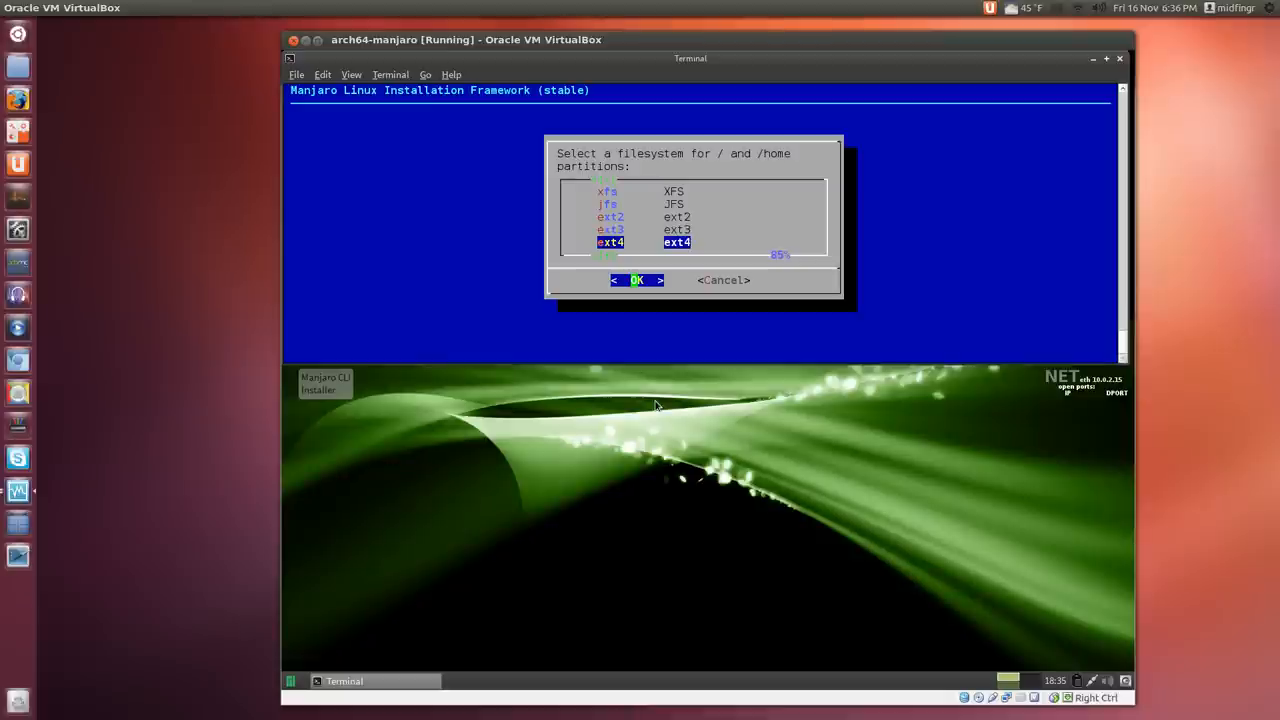
left_click(638, 280)
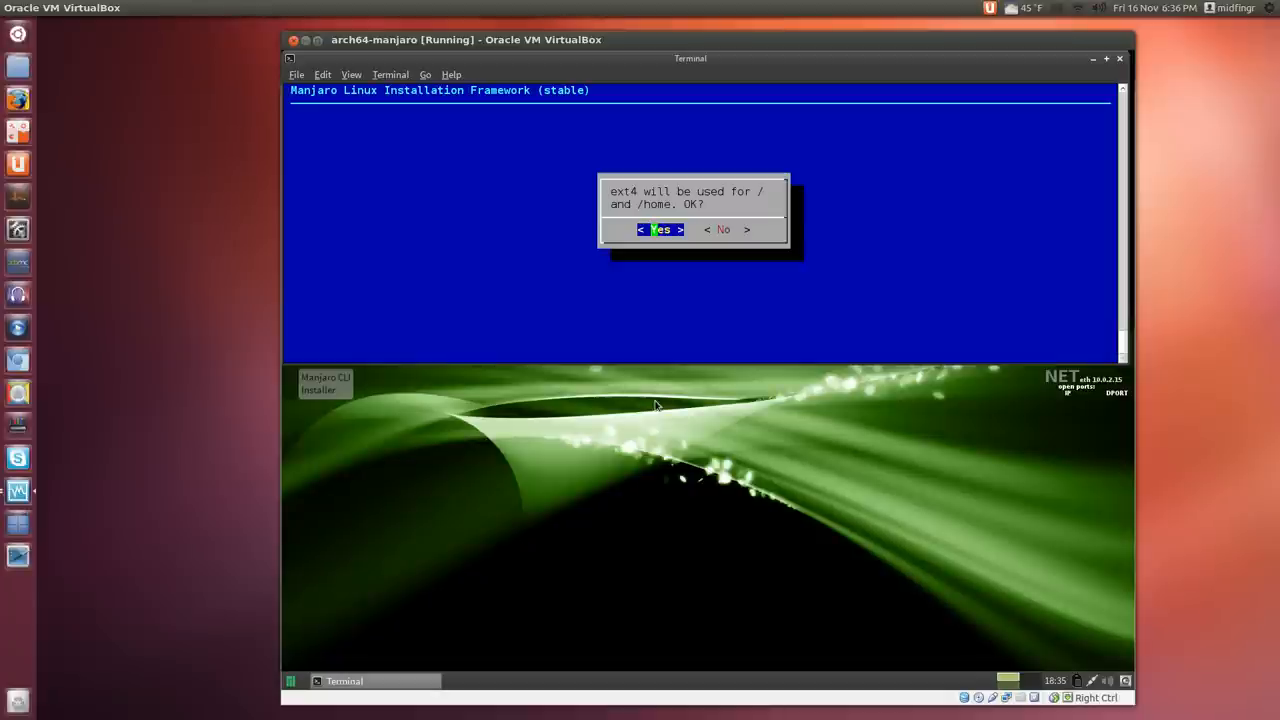
left_click(660, 228)
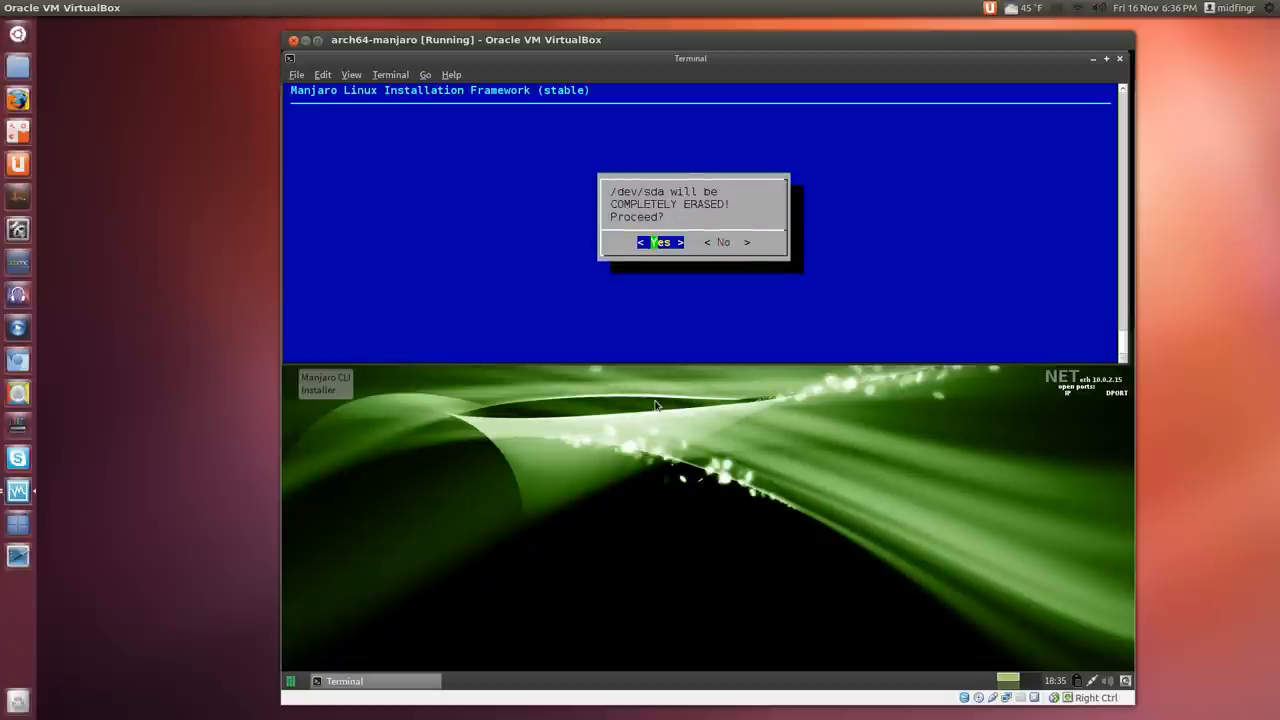
left_click(658, 242)
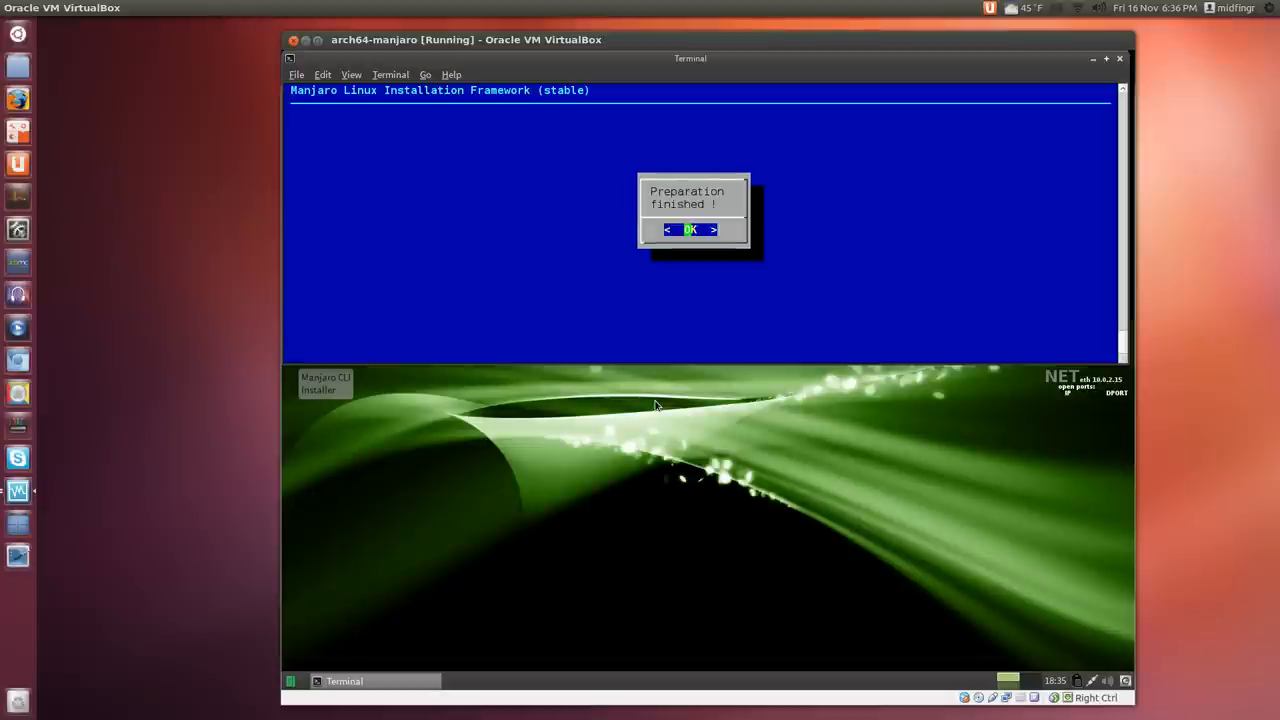
left_click(692, 230)
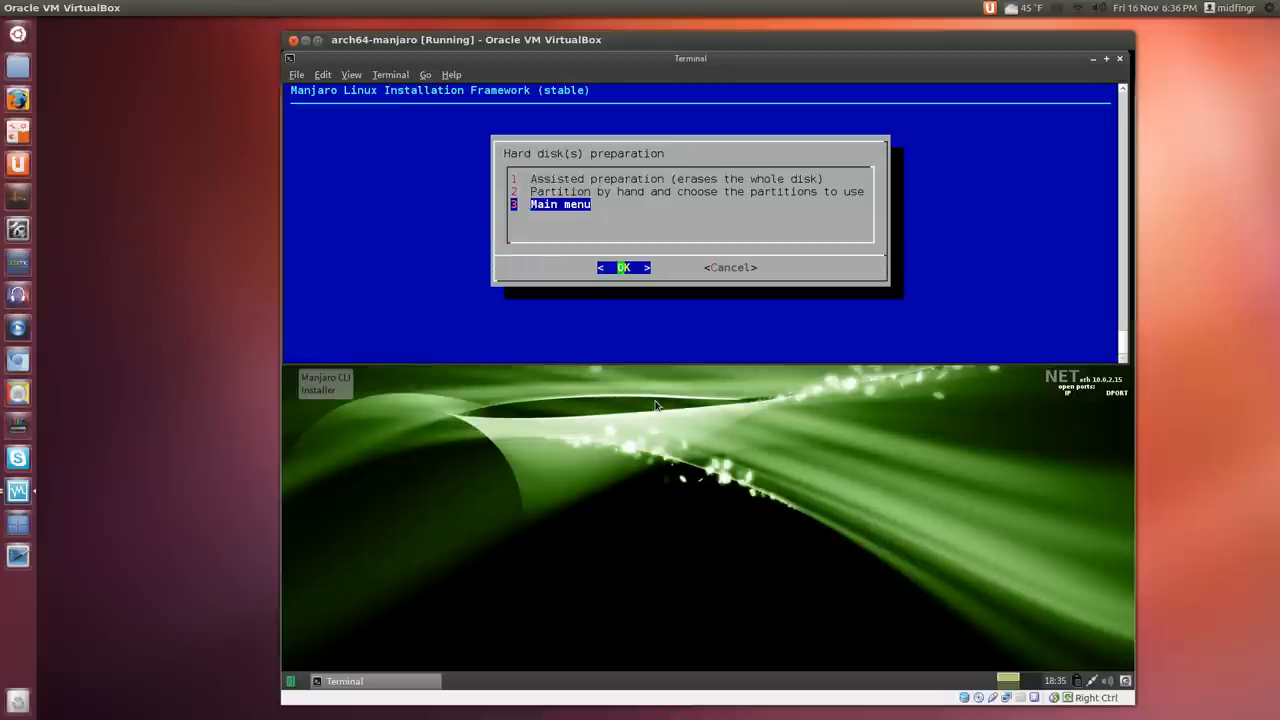
Start the system installation and continue once the root and XFCE images install successfully
left_click(624, 268)
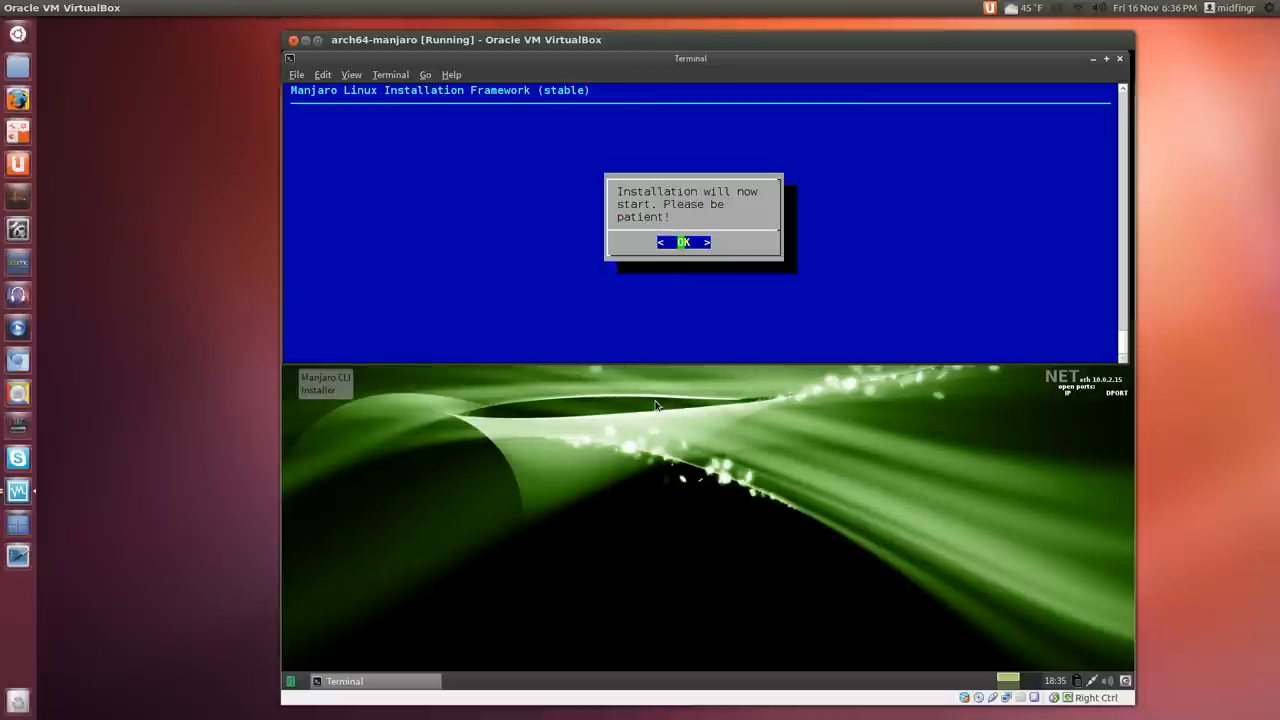
left_click(684, 242)
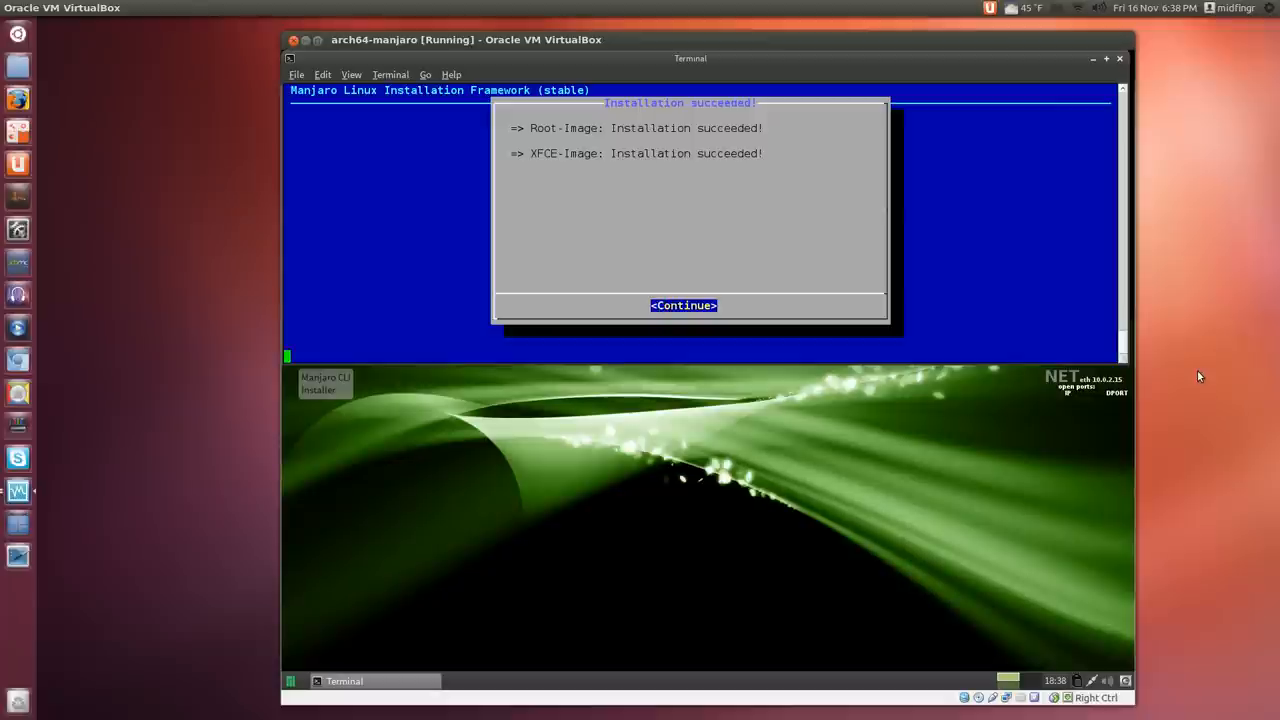
left_click(684, 304)
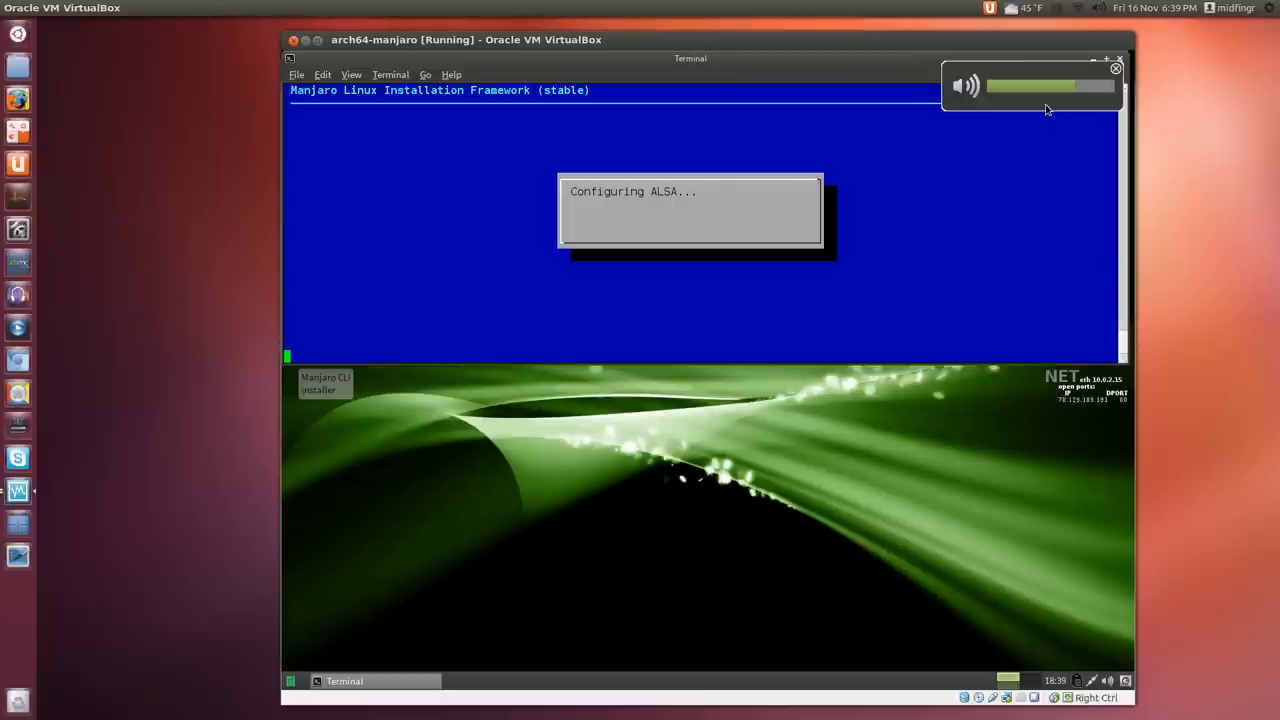
mouse_move(1130, 446)
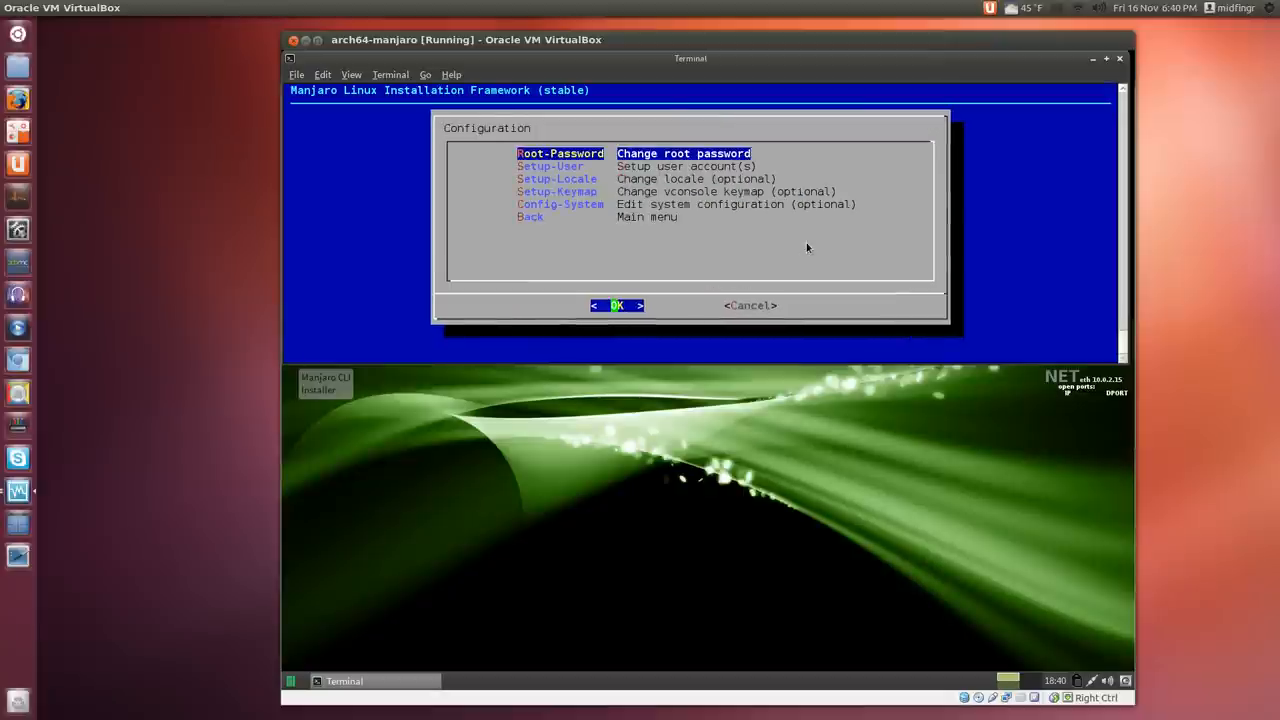
Set the root password and create user 'midfingr' with its own password
left_click(616, 304)
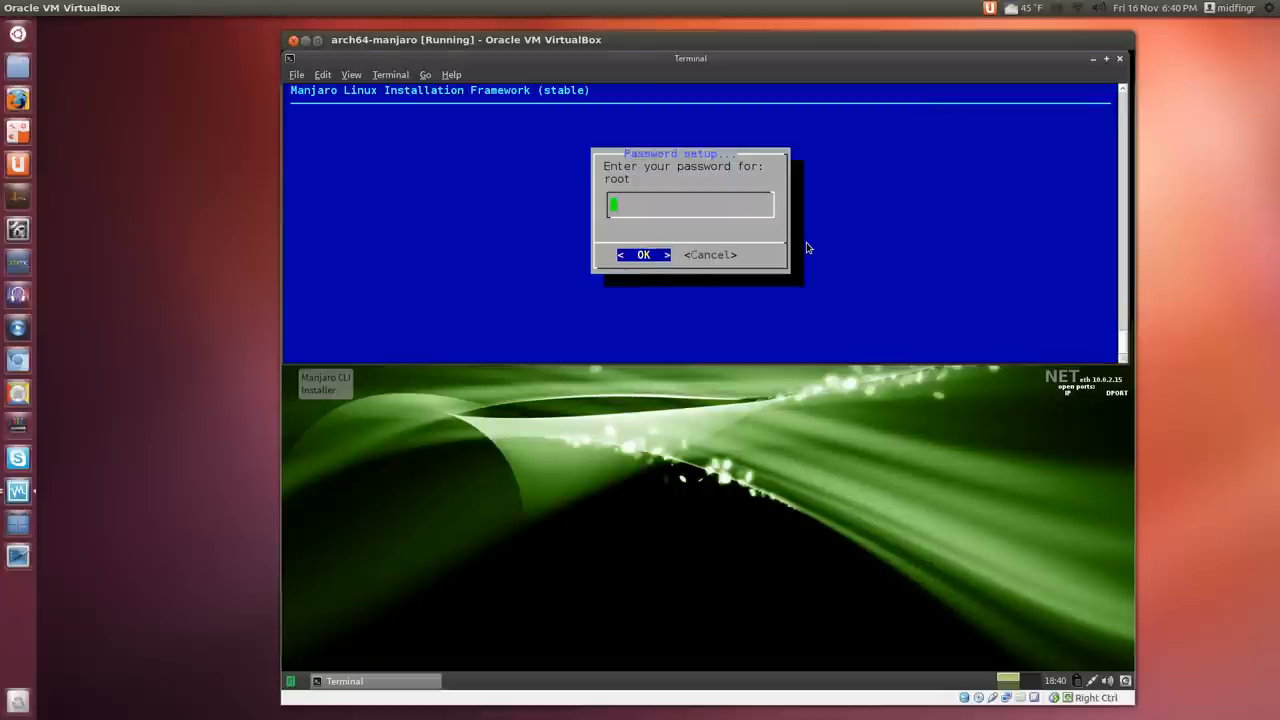
left_click(644, 254)
type("miud")
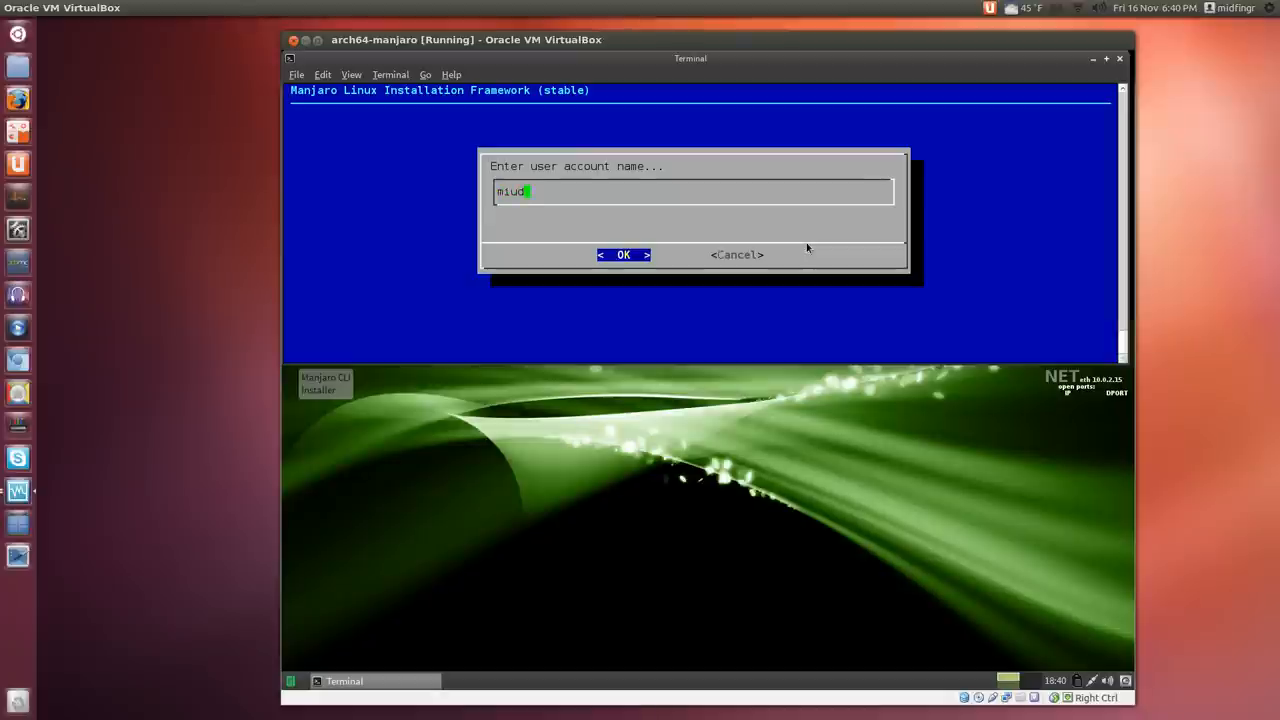
type("midfingr")
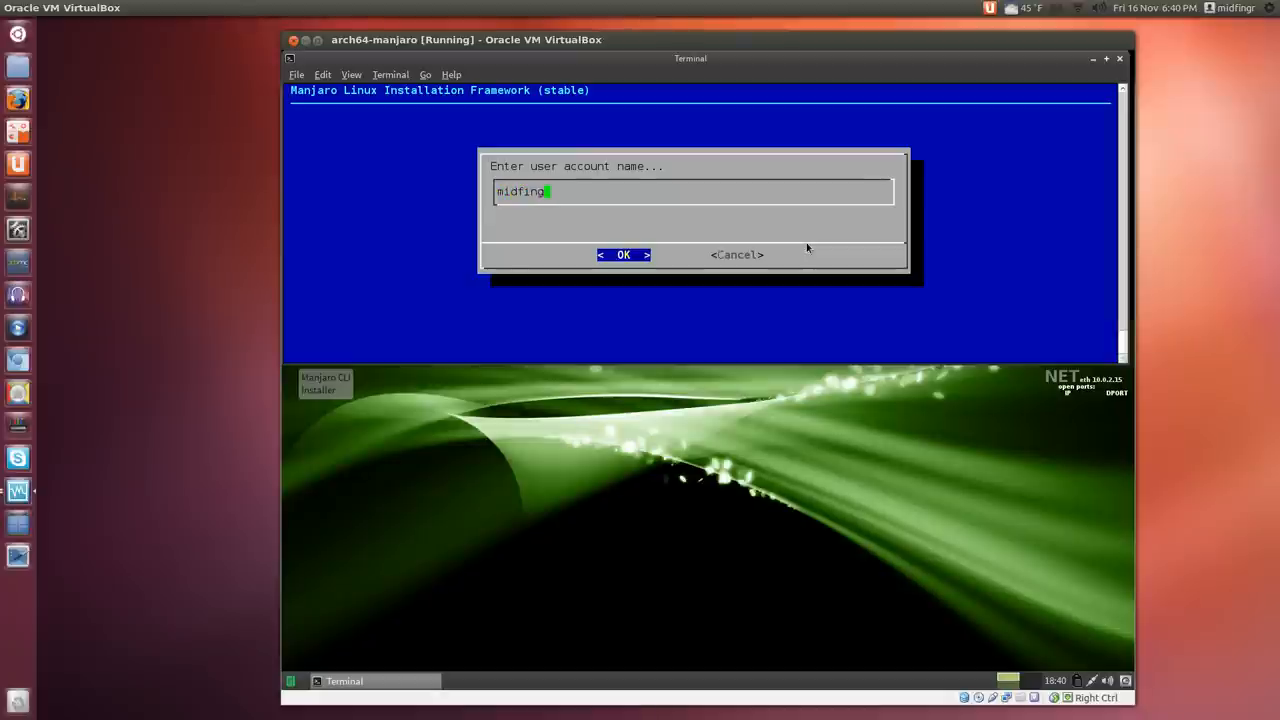
left_click(624, 254)
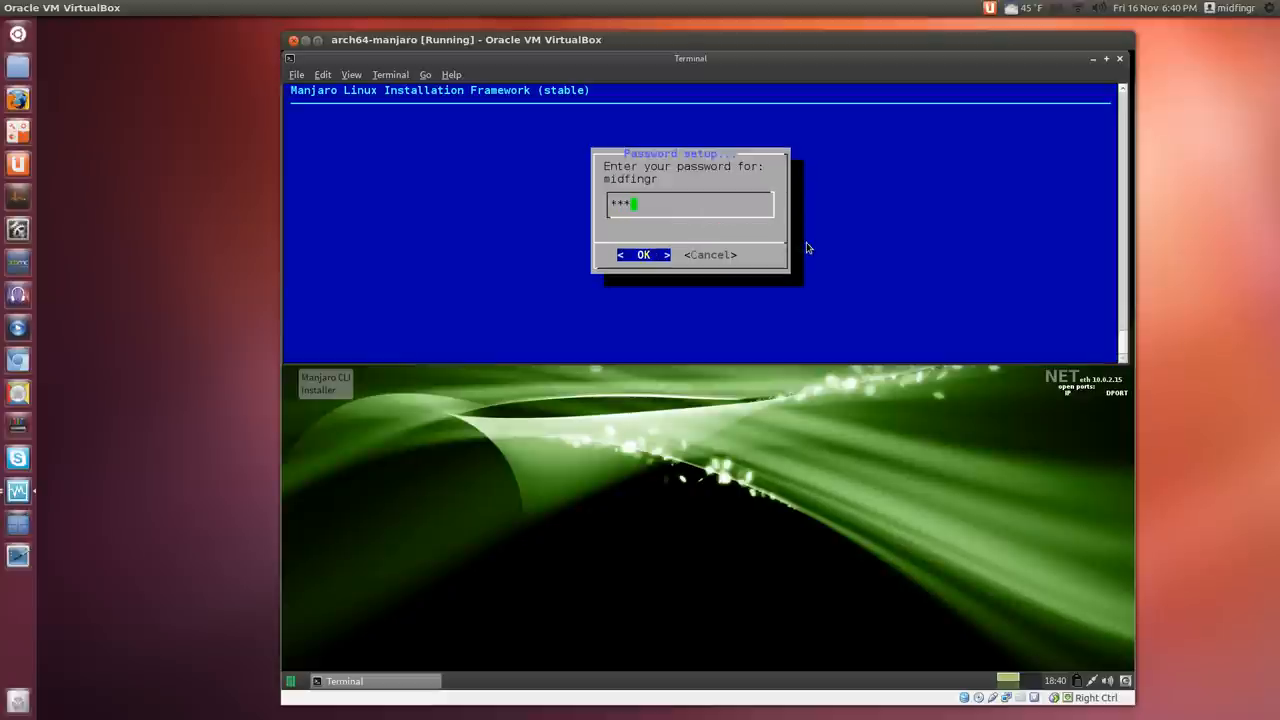
left_click(644, 254)
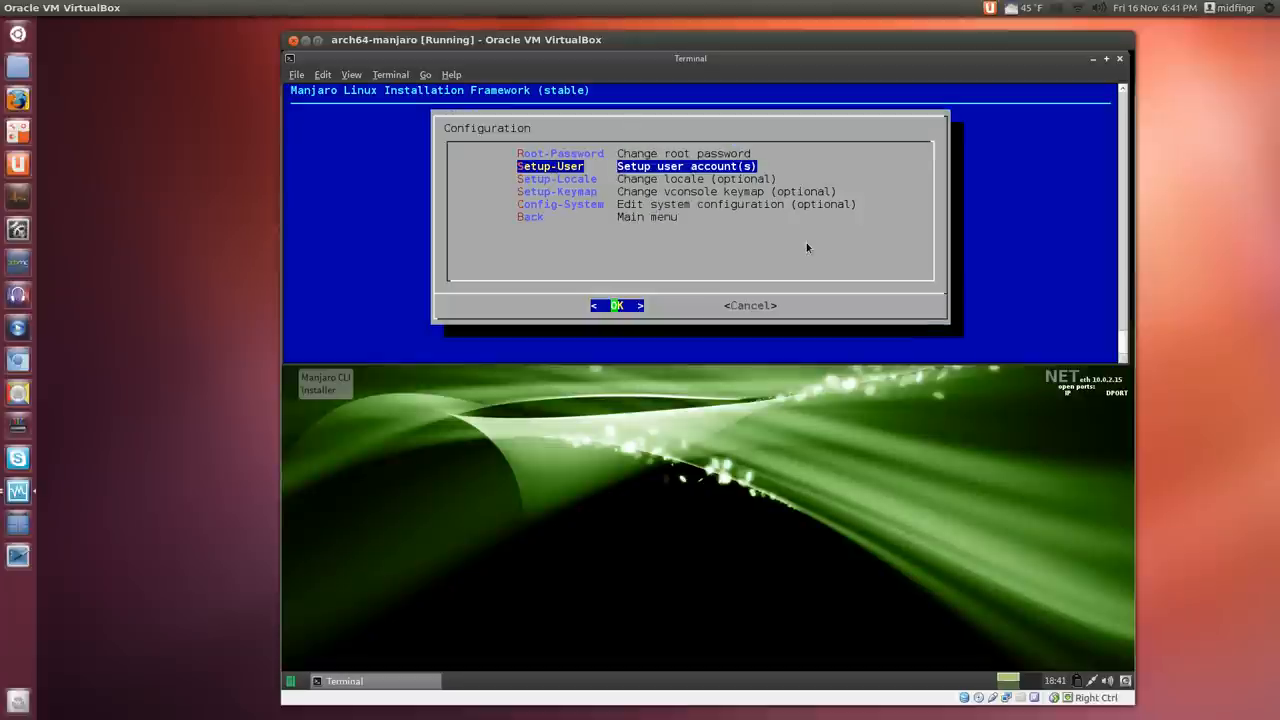
Skim the locale and keymap options and enter the system configuration files list
key("Down")
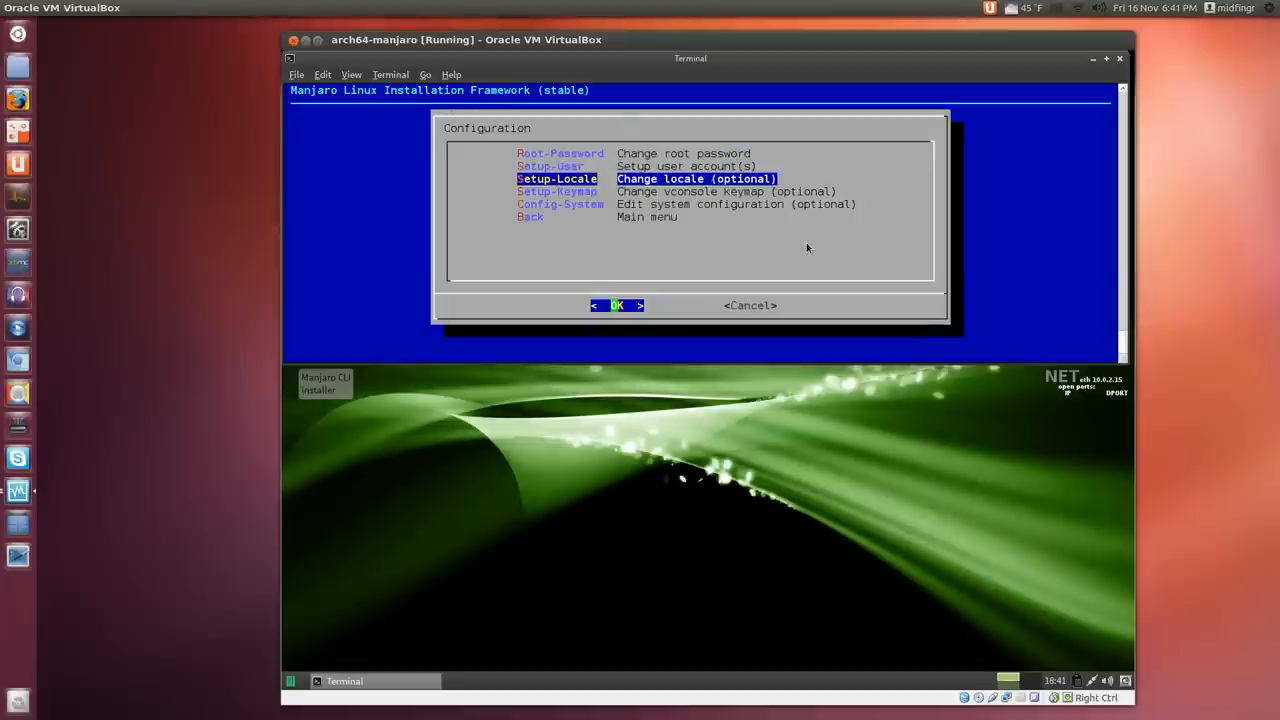
key("Down")
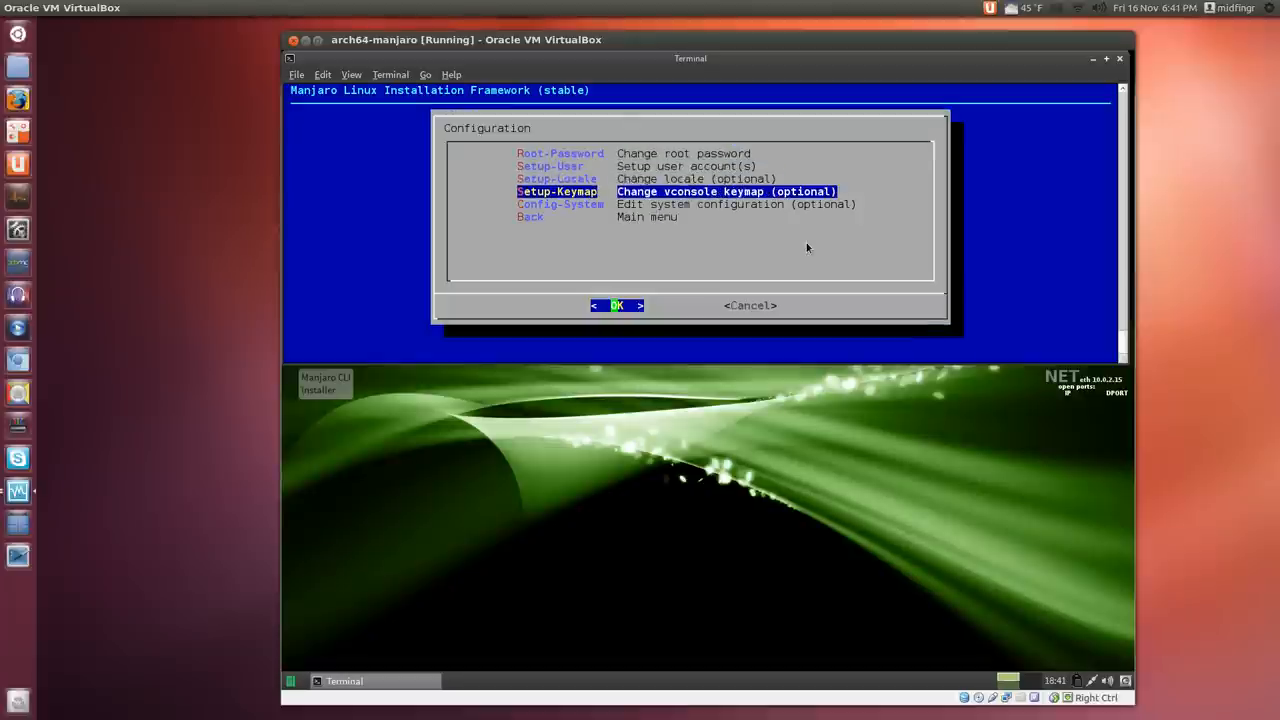
key("Up")
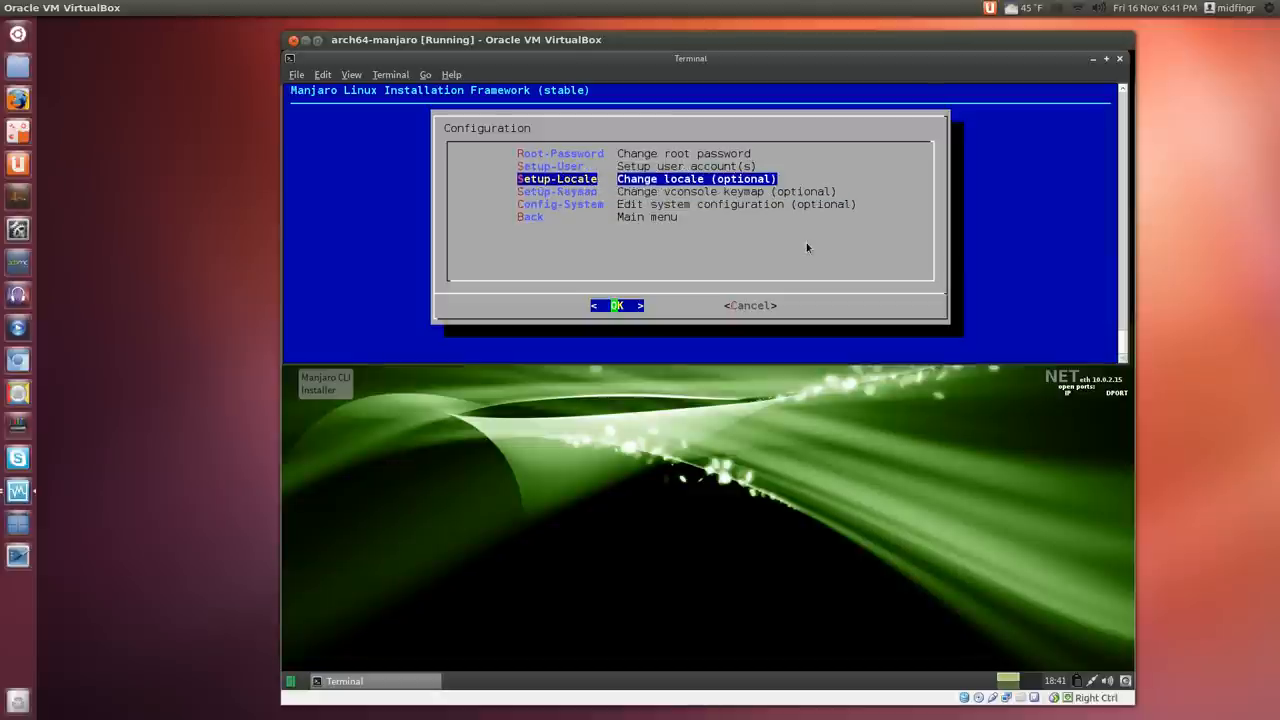
key("Down")
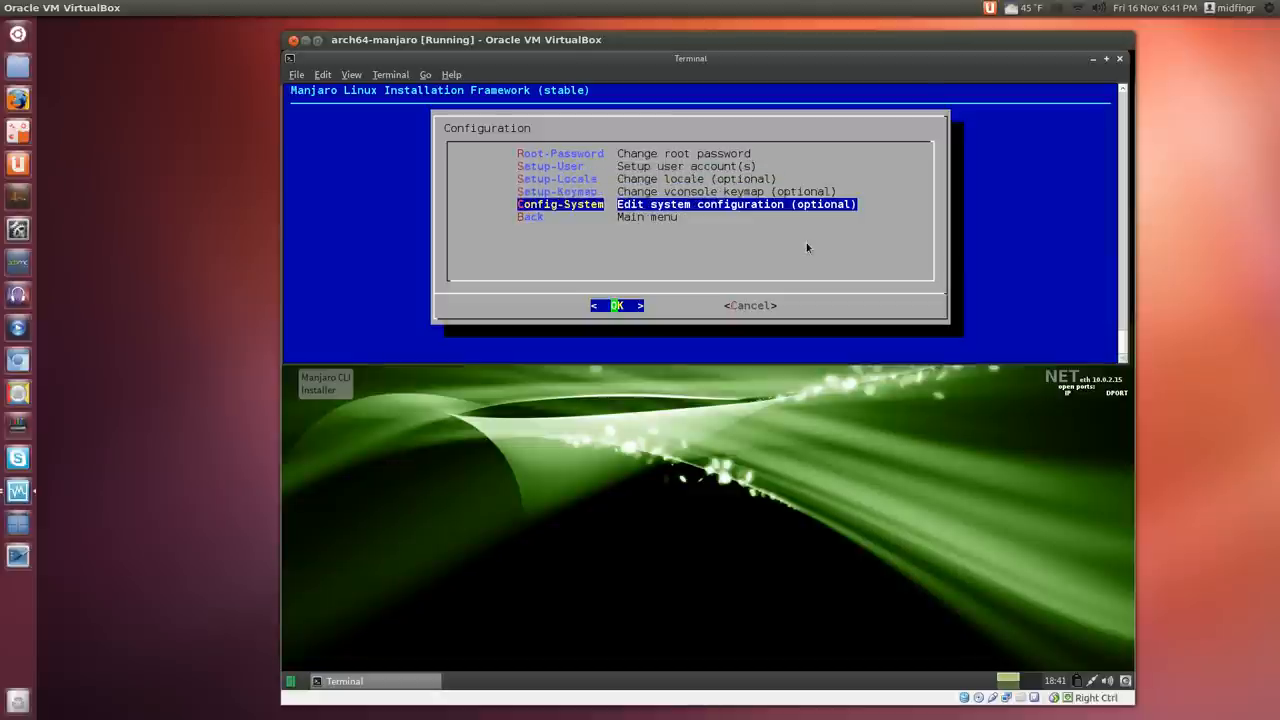
left_click(616, 304)
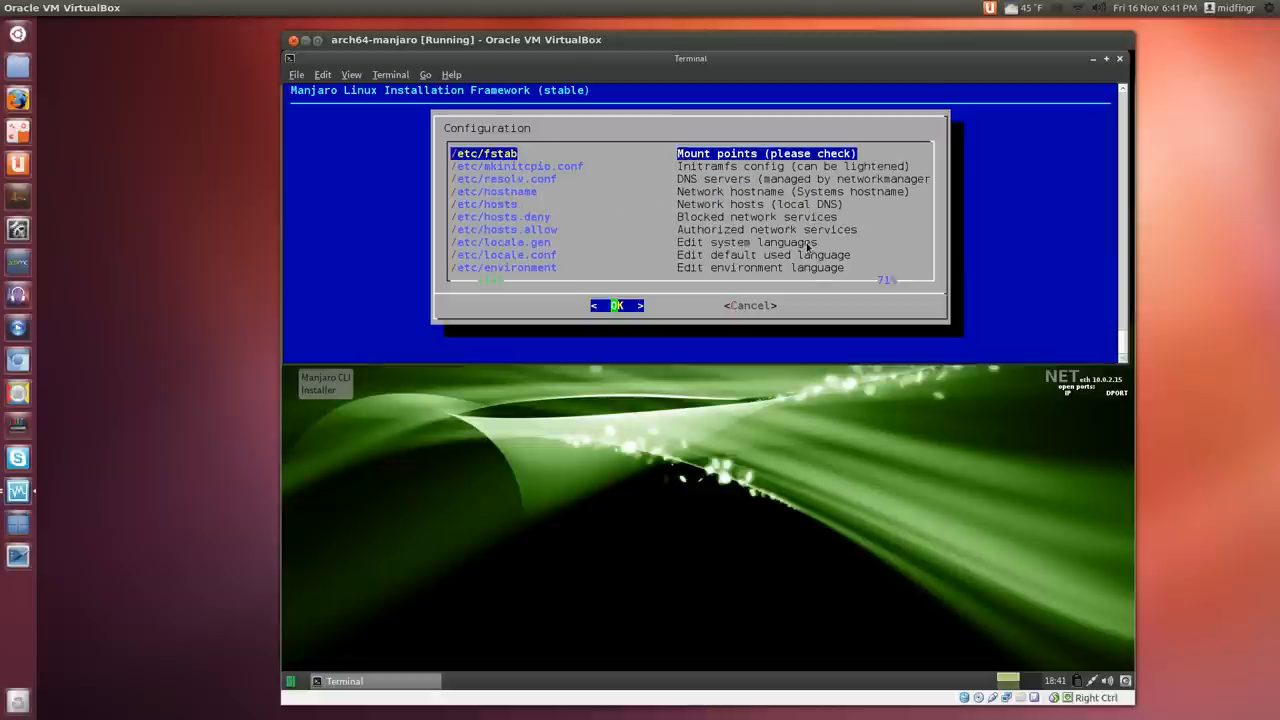
Browse the /etc files down to vconsole.conf and return to the installer's main menu
key("Down")
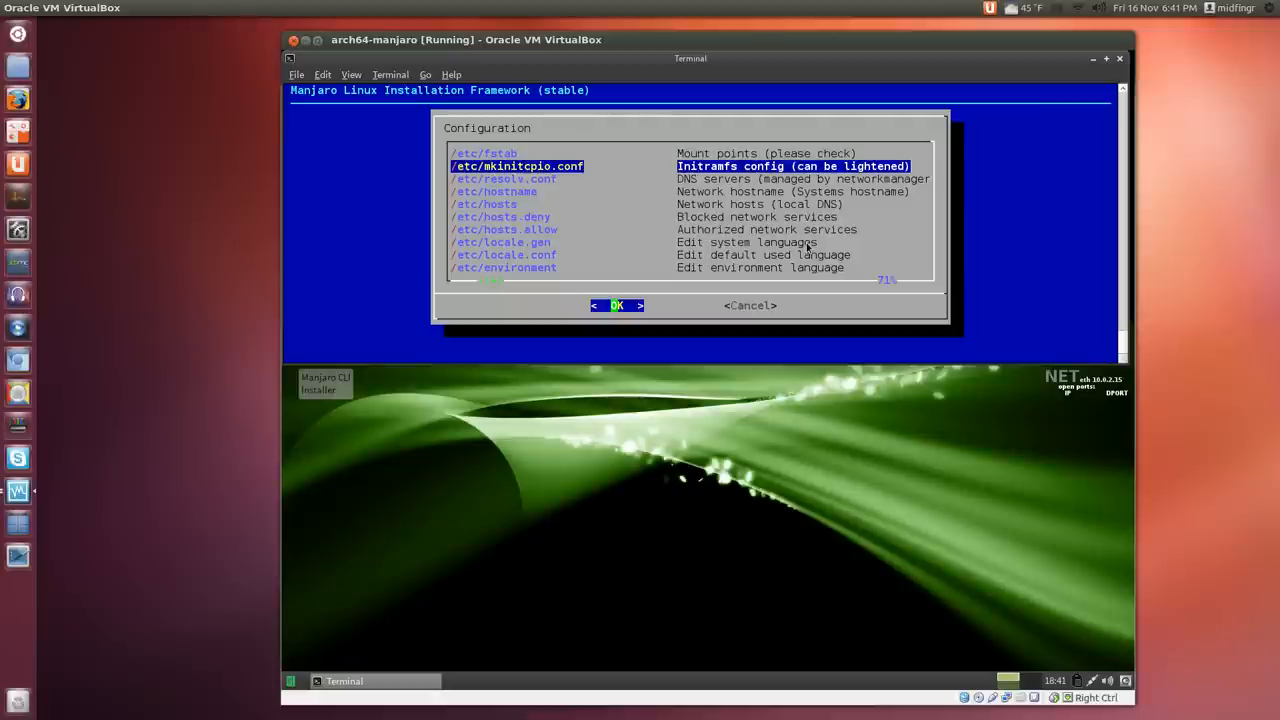
scroll("down", 3)
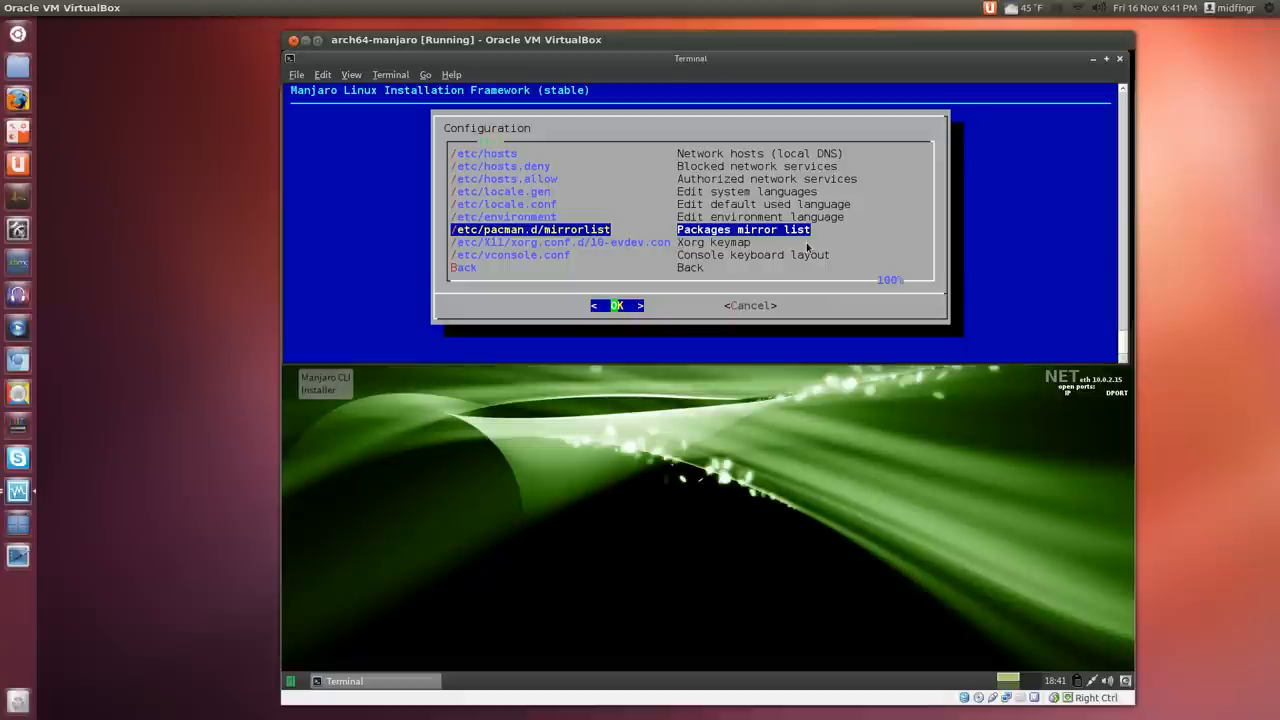
key("Down")
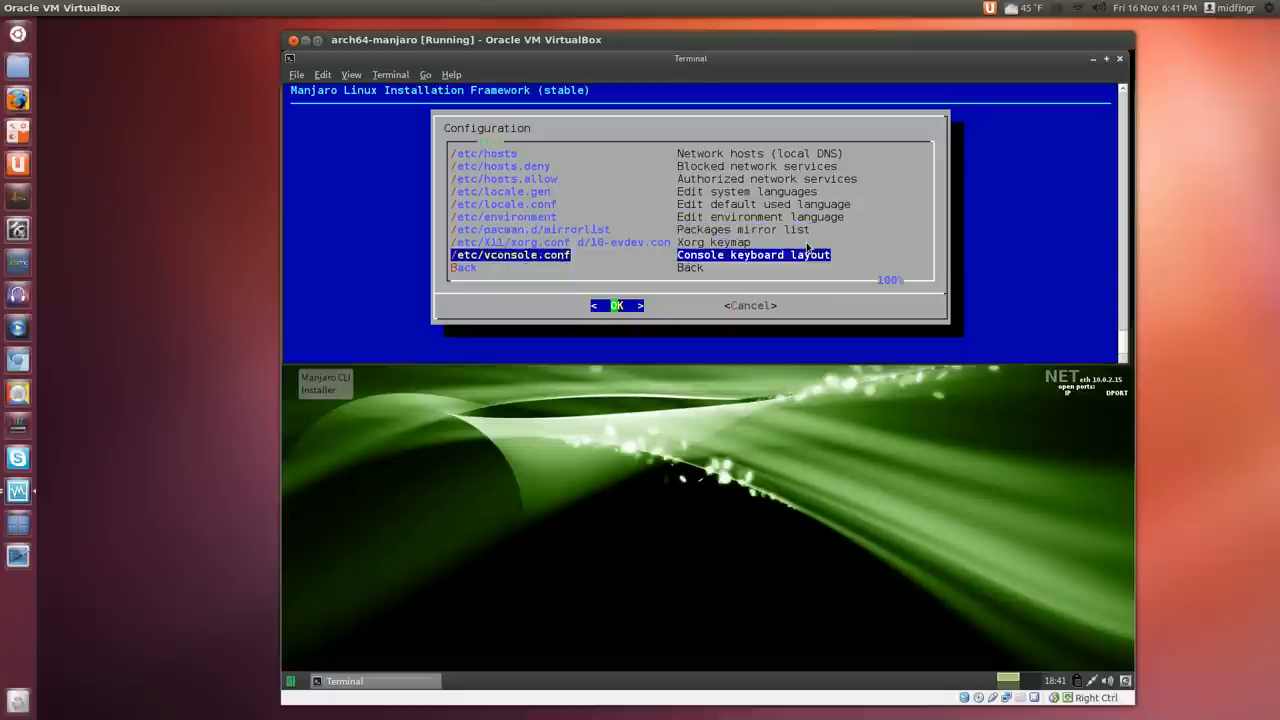
left_click(616, 304)
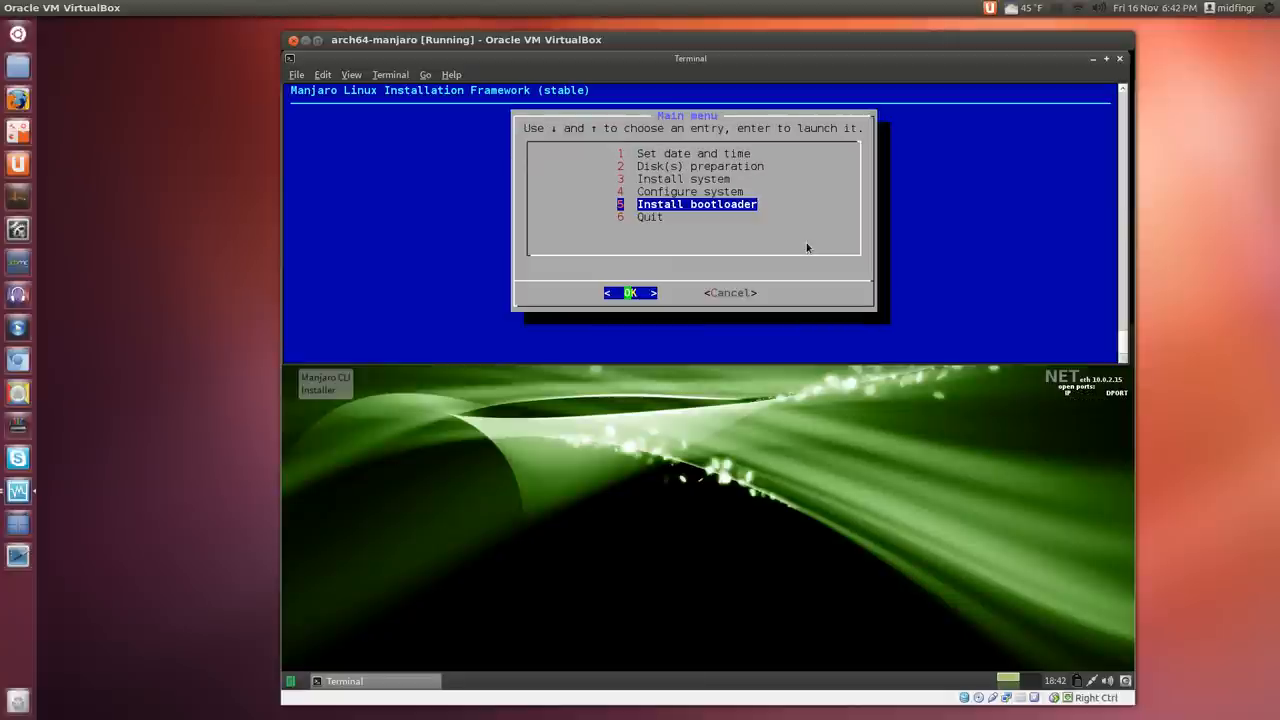
Install GRUB2 as the bootloader and acknowledge the success message
left_click(630, 292)
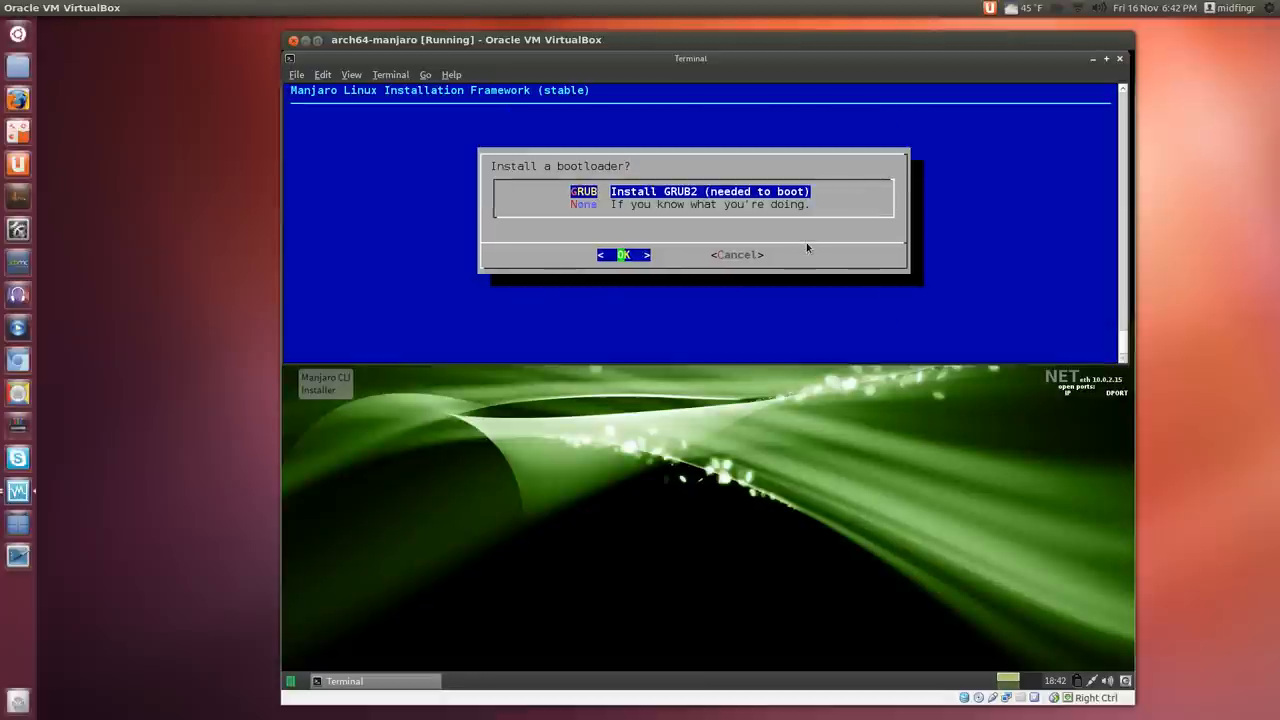
left_click(624, 254)
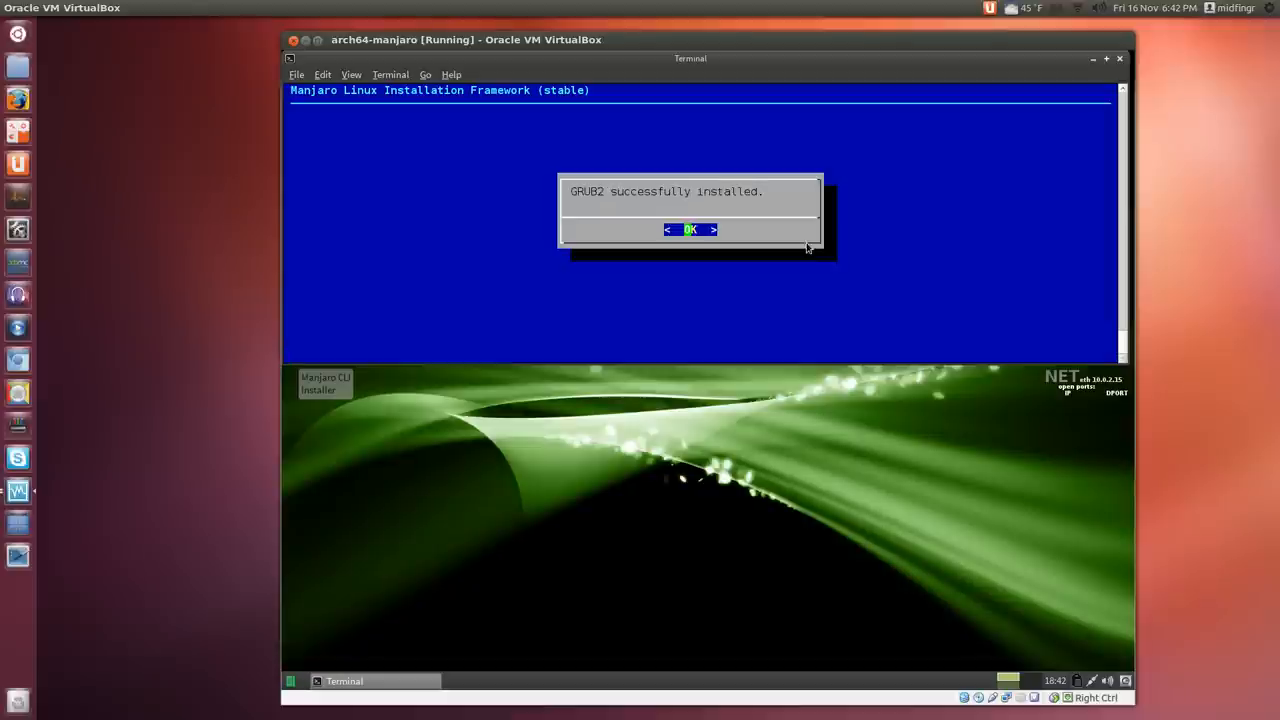
left_click(690, 230)
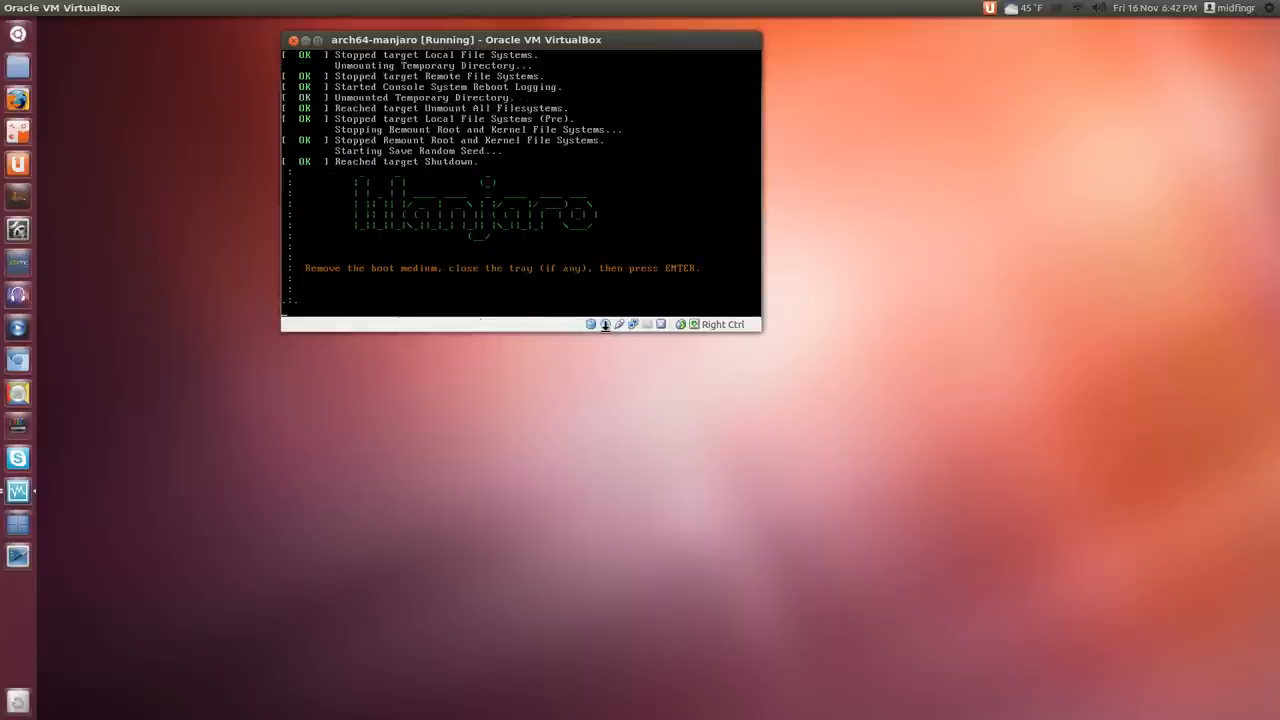
Force-unmount the Manjaro ISO from the optical drive and confirm the machine reset
left_click(604, 324)
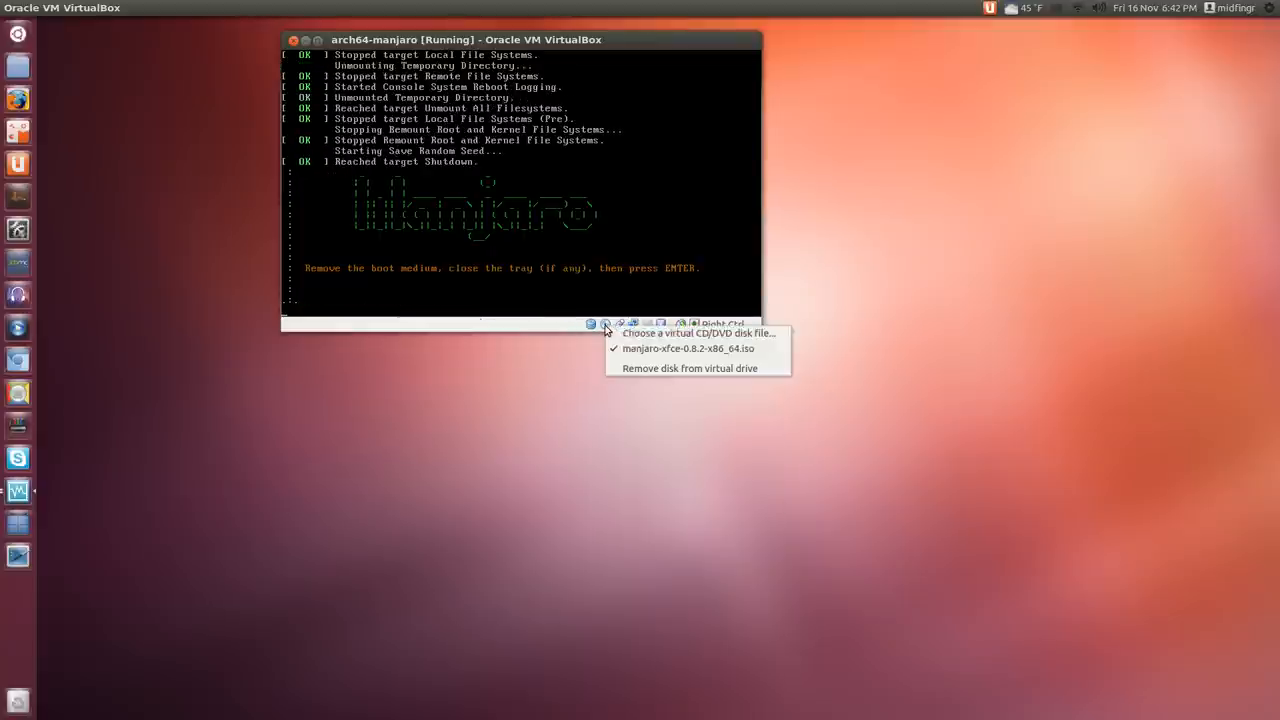
left_click(690, 368)
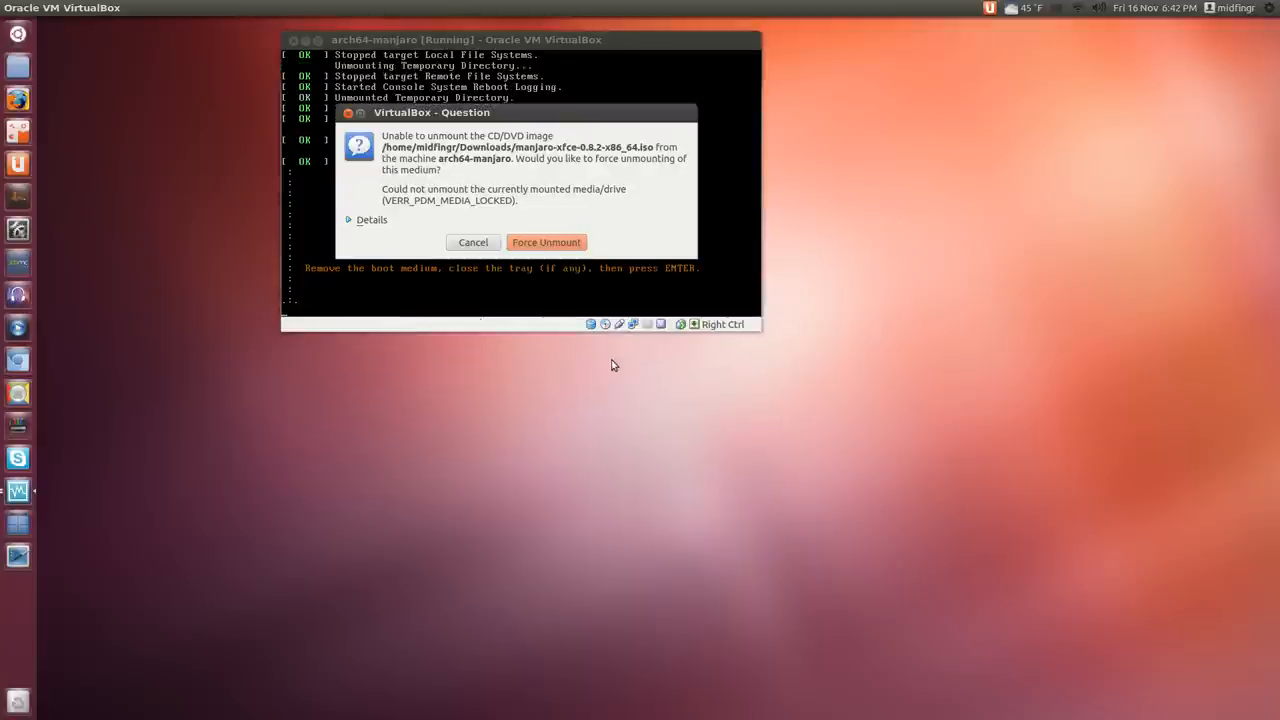
mouse_move(546, 246)
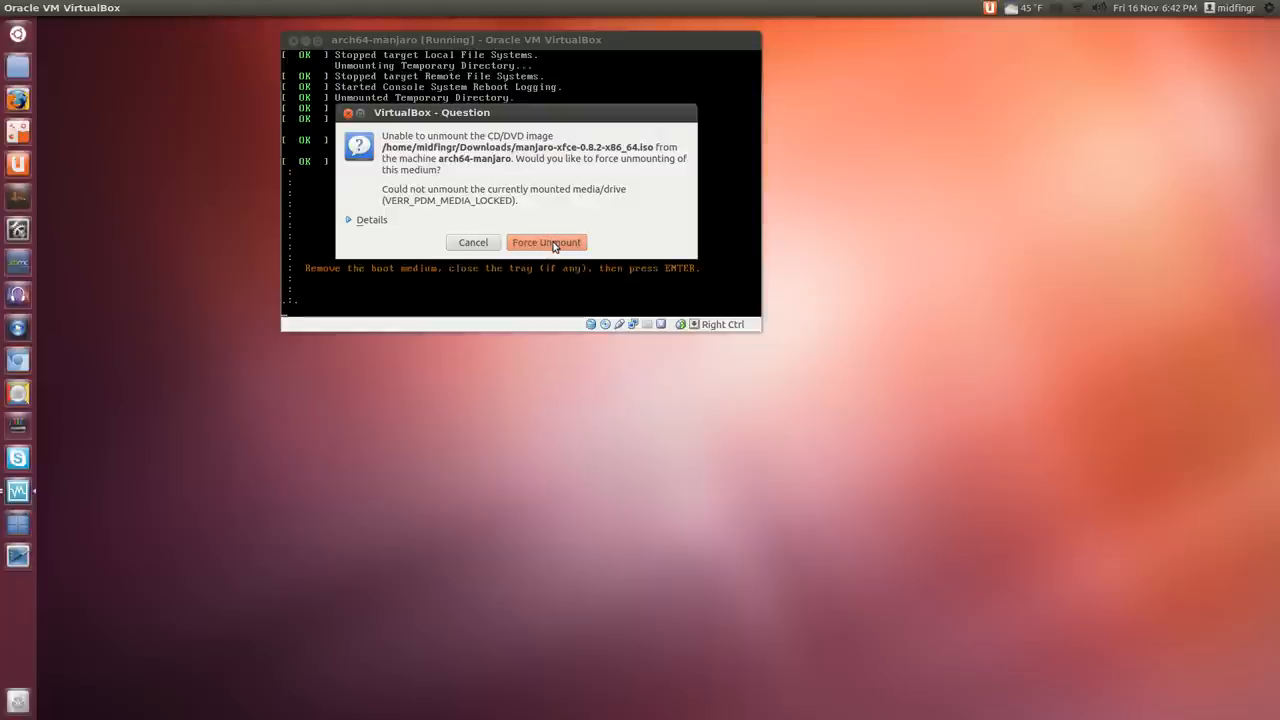
left_click(546, 242)
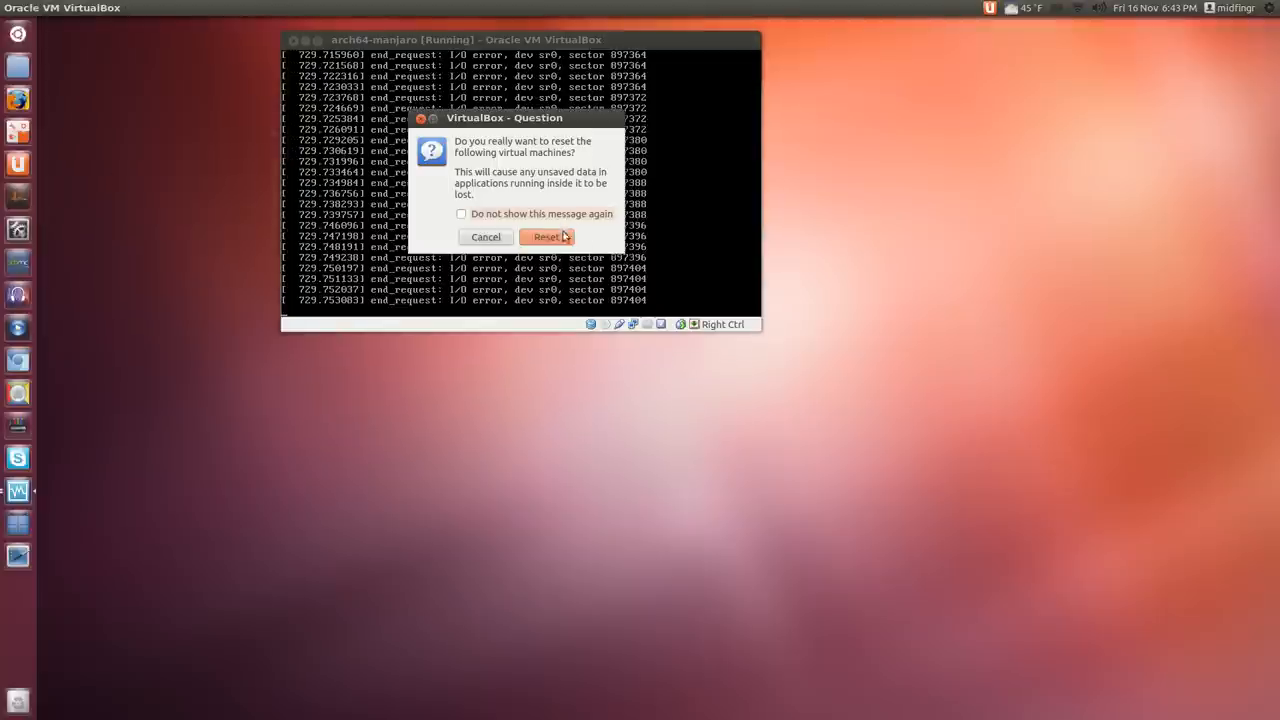
left_click(546, 236)
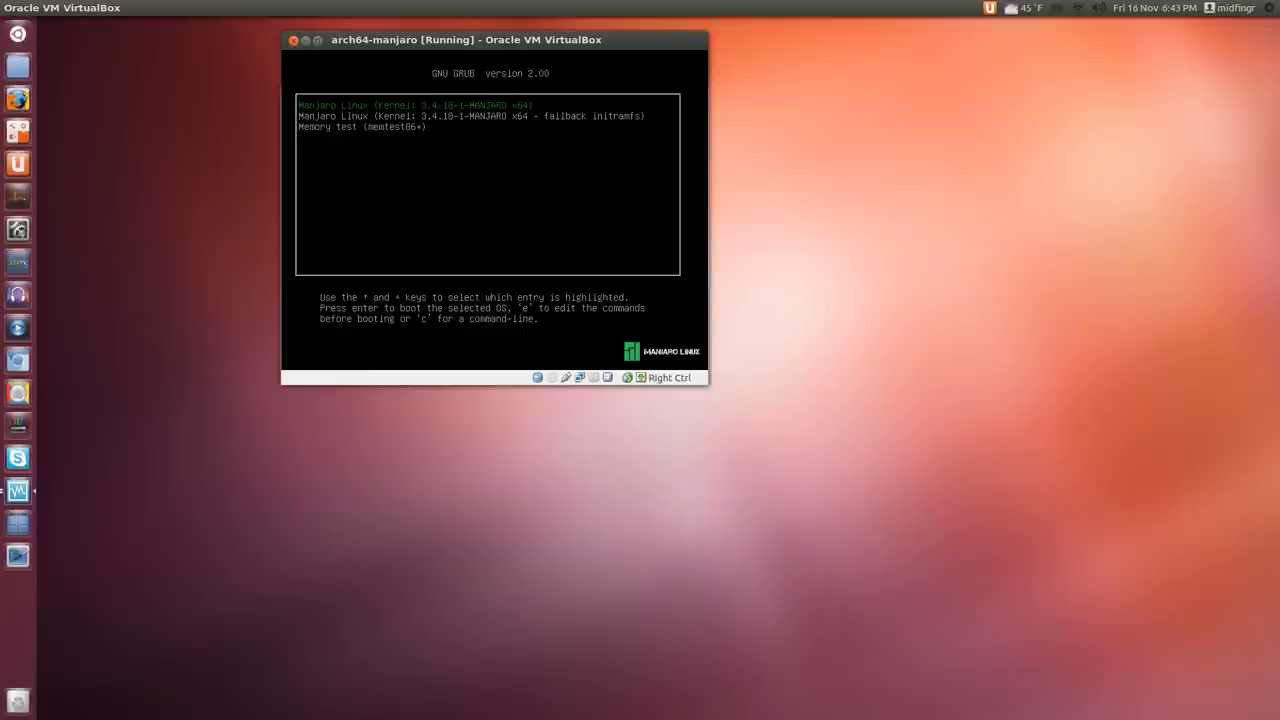
Select 'Manjaro Linux (Kernel) 3.4.18-1-MANJARO x64' in GRUB and boot it
key("Down")
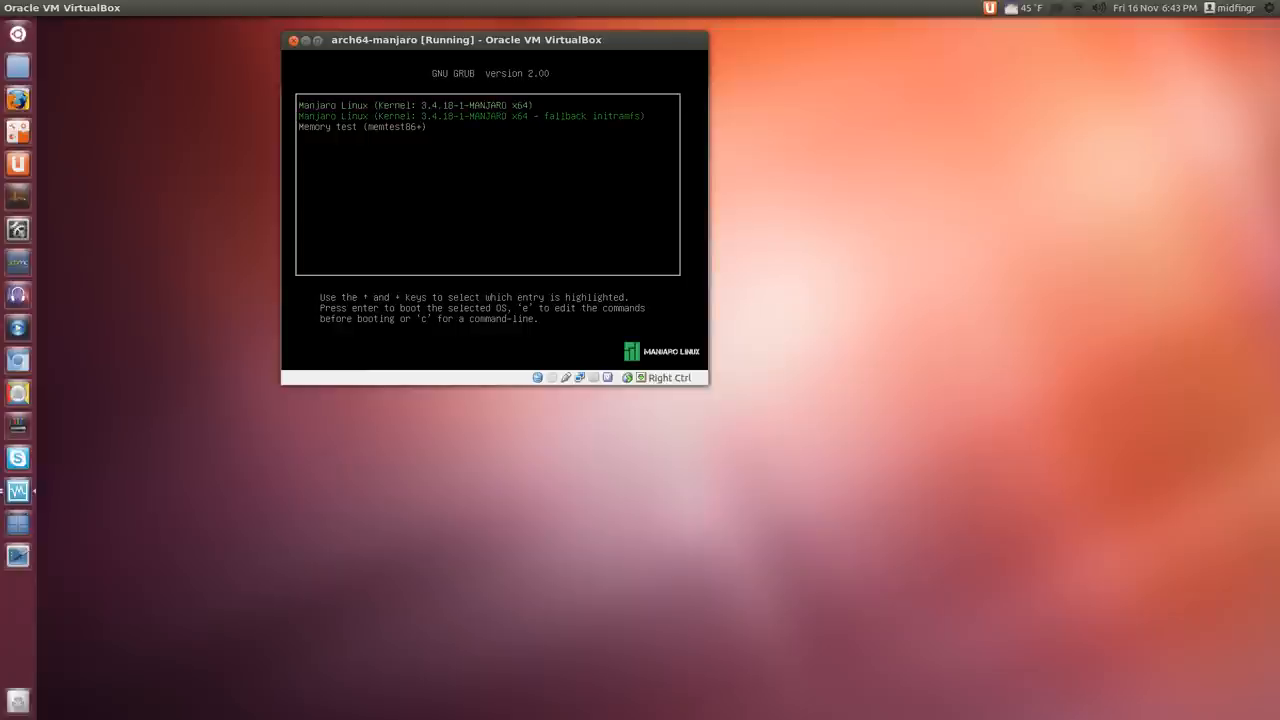
key("Up")
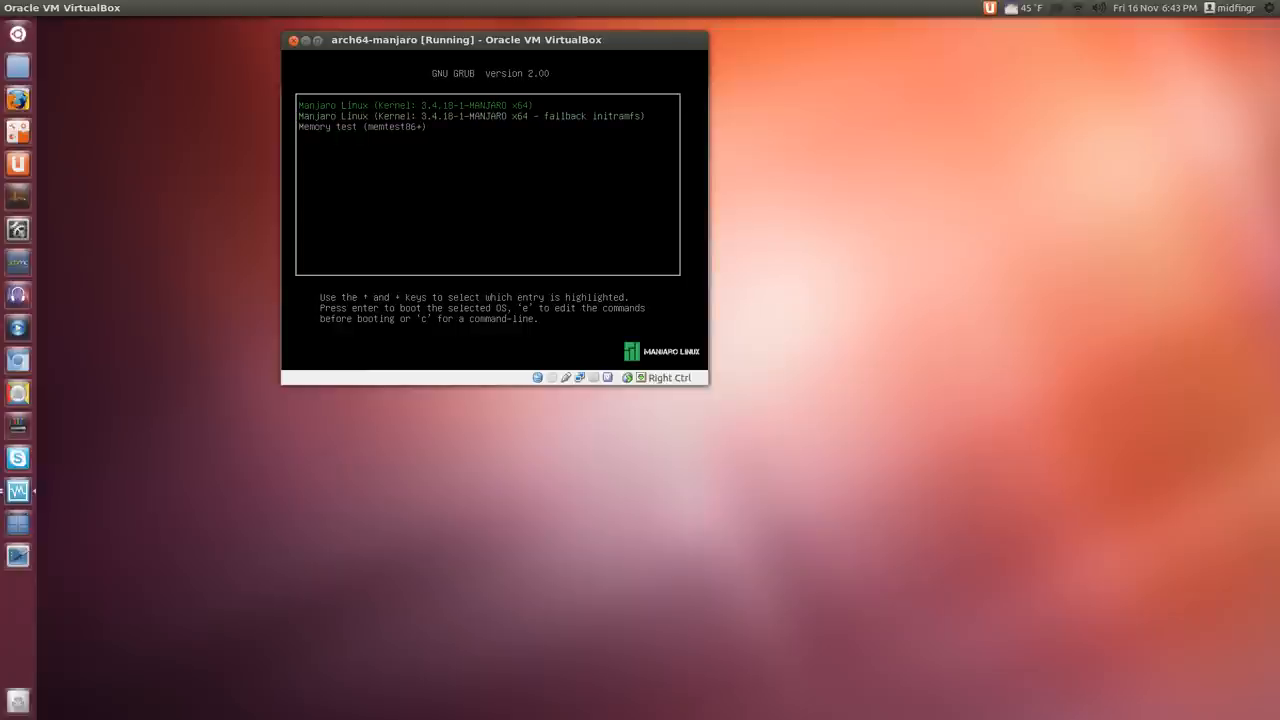
key("Return")
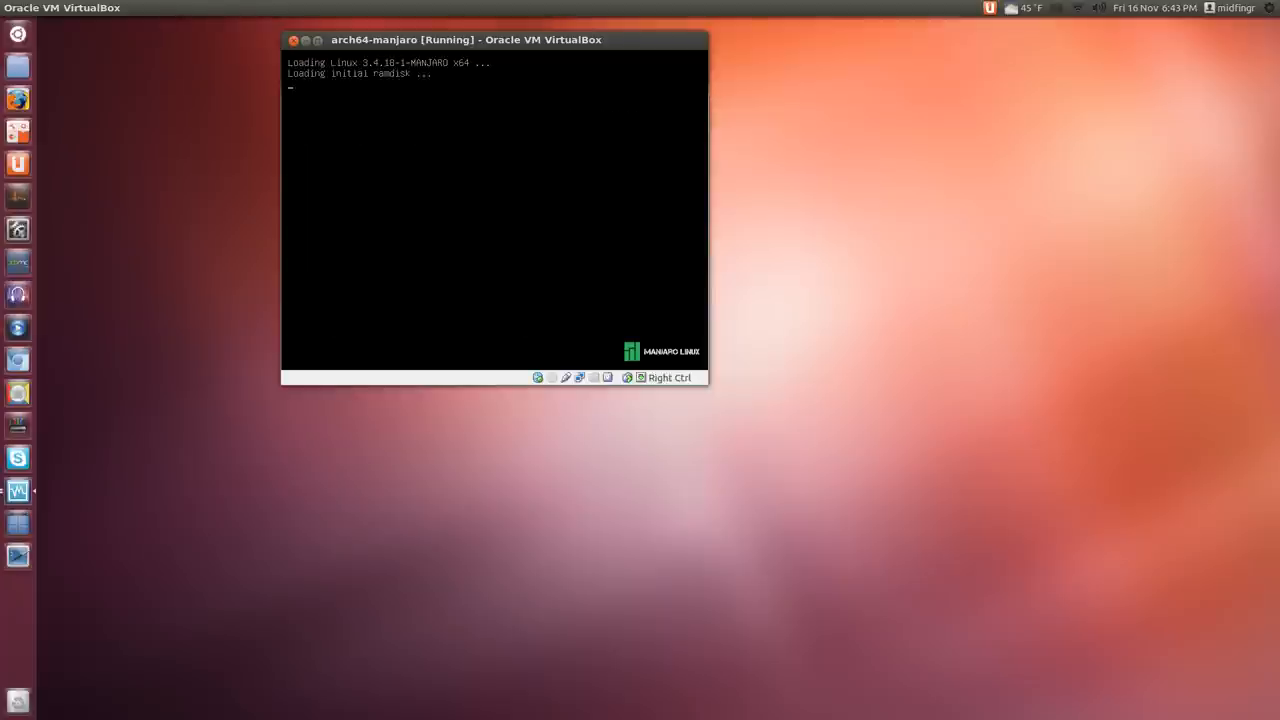